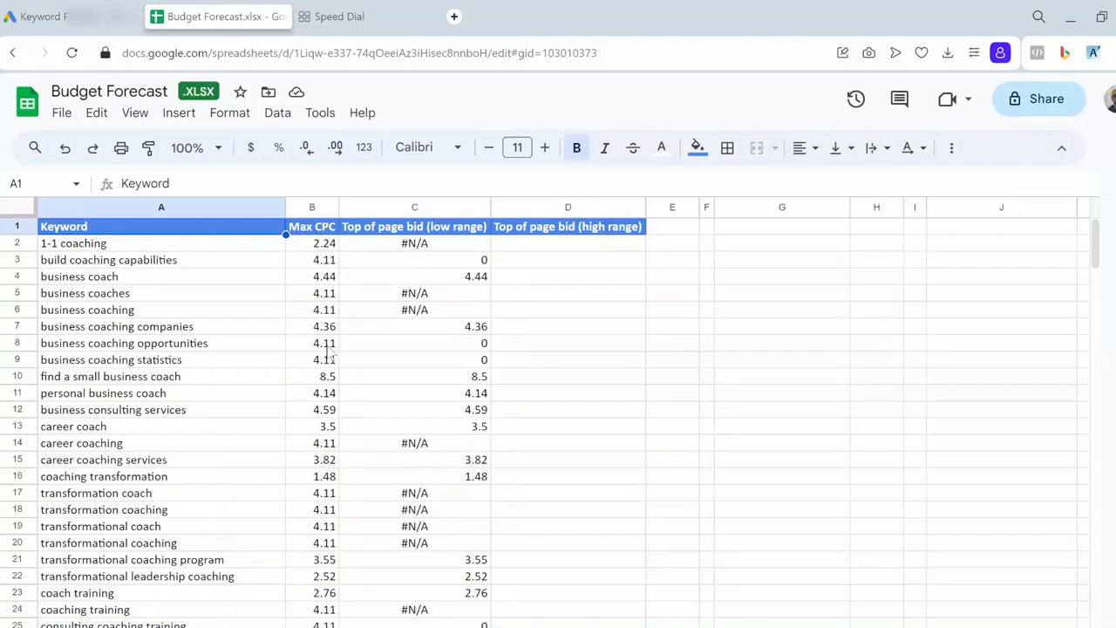
mouse_move(234, 255)
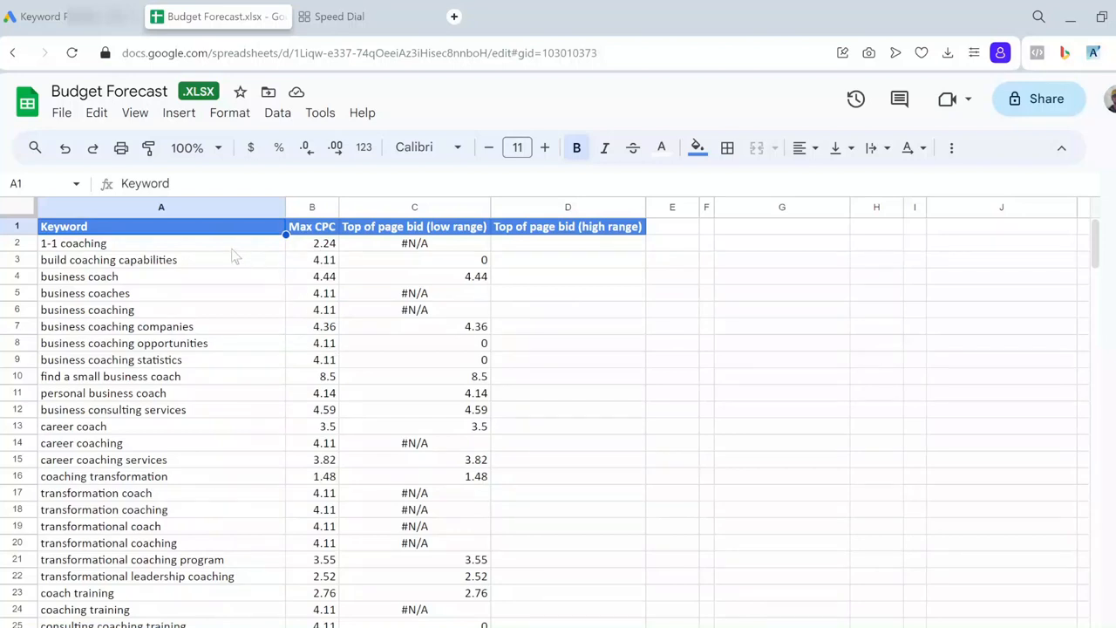
Step: Select the keyword list in column A starting from 1-1 coaching
left_click(160, 242)
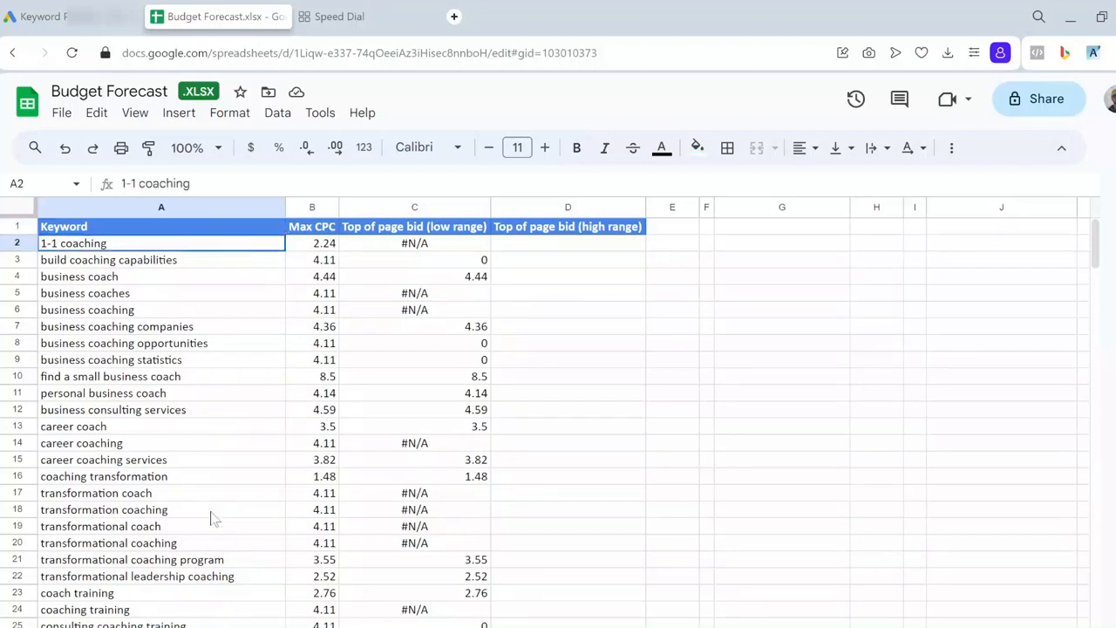
scroll("down", 3)
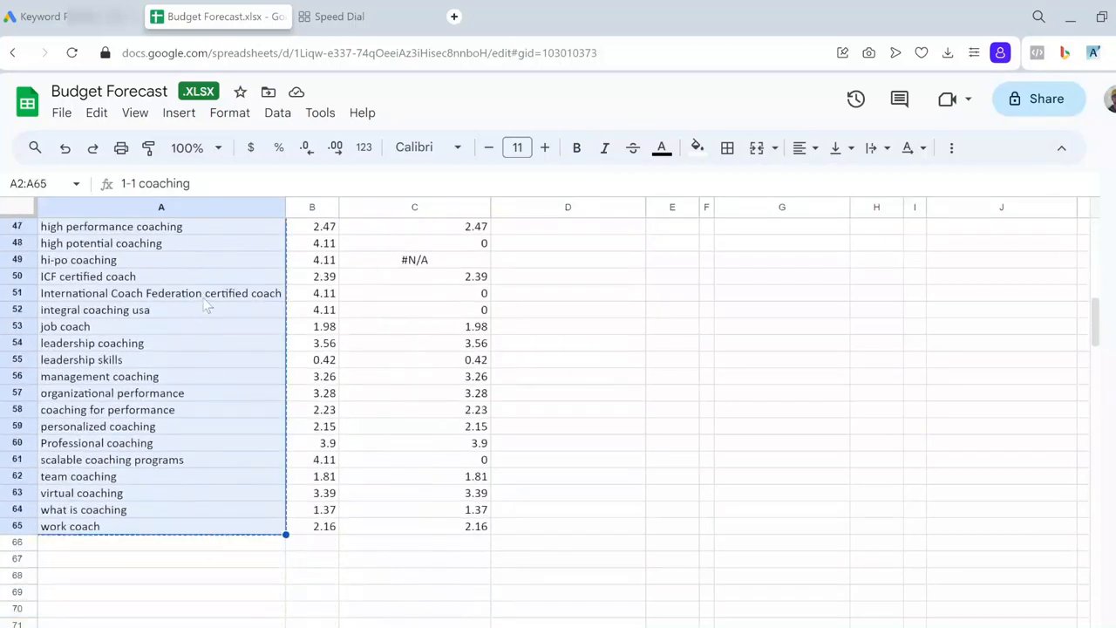
Step: Start a Keyword Planner search-volume plan and paste the coaching keywords into it
left_click(43, 16)
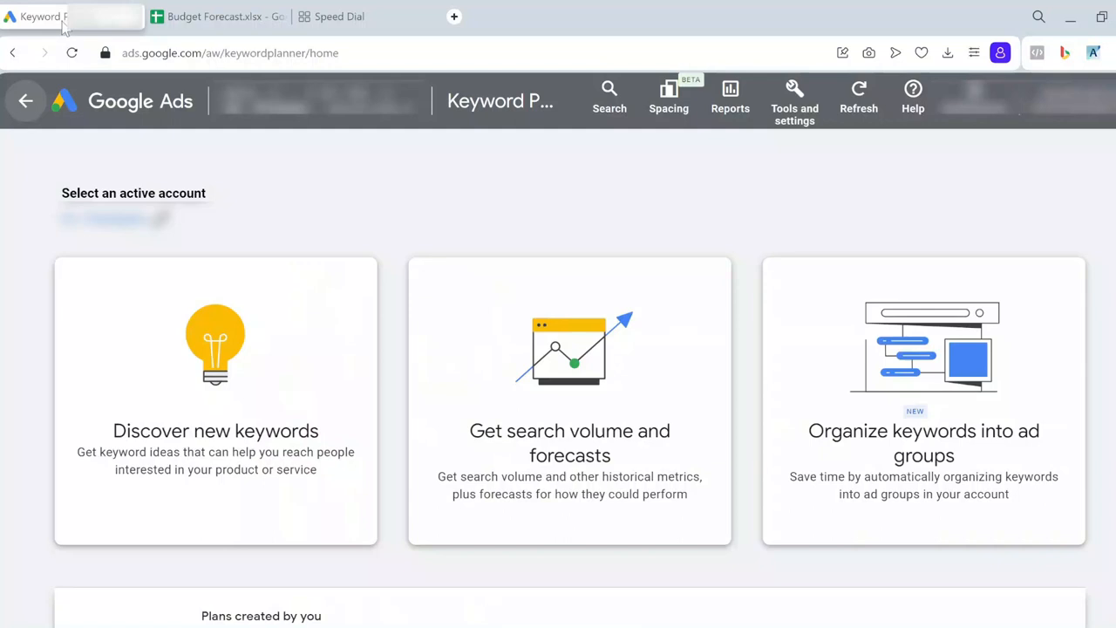
mouse_move(398, 217)
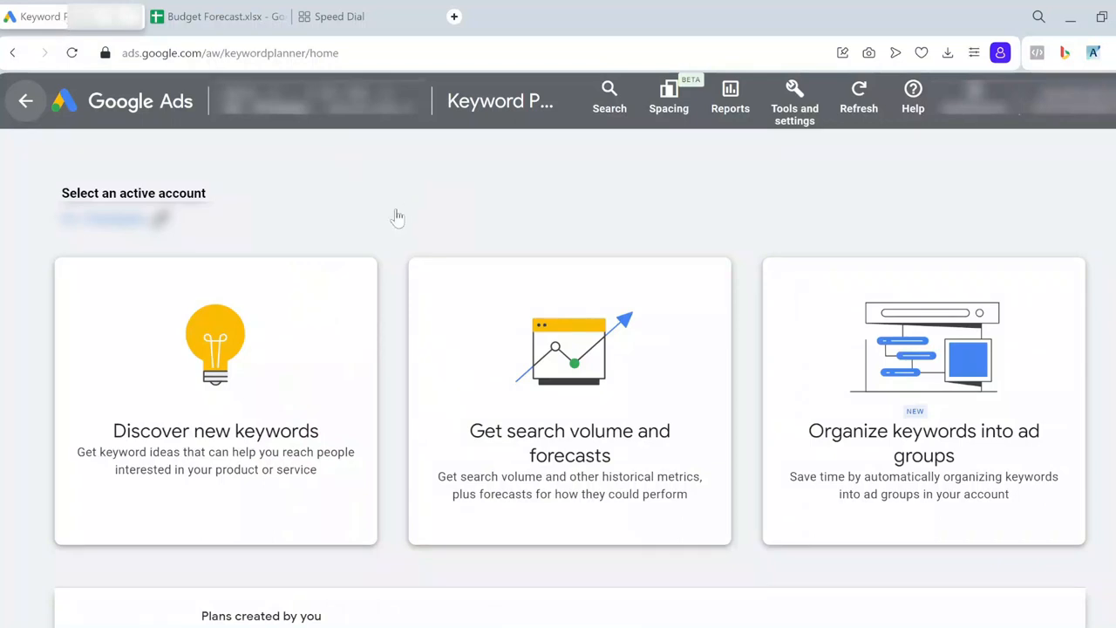
mouse_move(382, 394)
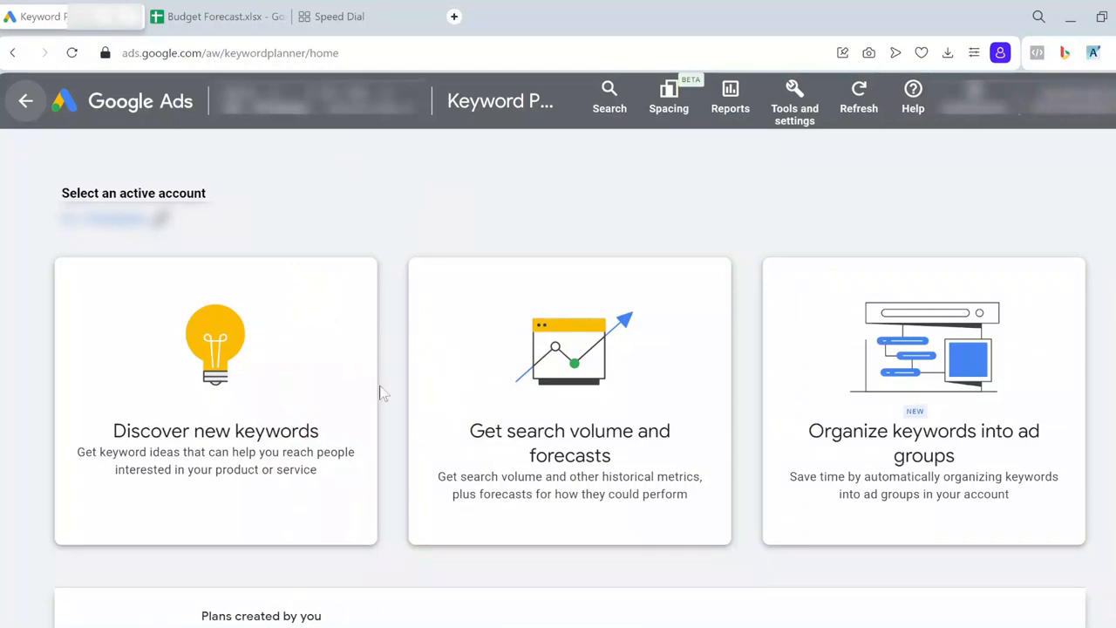
mouse_move(586, 454)
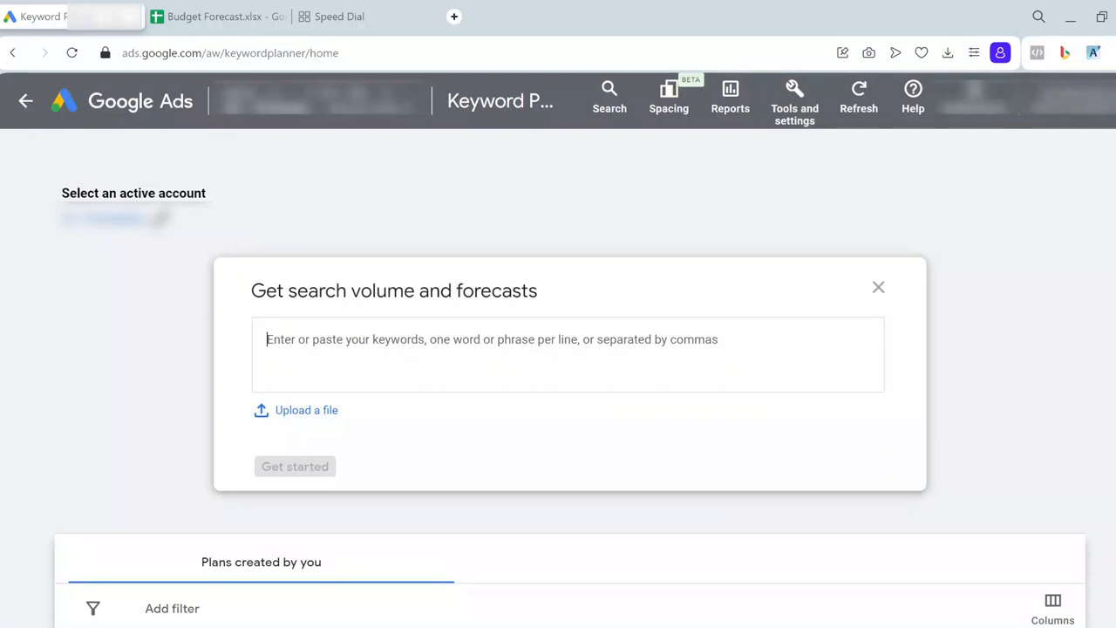
mouse_move(269, 338)
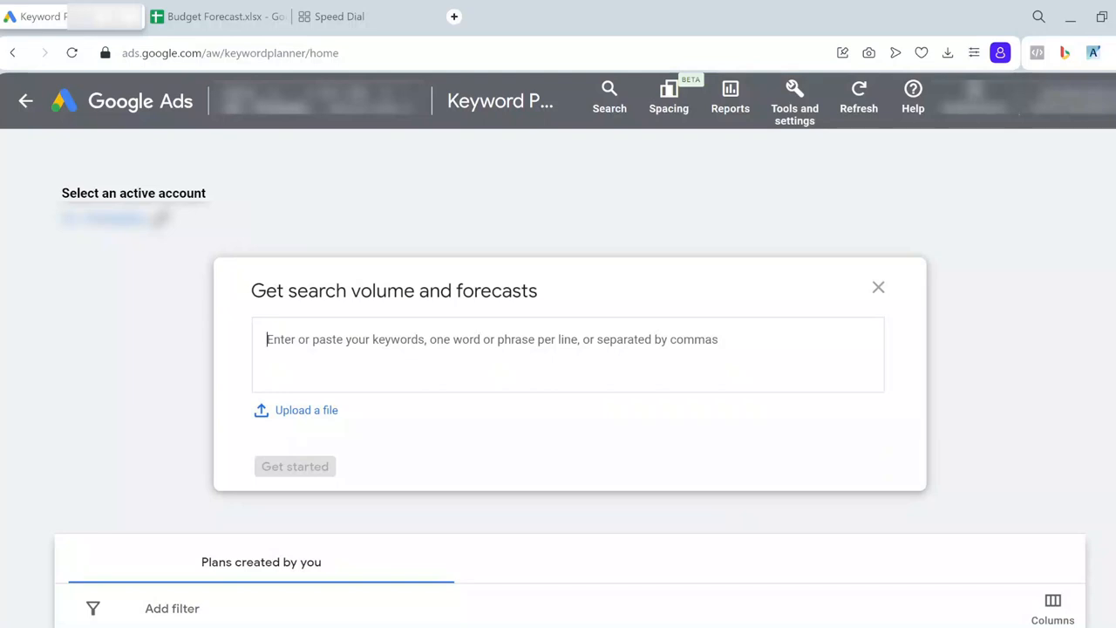
type("International Coach Federation certified coach")
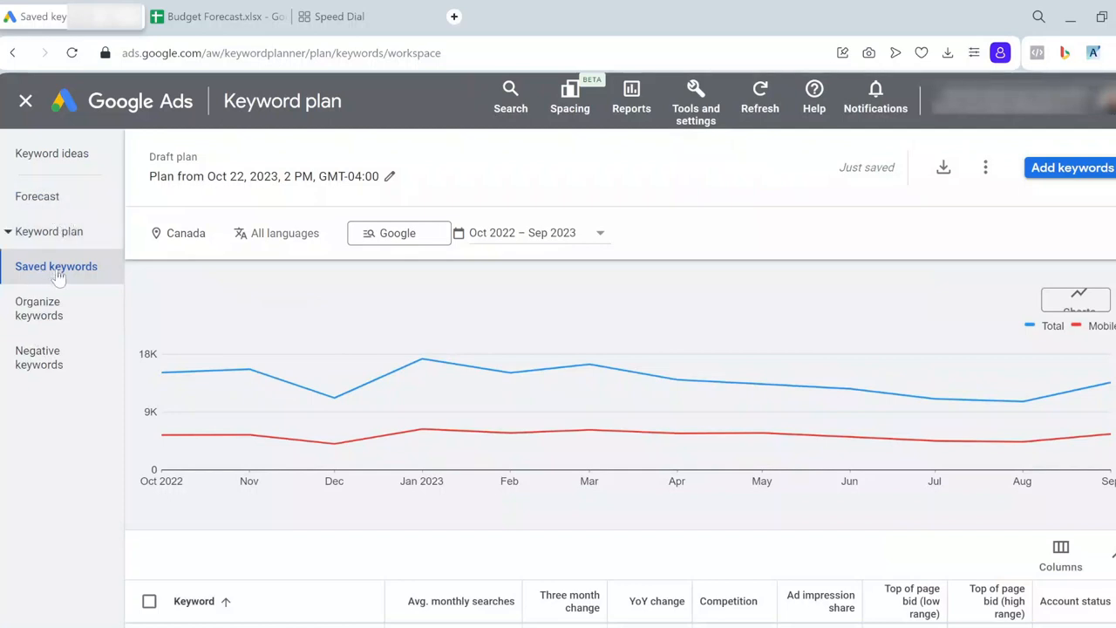
mouse_move(37, 195)
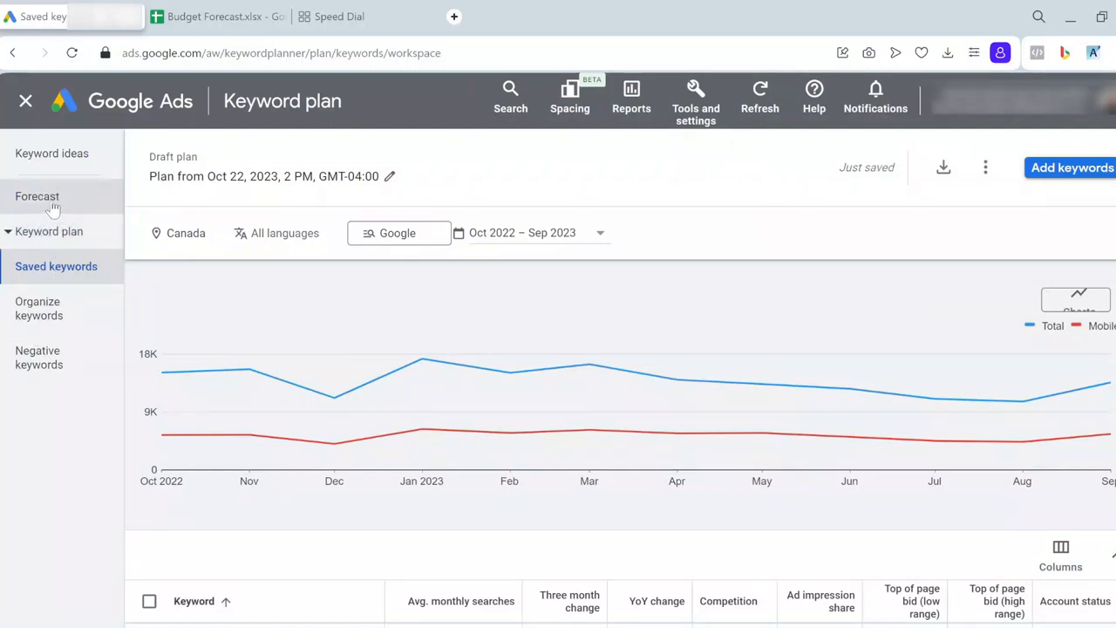
Step: Generate the plan forecast using all saved keywords
left_click(37, 195)
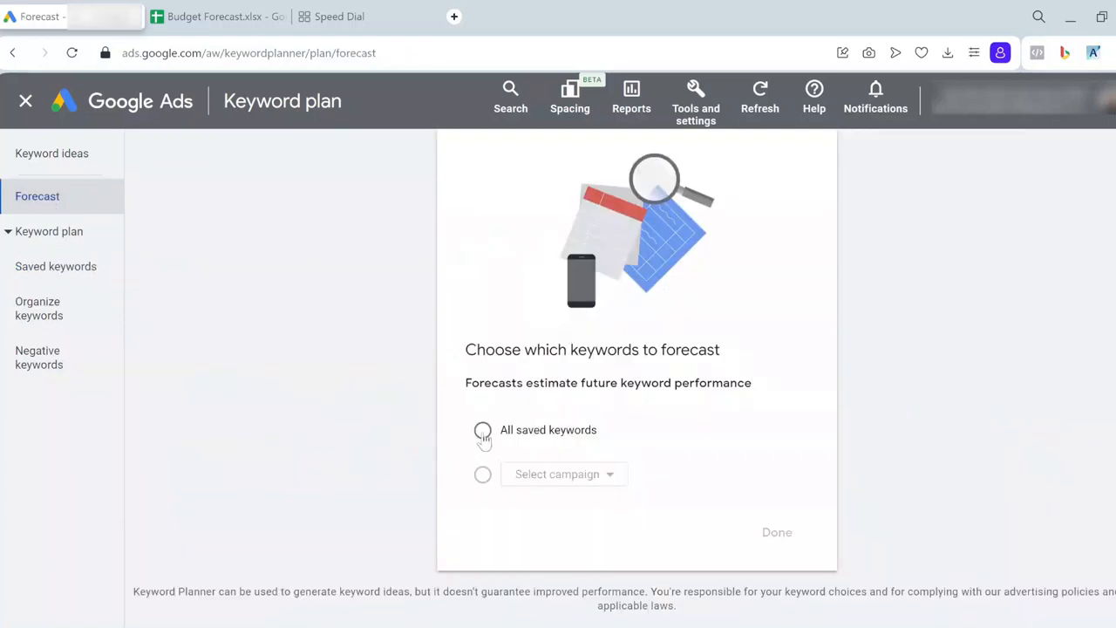
left_click(481, 429)
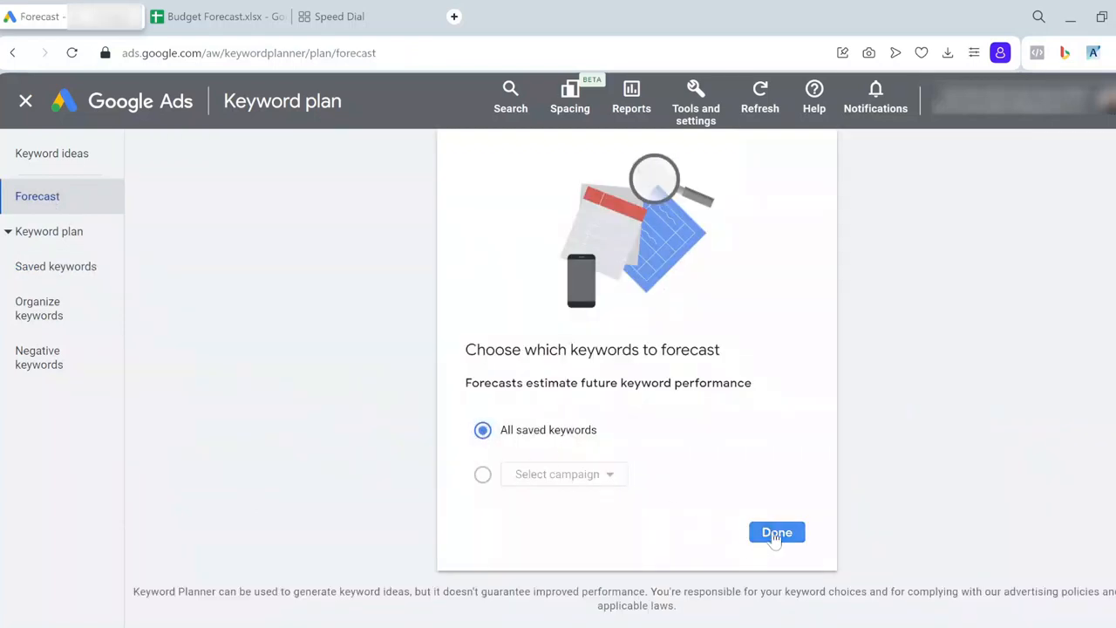
left_click(776, 532)
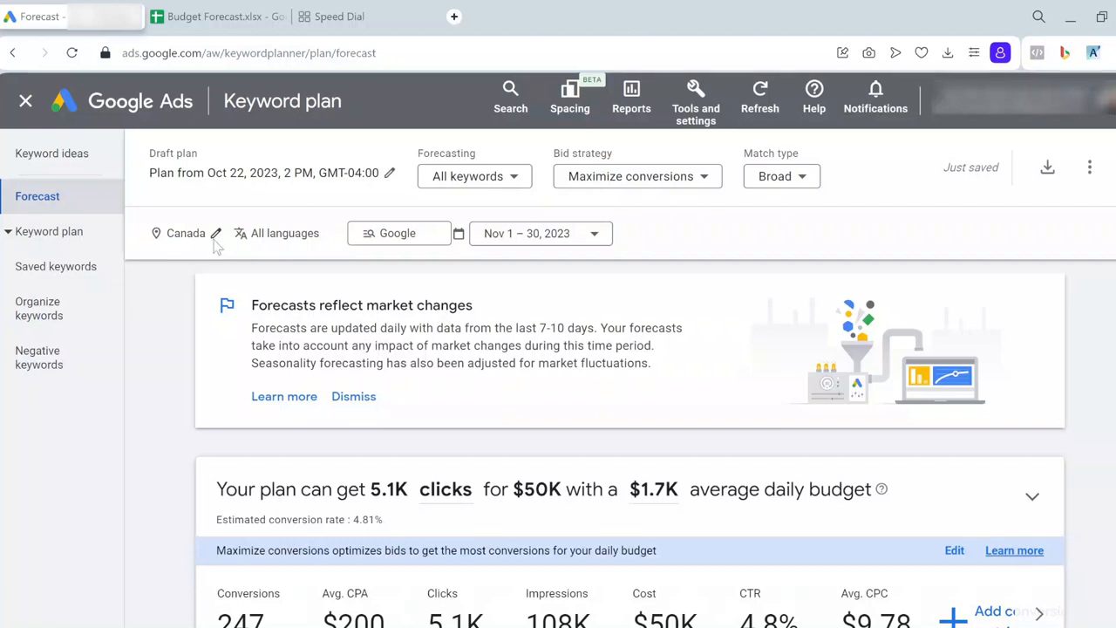
Step: Change the forecast's targeted location from Canada to the United States
left_click(216, 234)
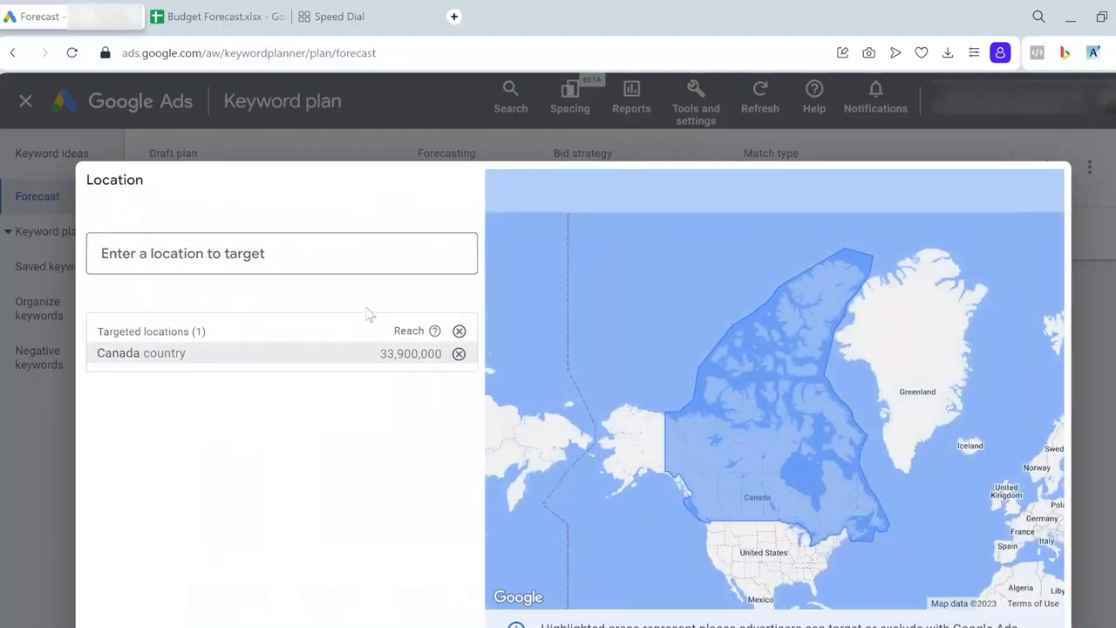
type("unit")
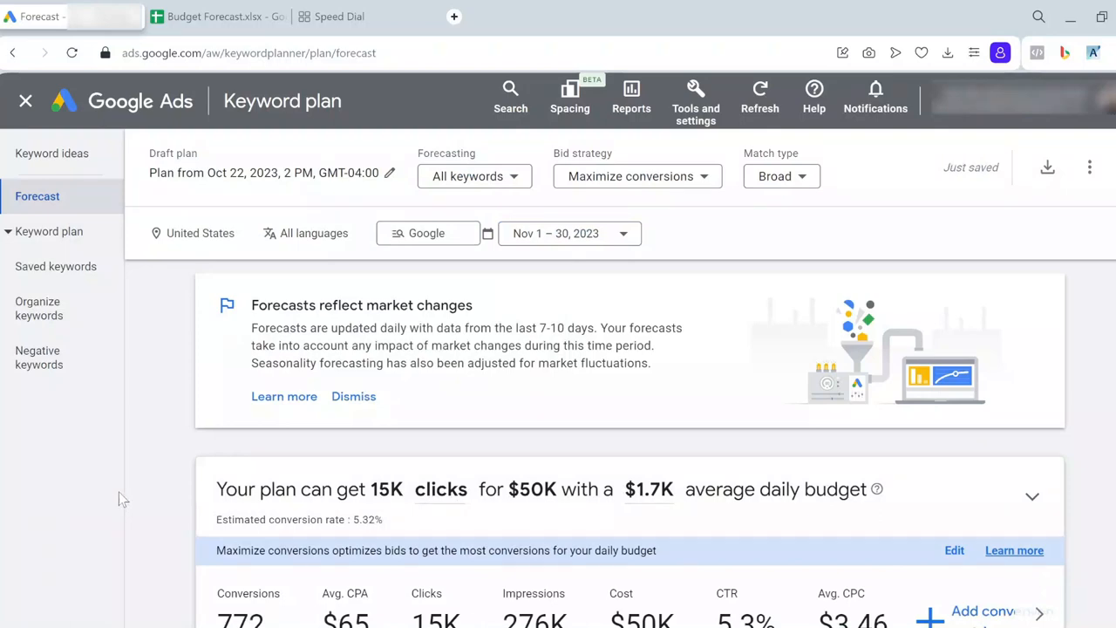
mouse_move(1060, 556)
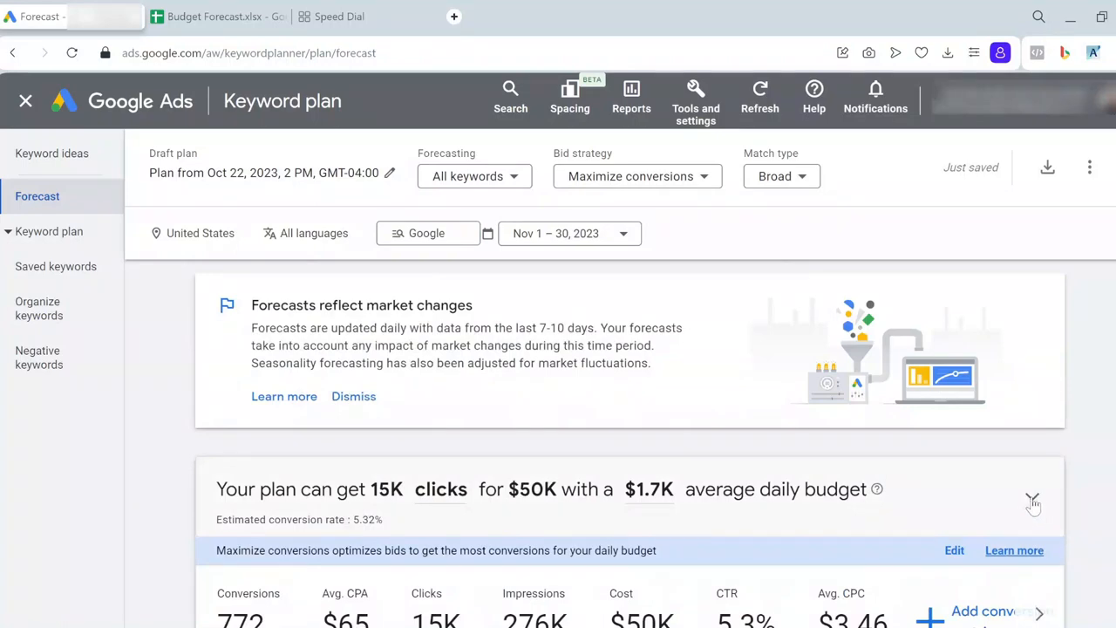
Step: Expand the conversions-by-daily-budget chart, review it, and return to the Budget Forecast sheet
left_click(1033, 502)
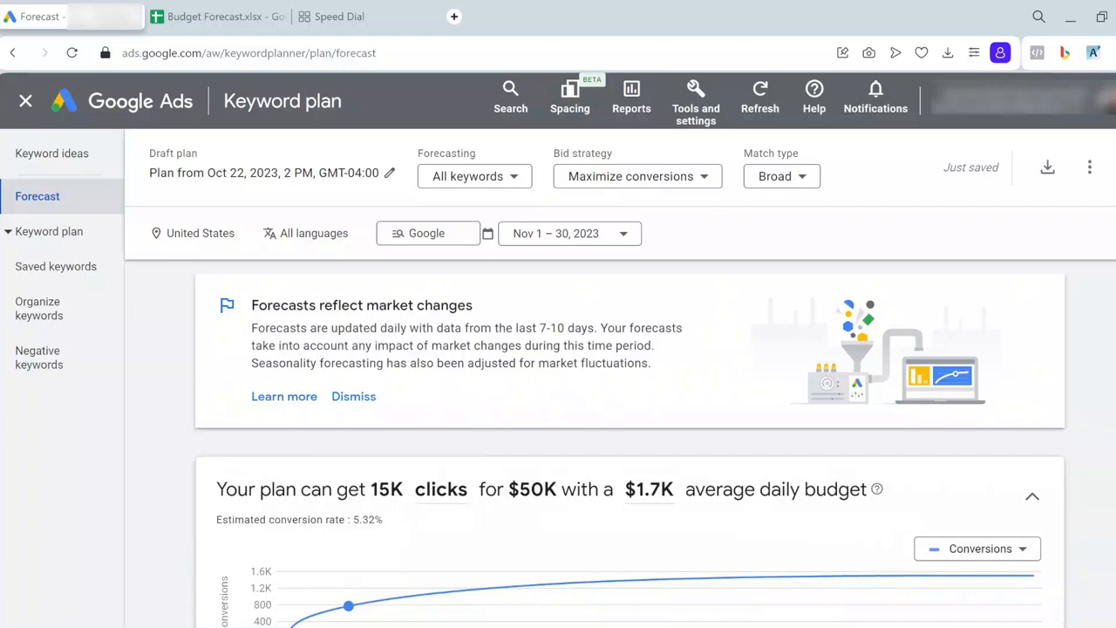
scroll("down", 3)
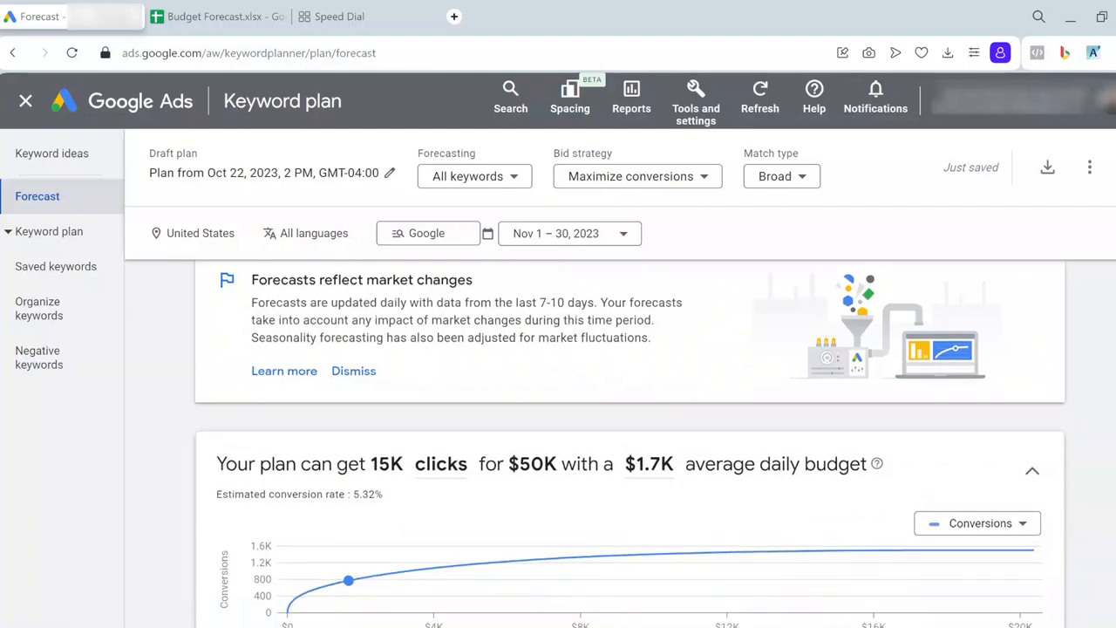
scroll("down", 3)
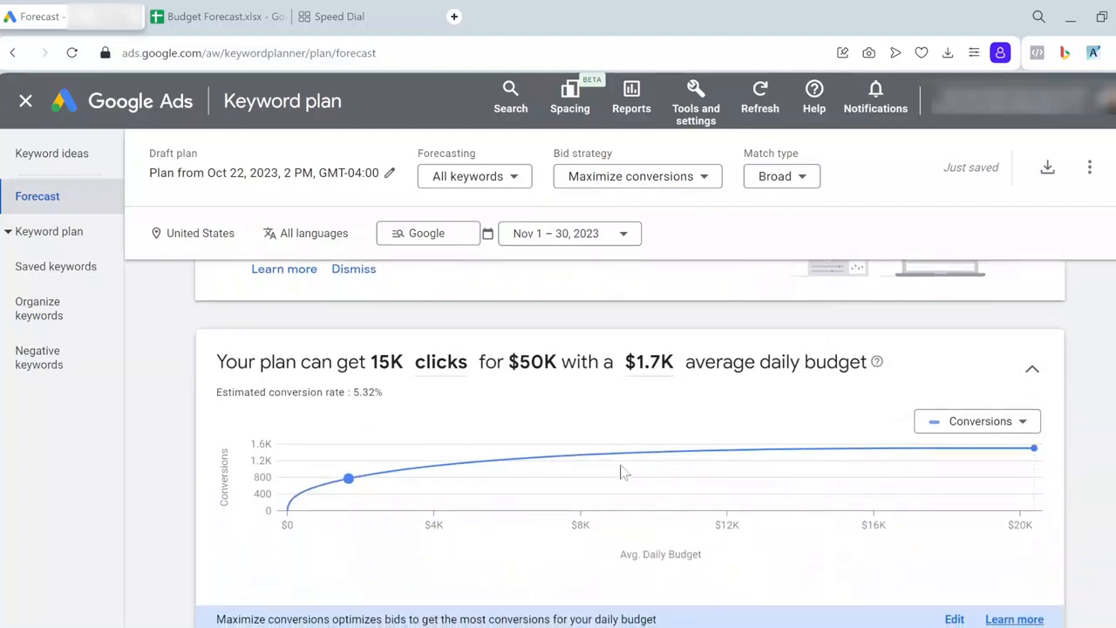
mouse_move(349, 478)
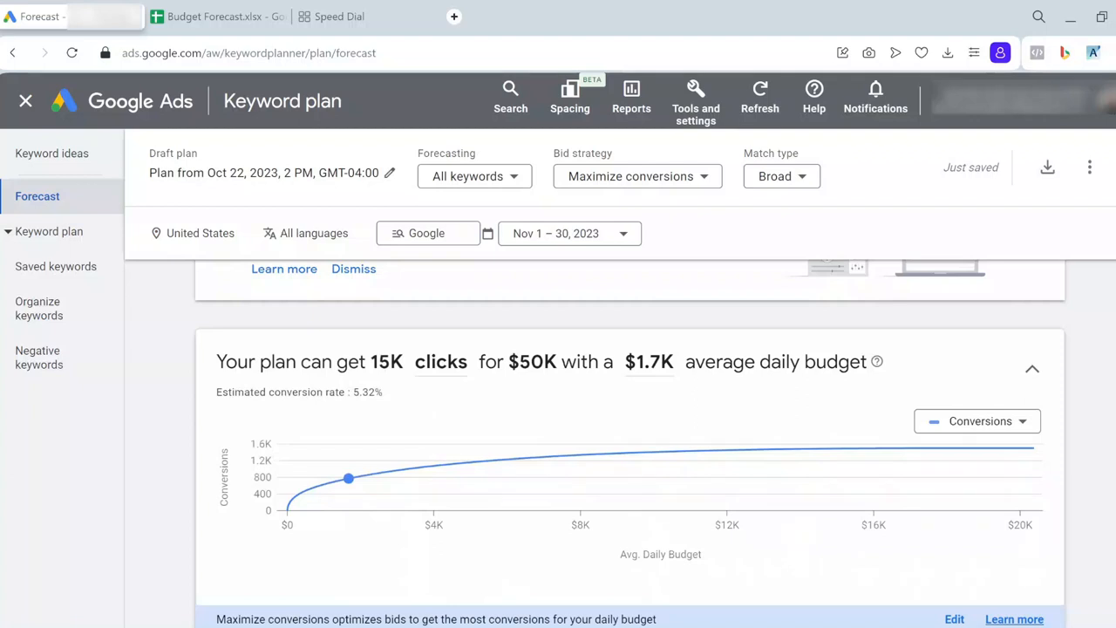
mouse_move(436, 377)
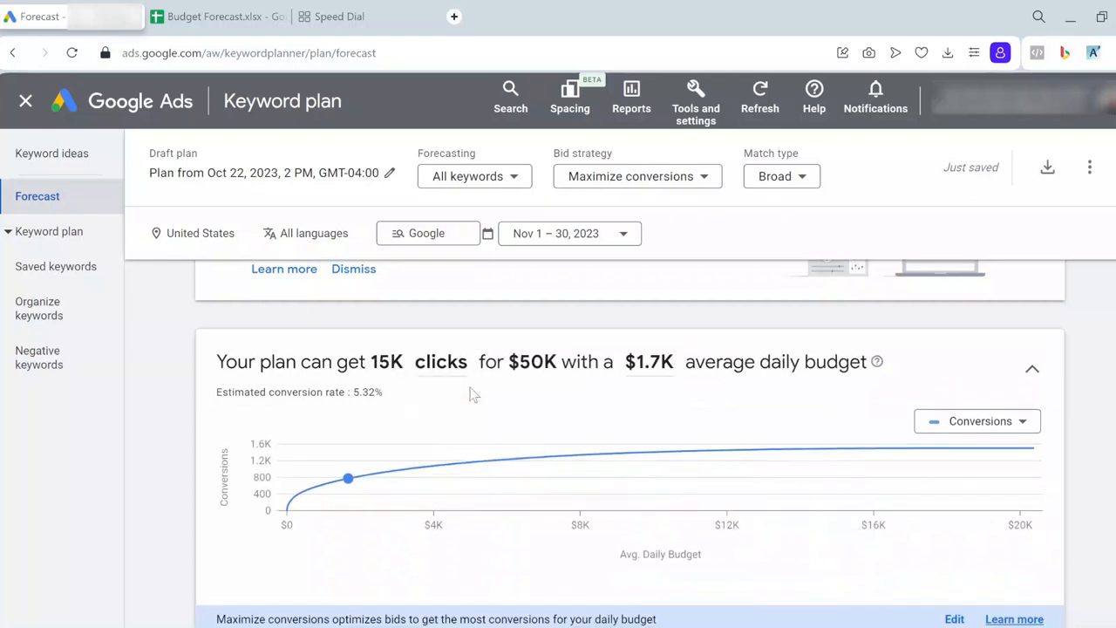
mouse_move(1089, 426)
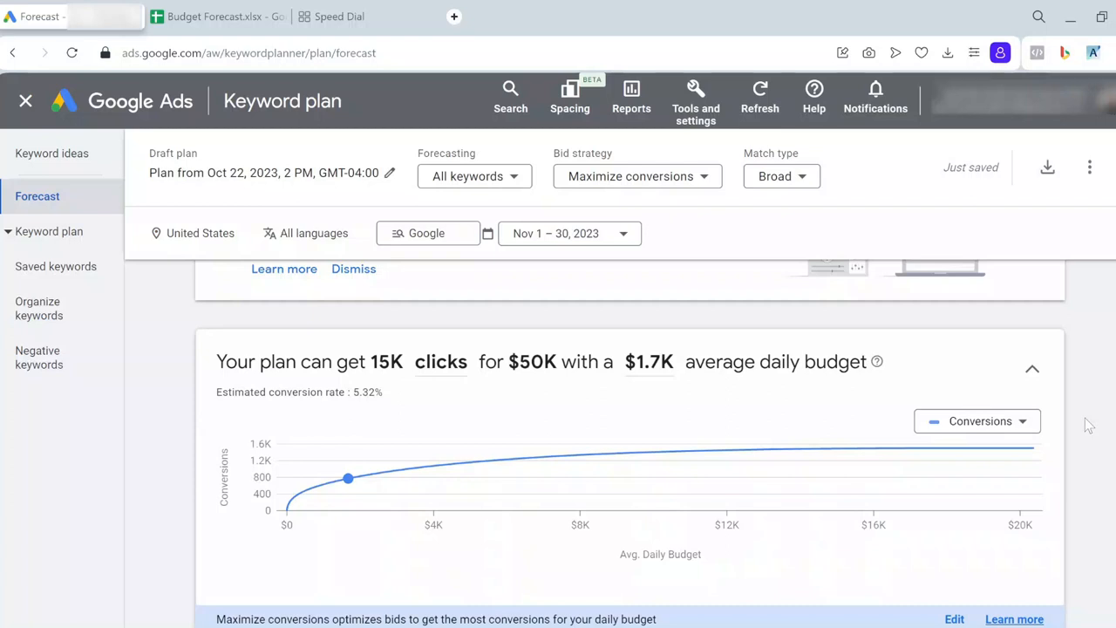
mouse_move(994, 426)
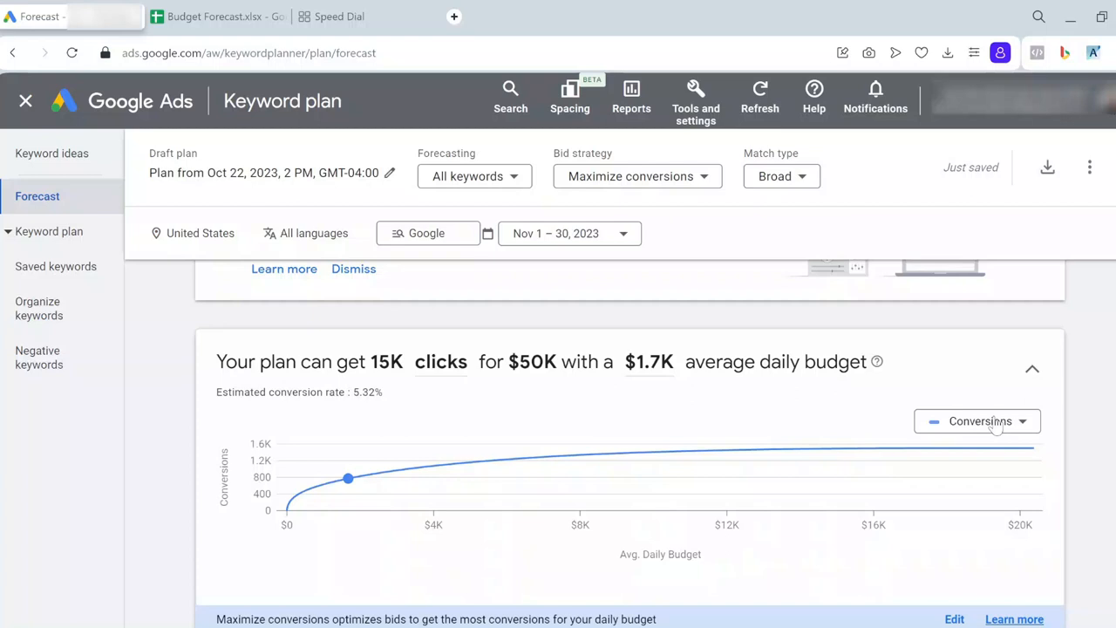
mouse_move(673, 412)
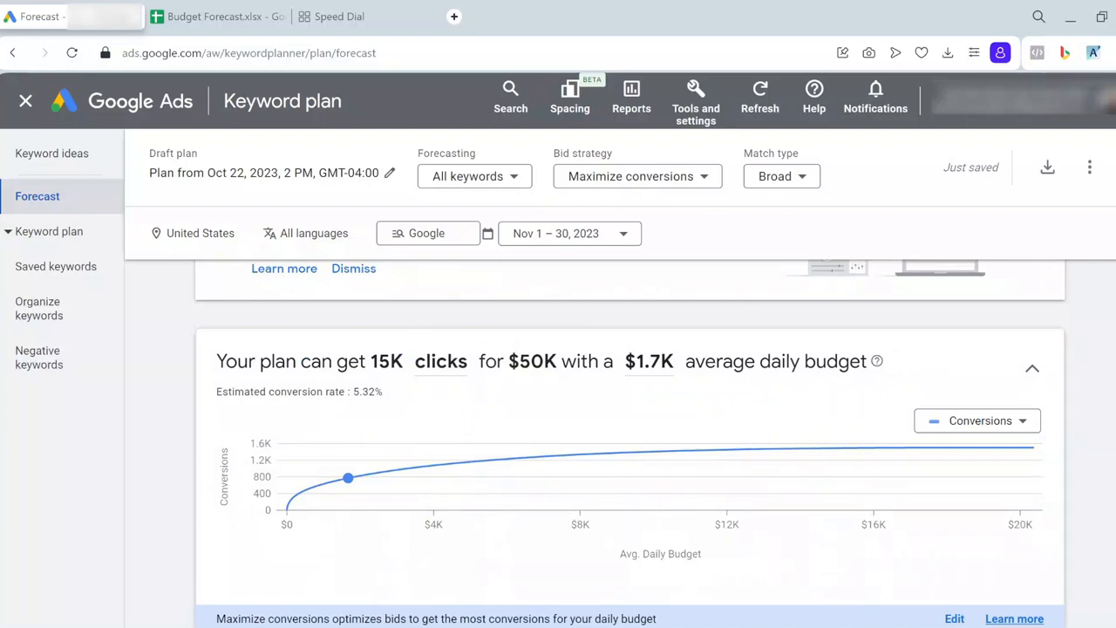
mouse_move(315, 513)
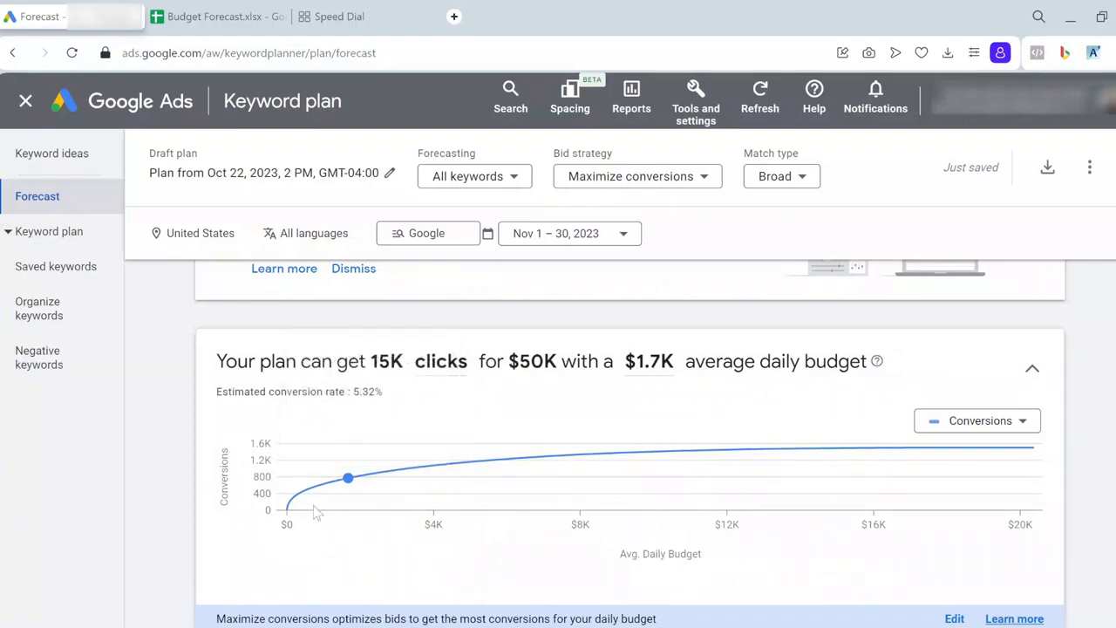
mouse_move(149, 454)
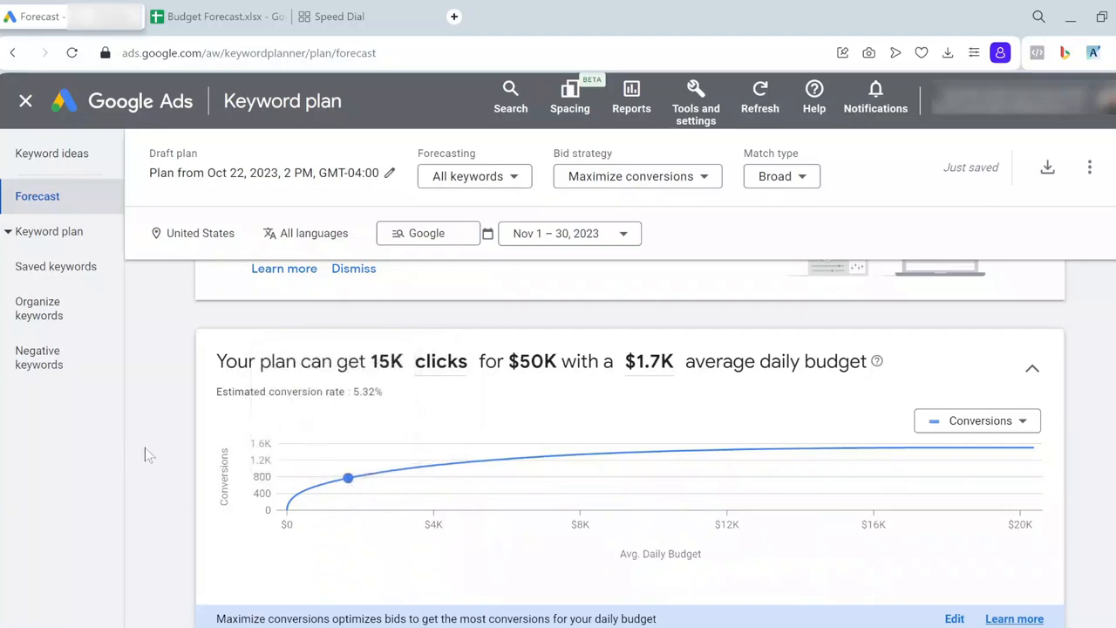
left_click(216, 15)
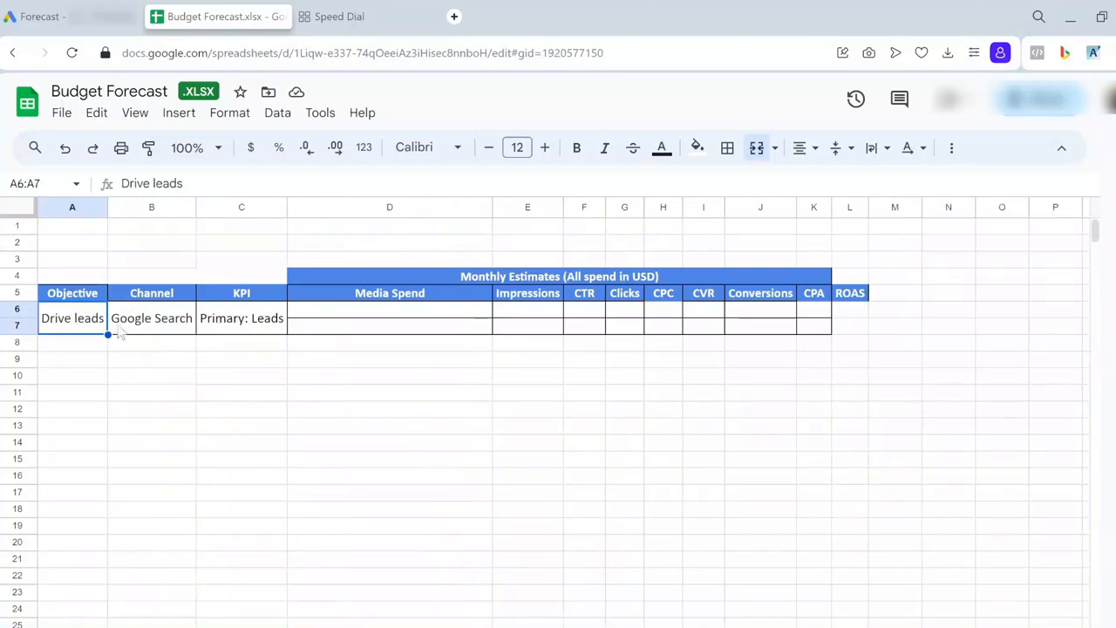
mouse_move(178, 303)
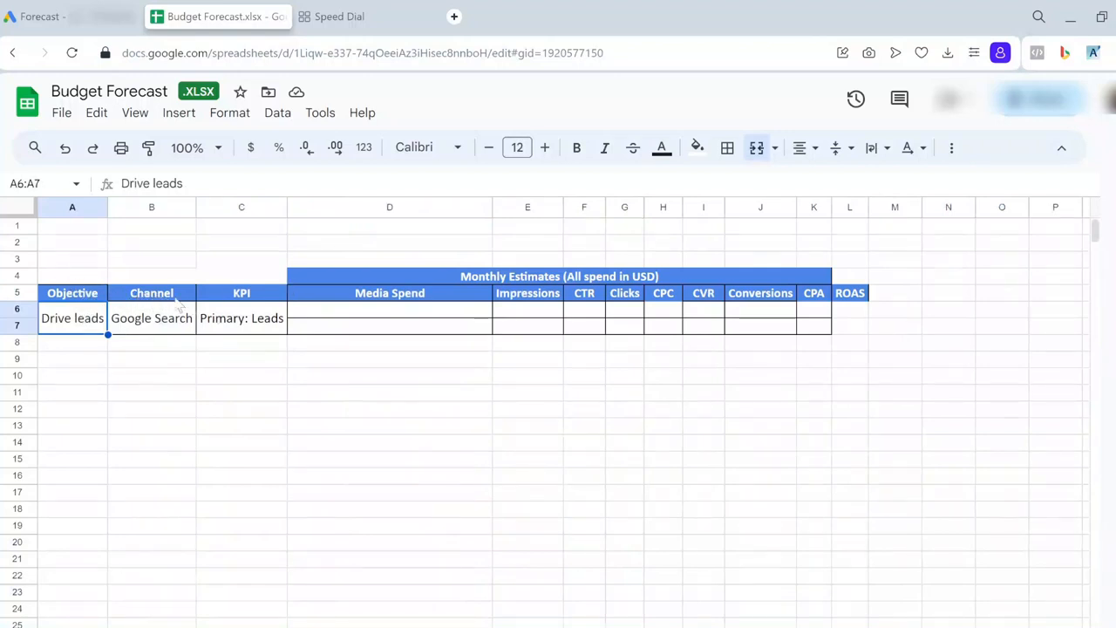
mouse_move(174, 329)
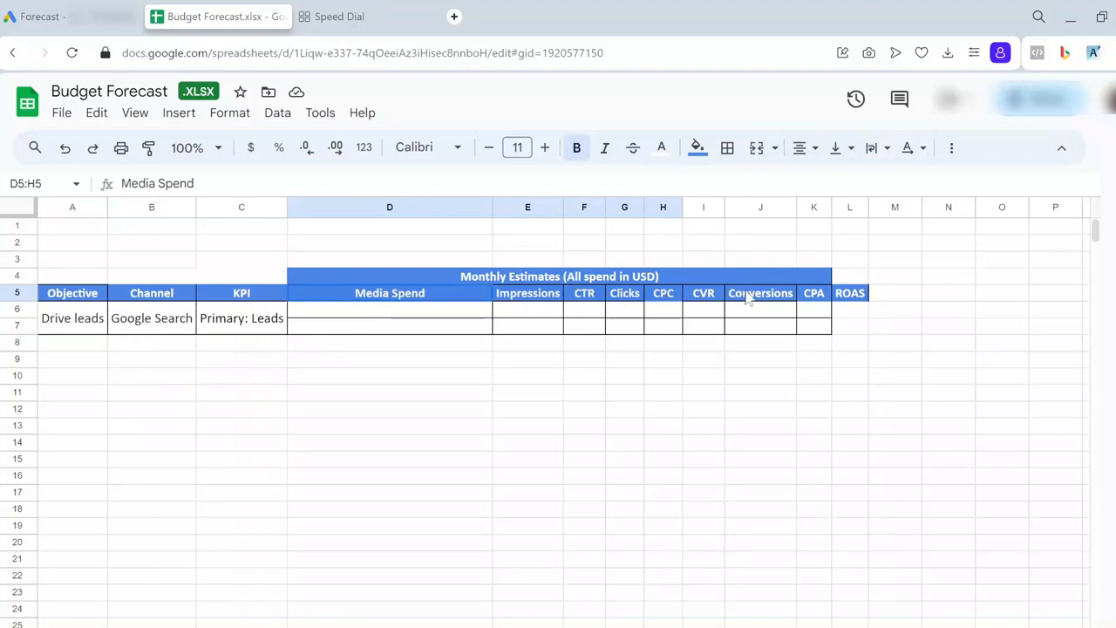
left_click(761, 443)
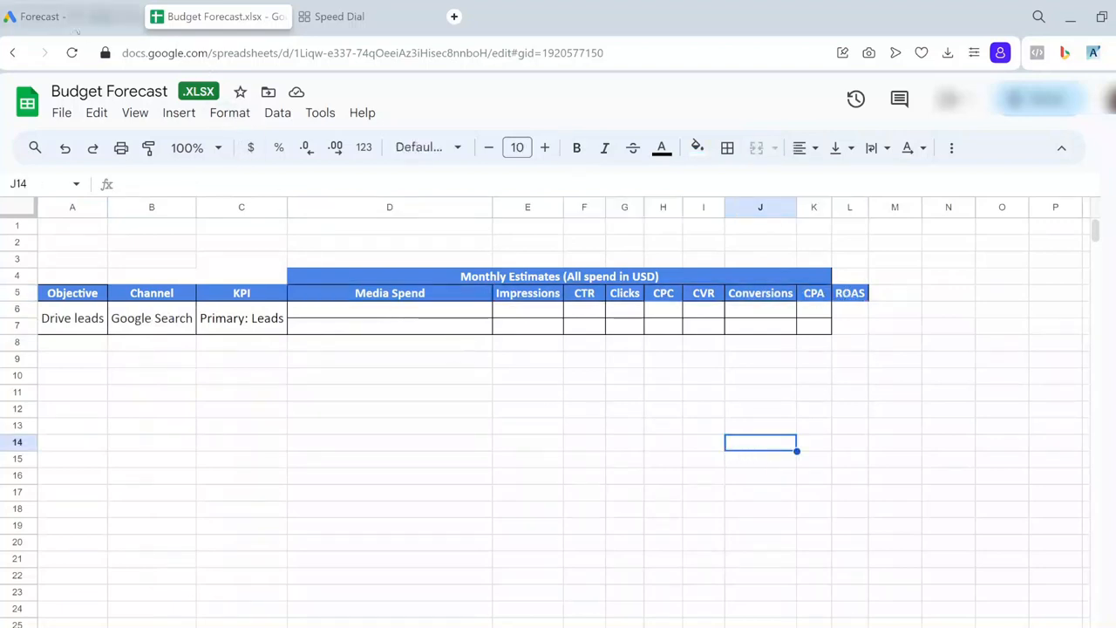
left_click(38, 16)
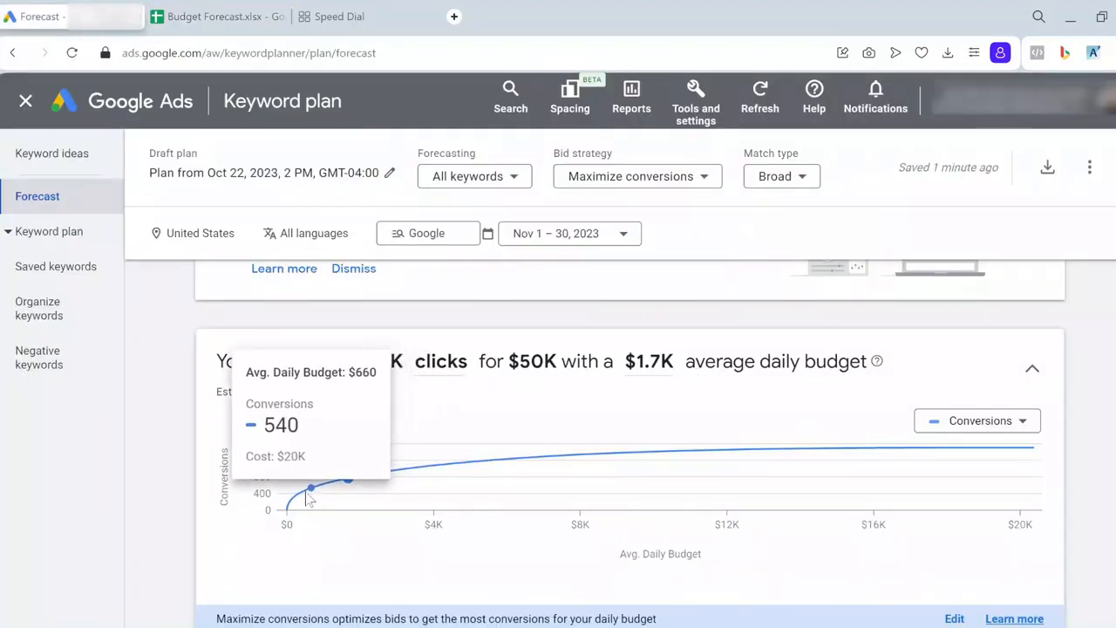
mouse_move(297, 509)
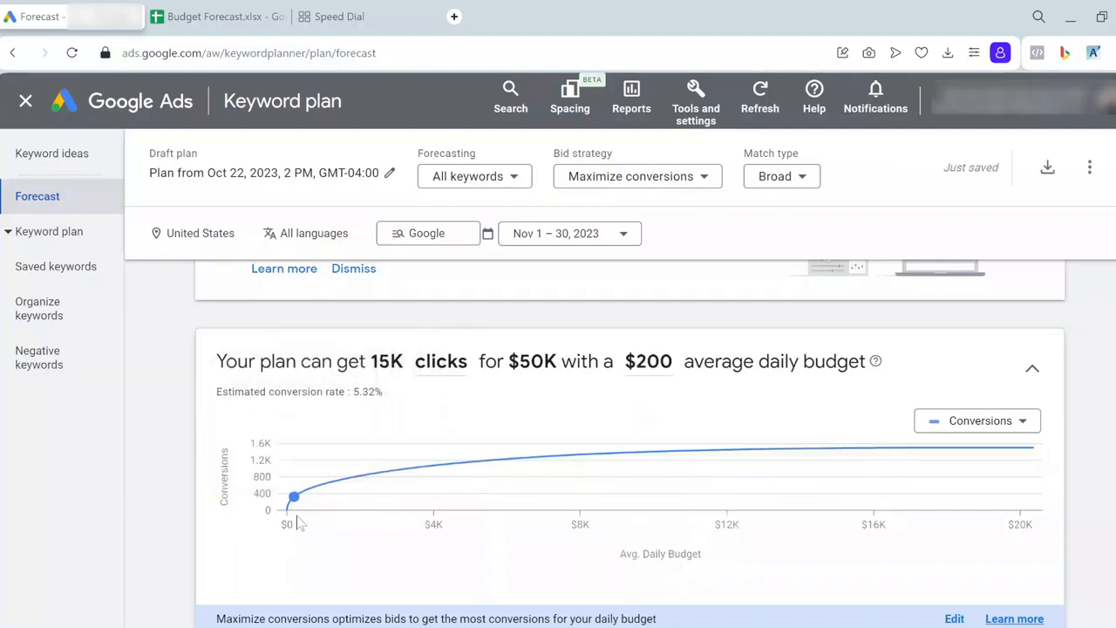
mouse_move(340, 515)
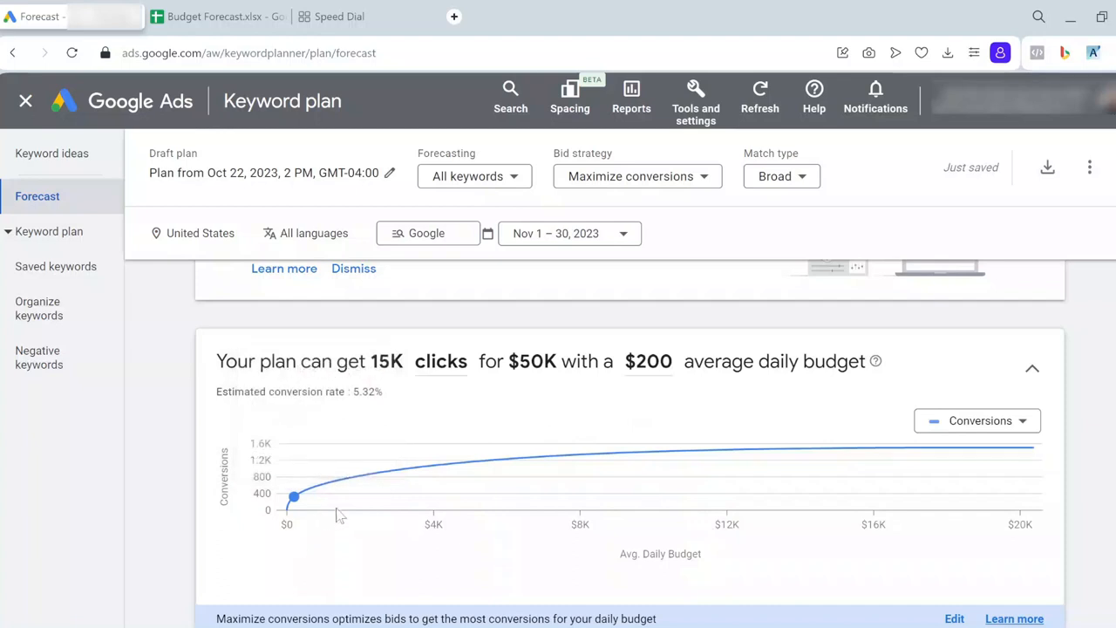
mouse_move(353, 478)
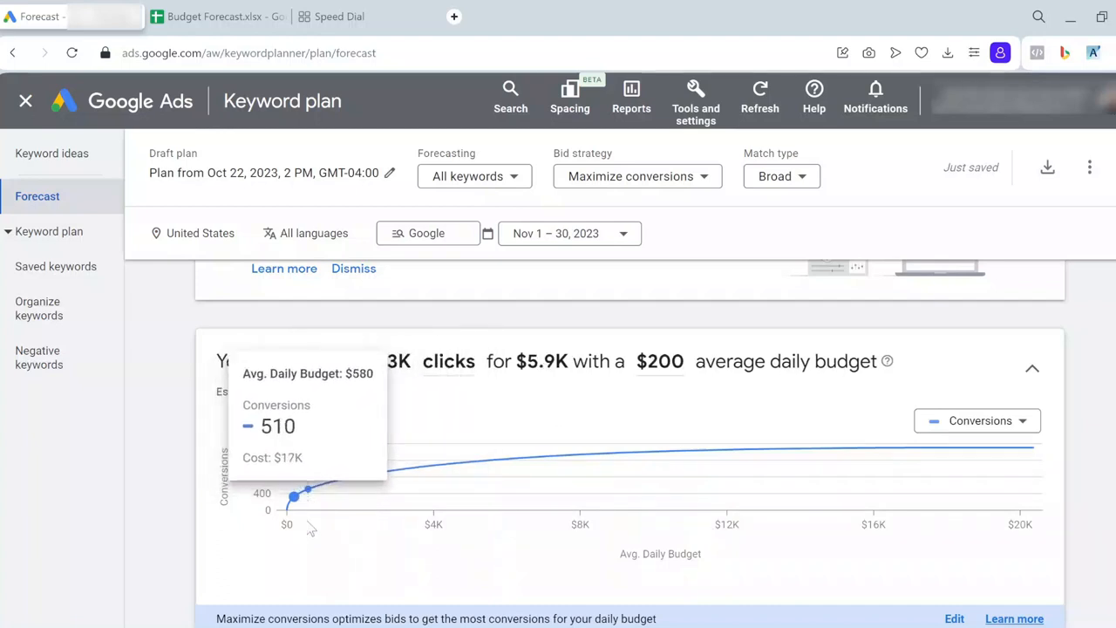
mouse_move(295, 499)
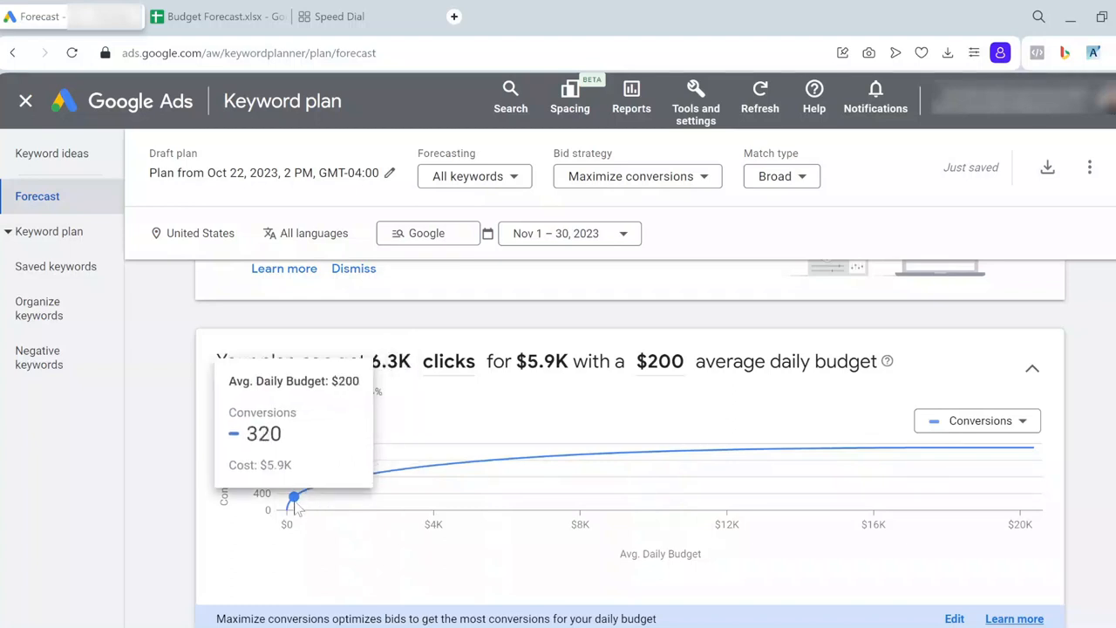
mouse_move(293, 502)
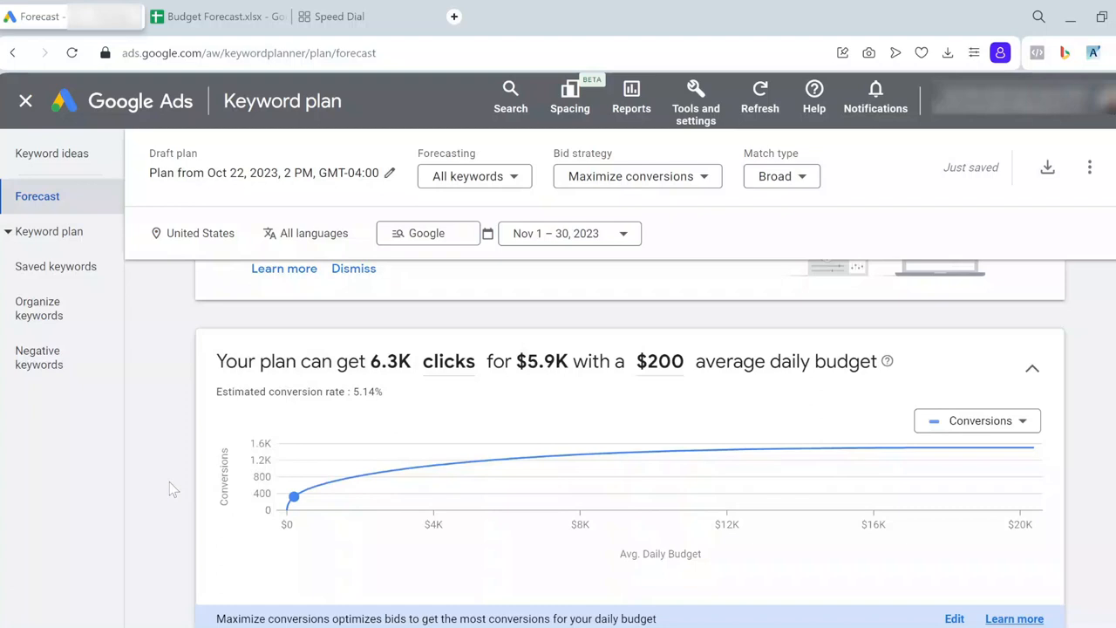
mouse_move(175, 488)
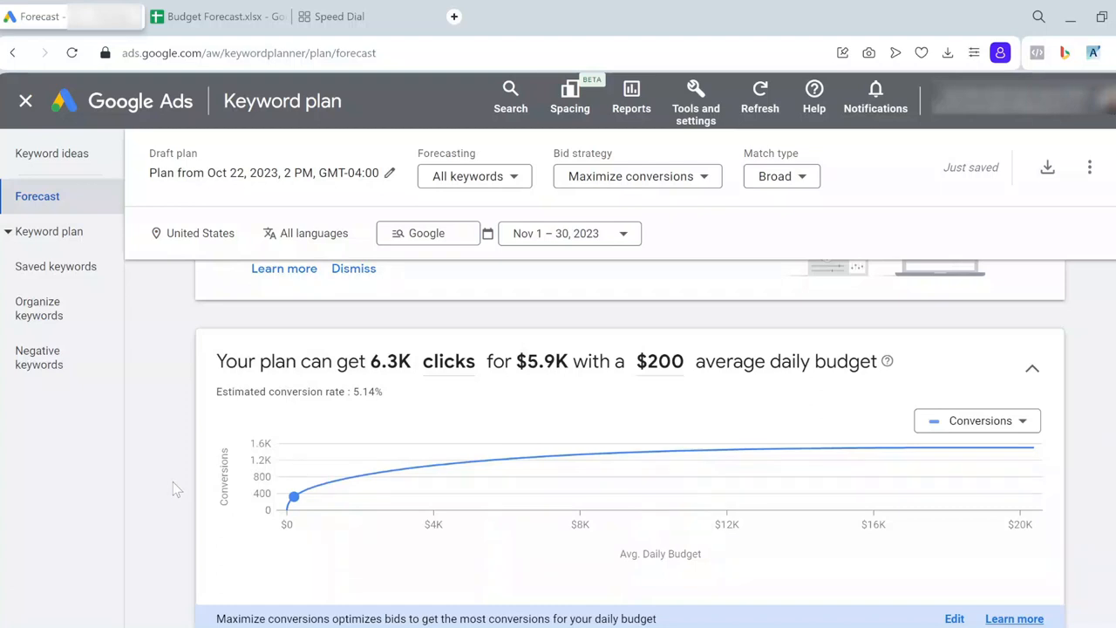
Step: Switch the forecast chart metric from conversions to clicks
scroll("down", 3)
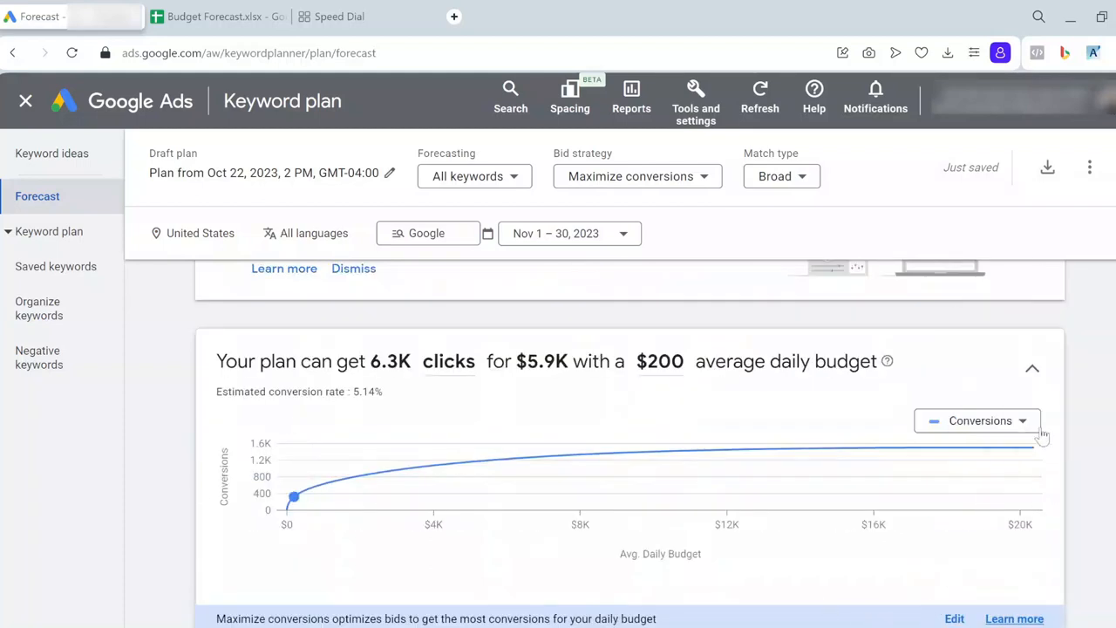
left_click(977, 420)
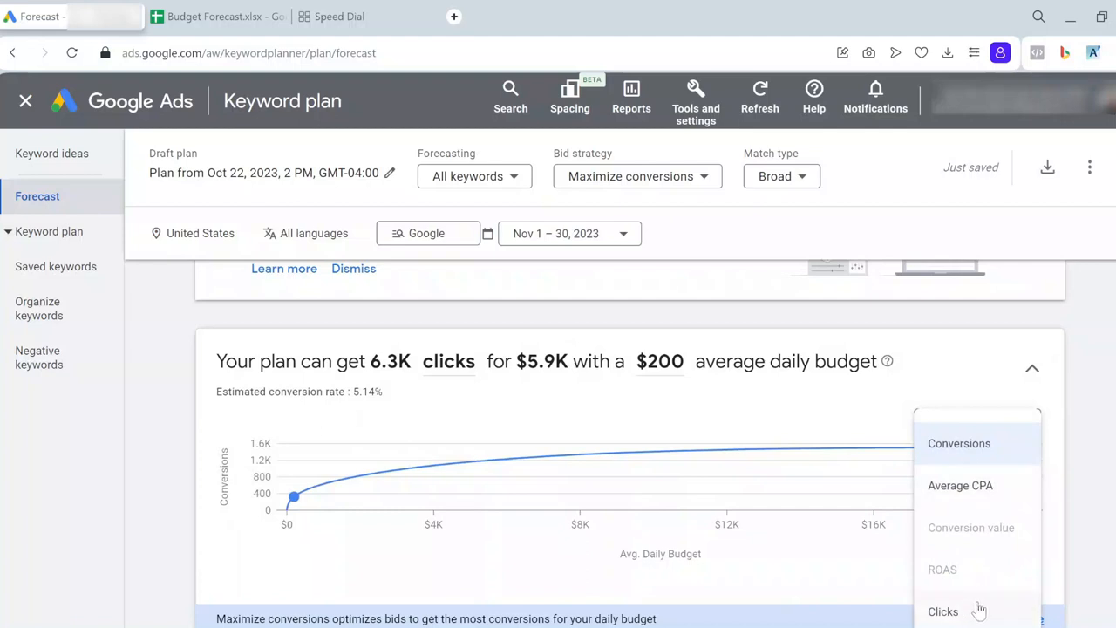
left_click(942, 611)
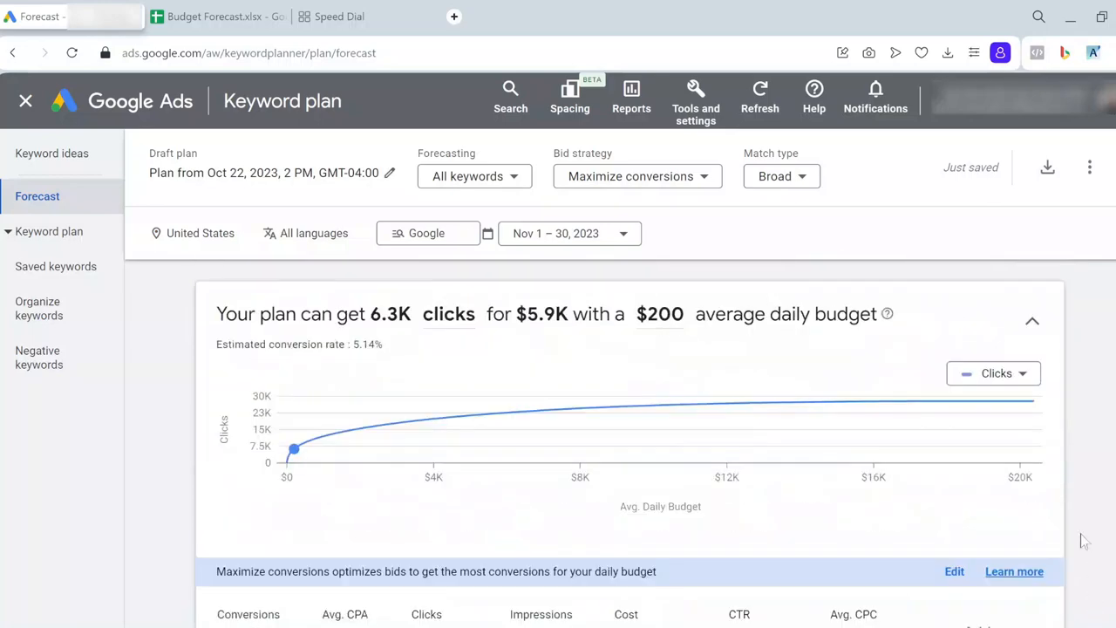
Step: Export the forecast as a Google Sheet downloaded to Drive
left_click(1046, 167)
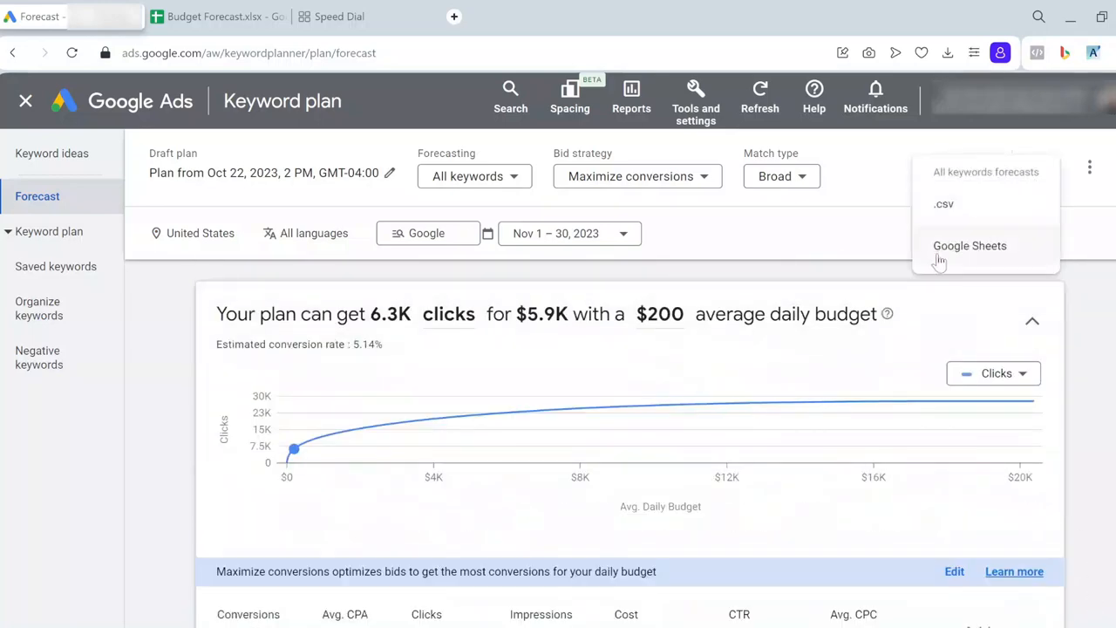
left_click(970, 244)
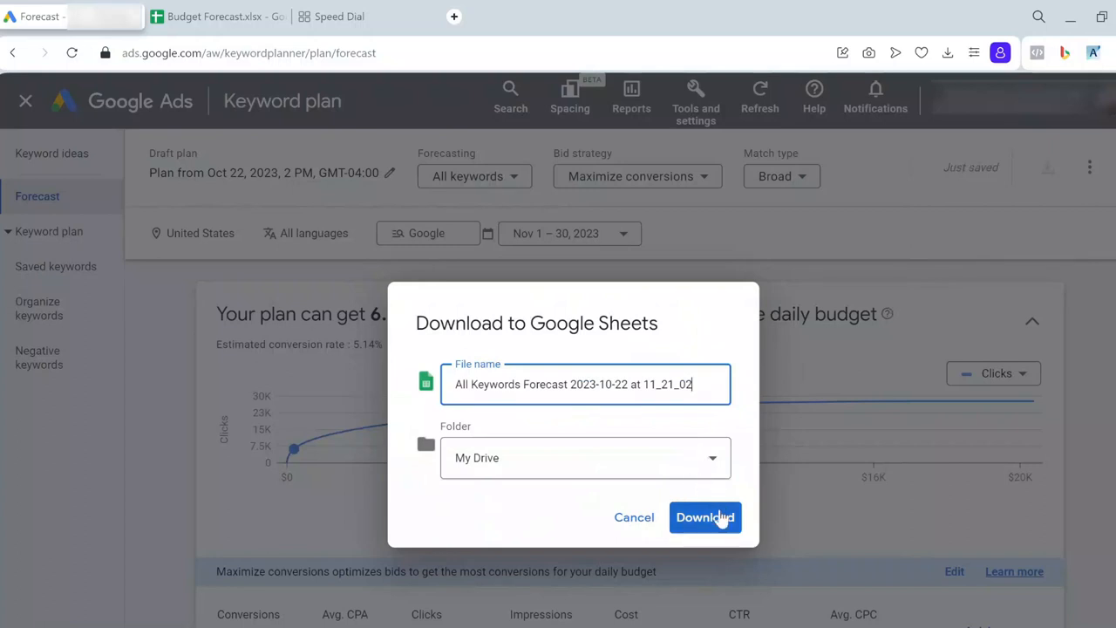
left_click(705, 516)
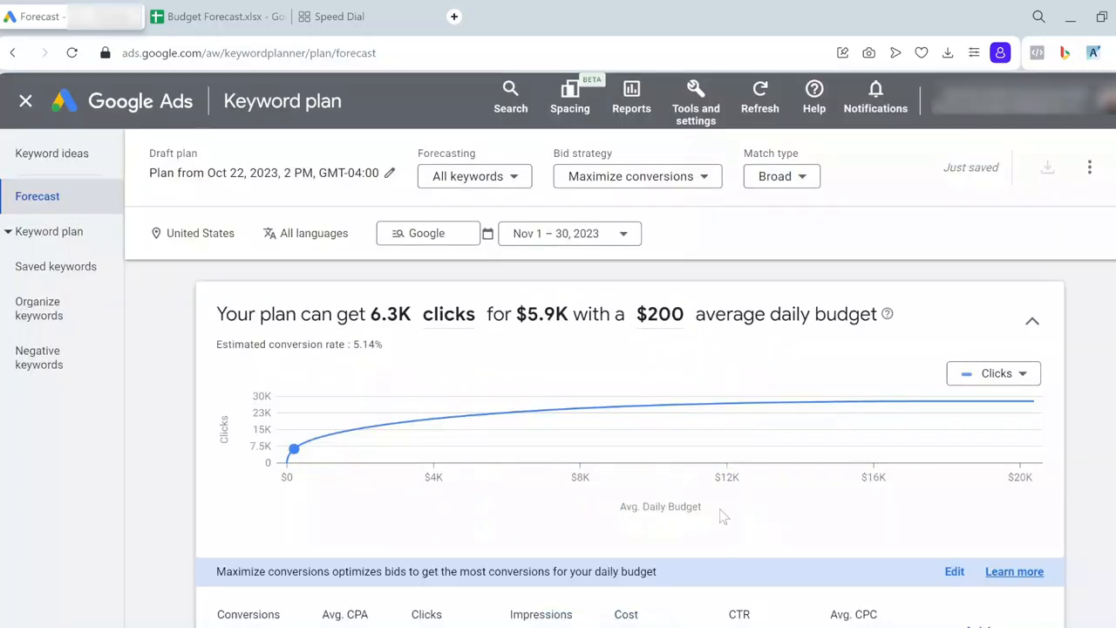
mouse_move(698, 496)
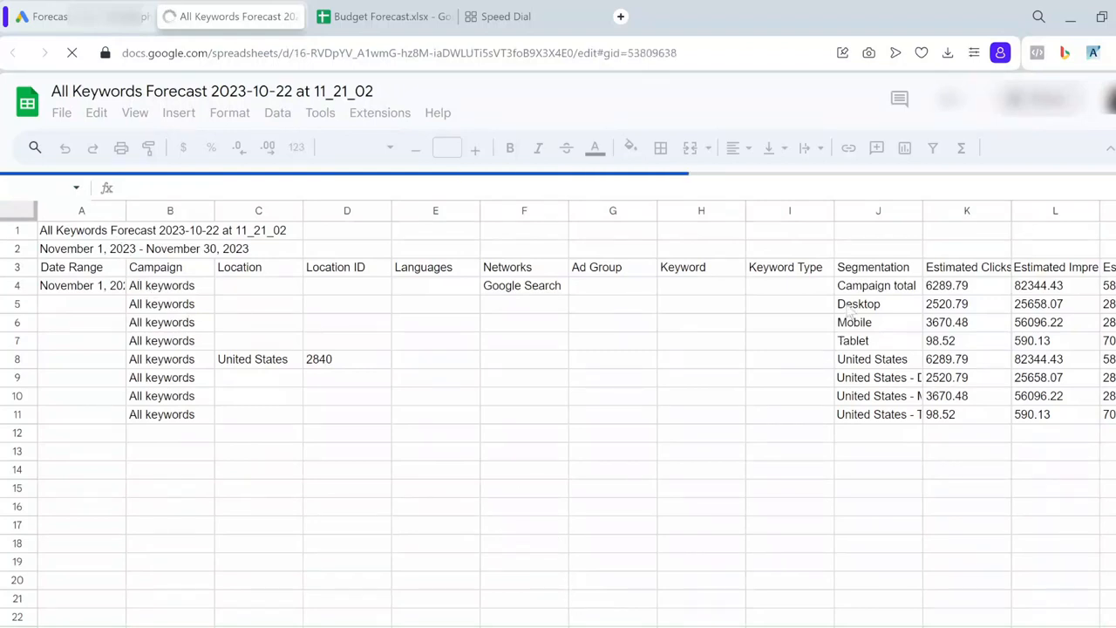
Step: Copy the Campaign total row with headers through Average CPA and switch to Budget Forecast
left_click(81, 227)
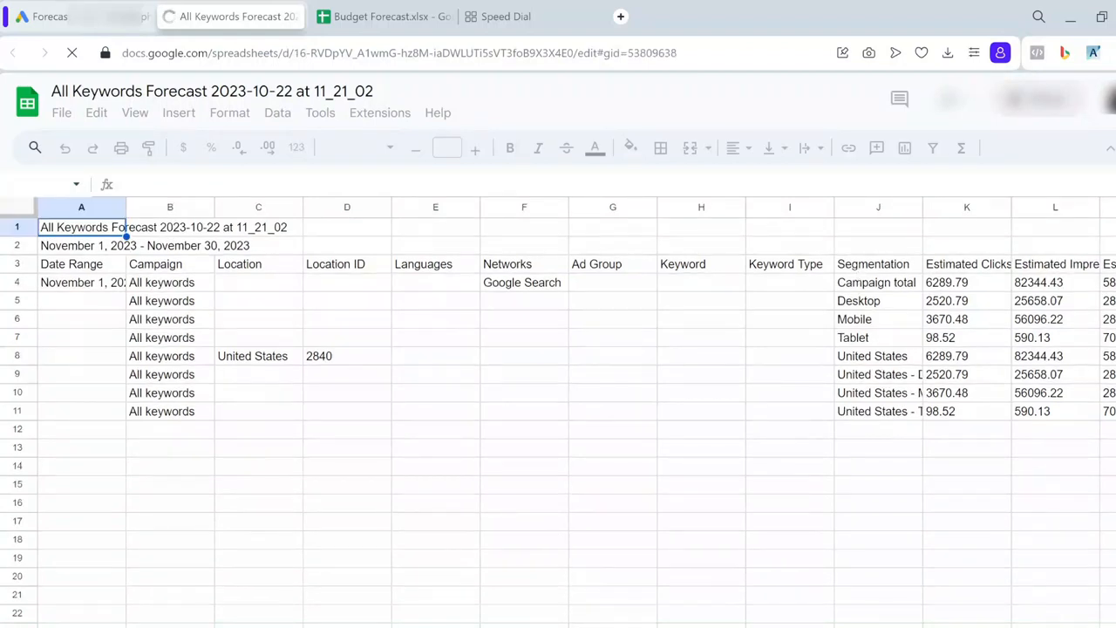
left_click(877, 318)
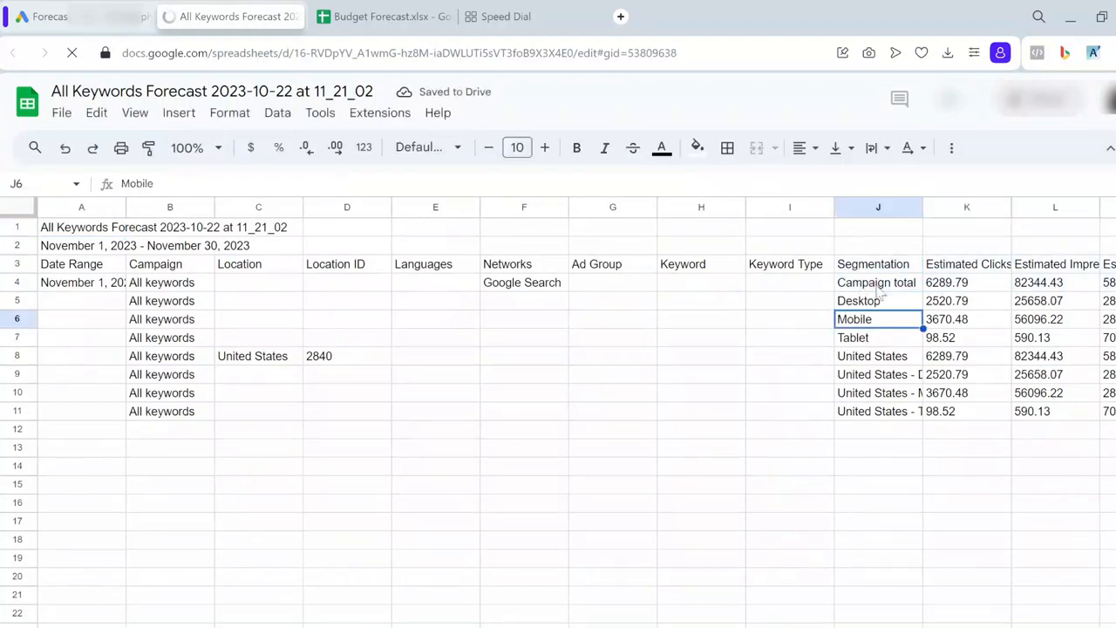
left_click(876, 282)
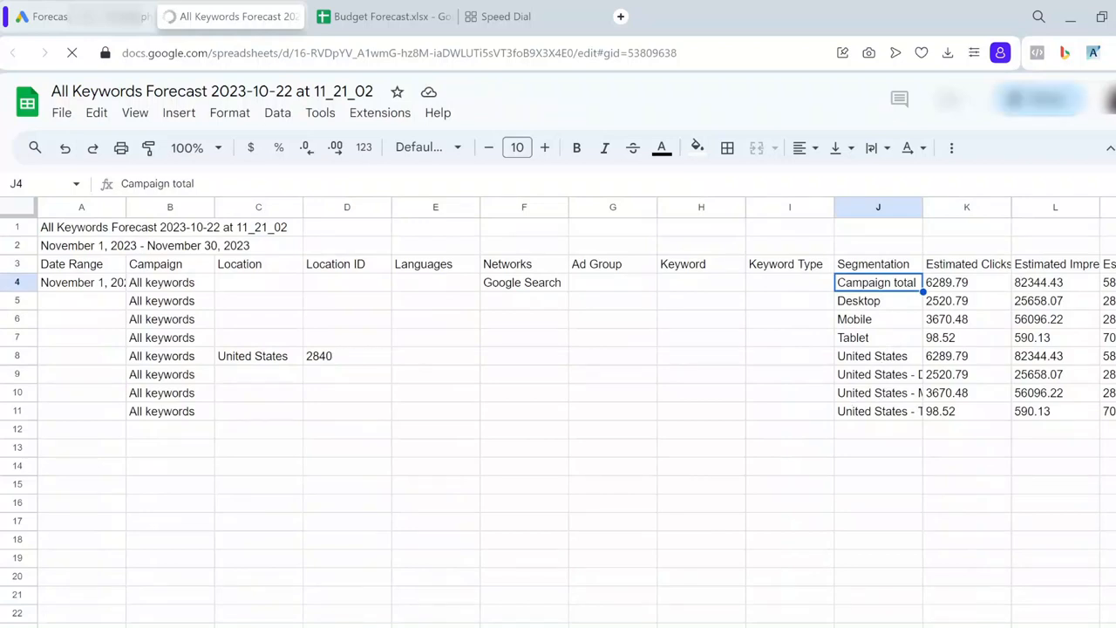
scroll("right", 3)
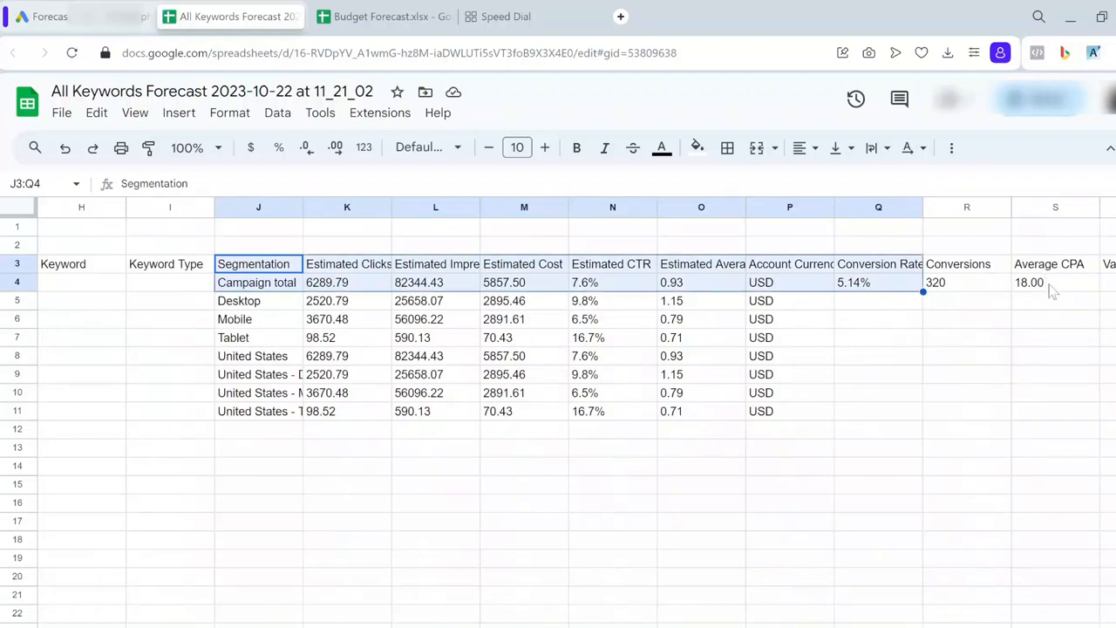
left_click(1055, 283)
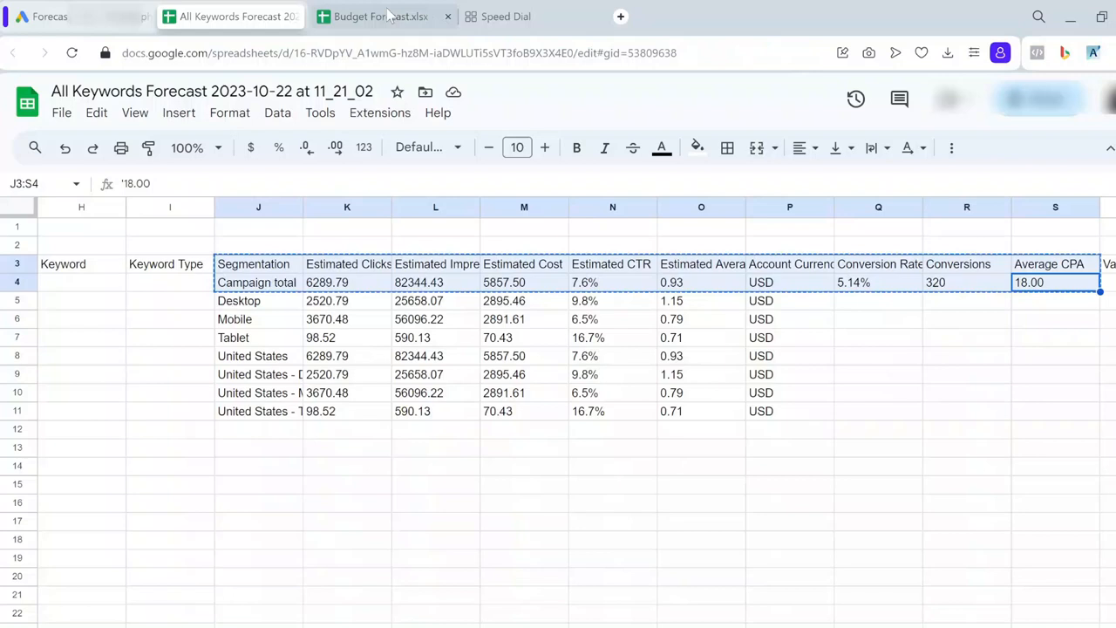
left_click(380, 15)
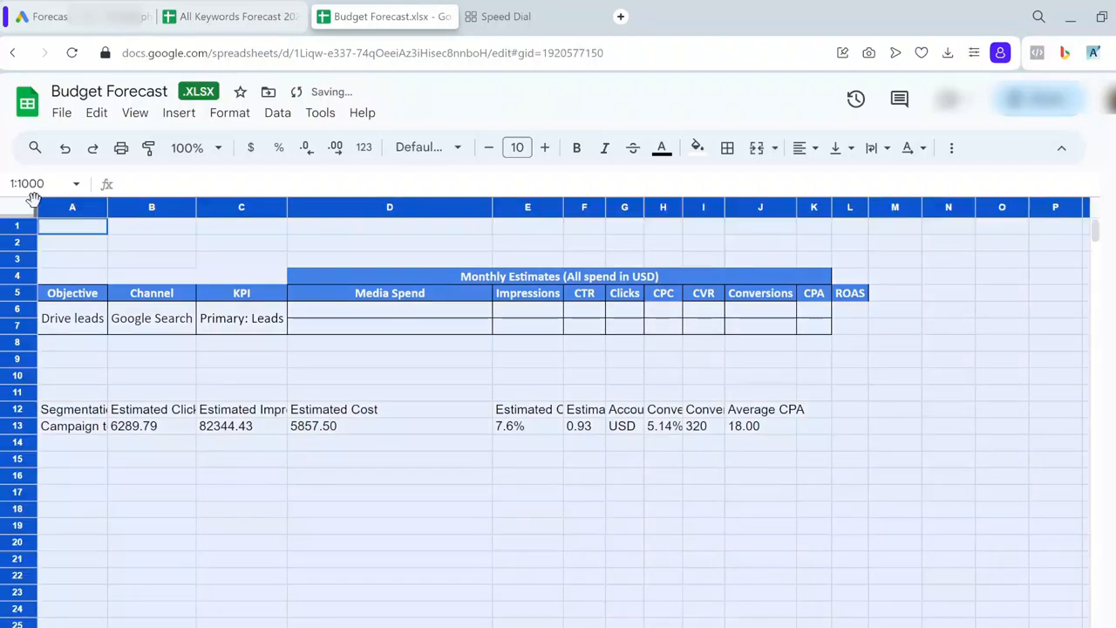
Step: Check the pasted impressions and 5857.50 cost cells, then return to the keyword plan forecast
left_click(240, 426)
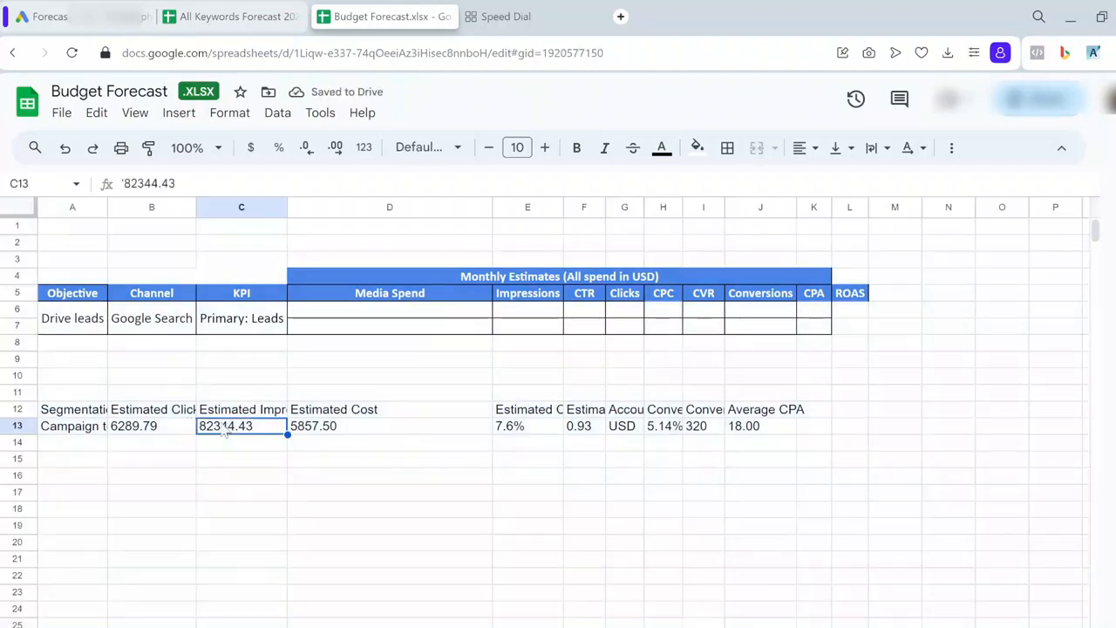
left_click(391, 317)
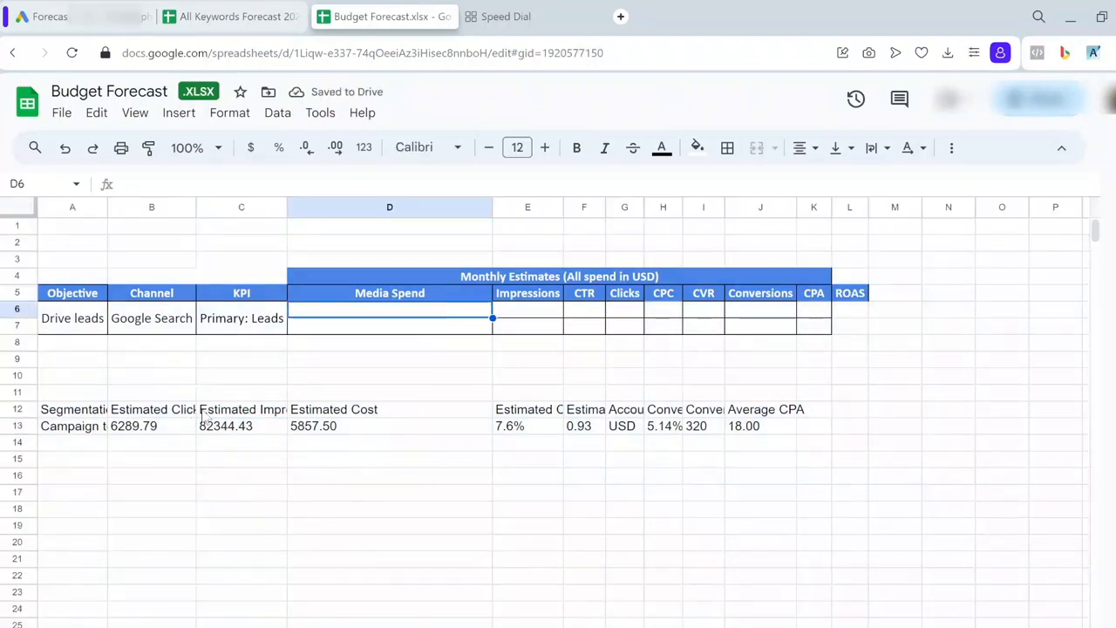
mouse_move(537, 420)
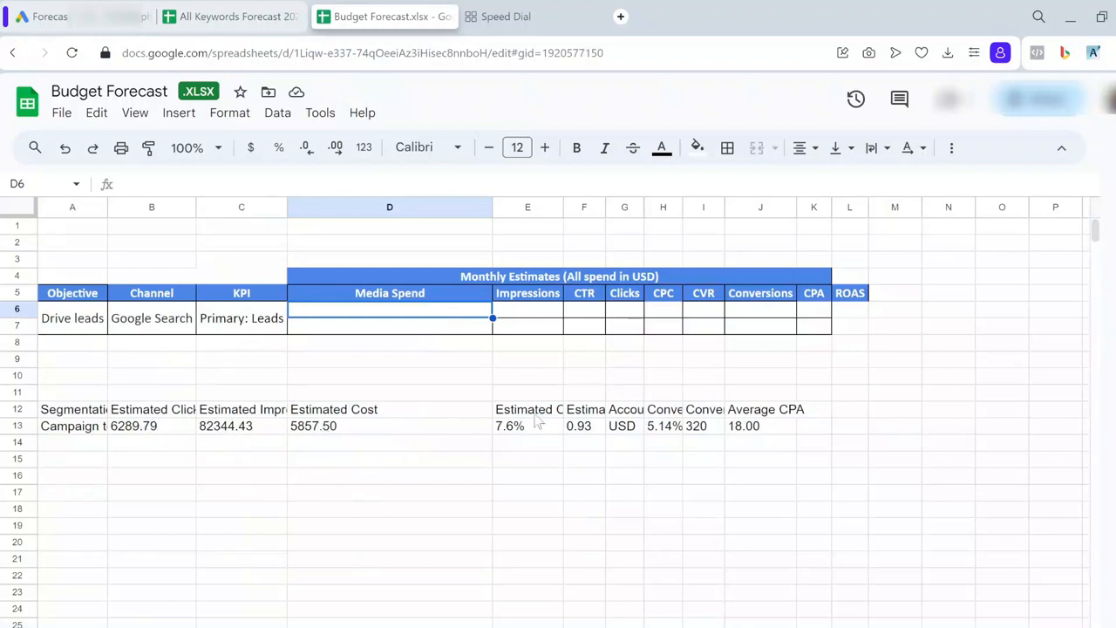
left_click(390, 426)
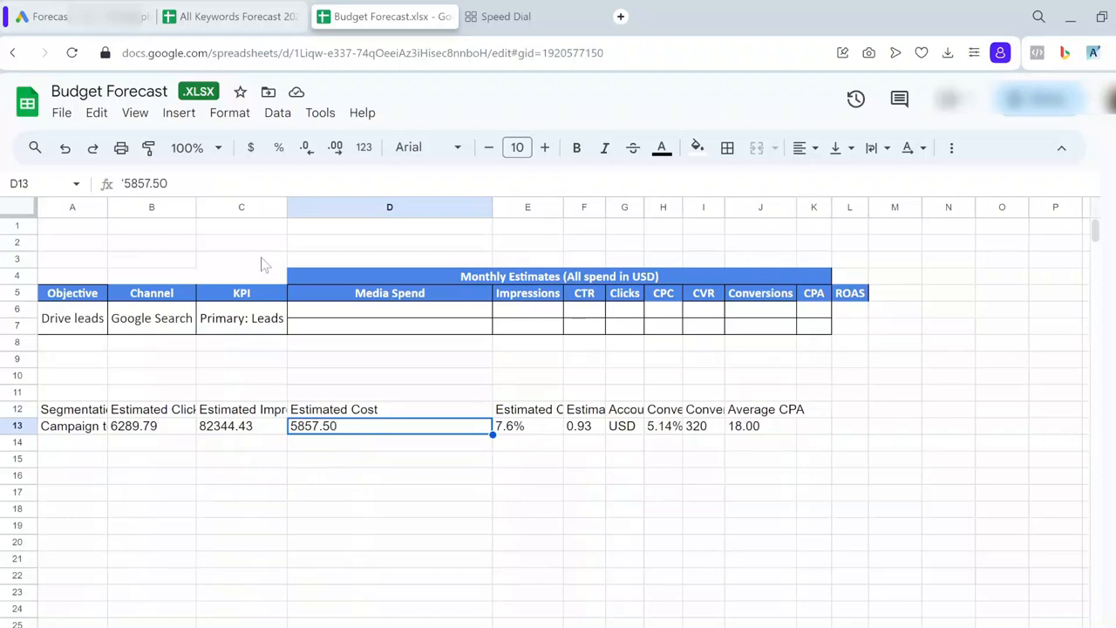
left_click(78, 15)
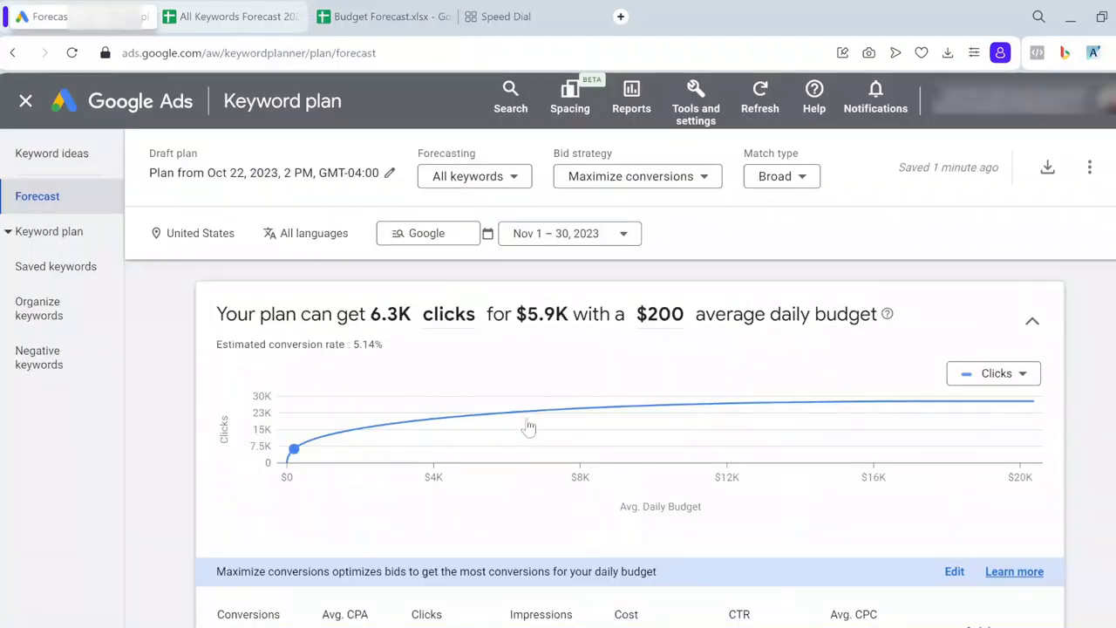
mouse_move(747, 401)
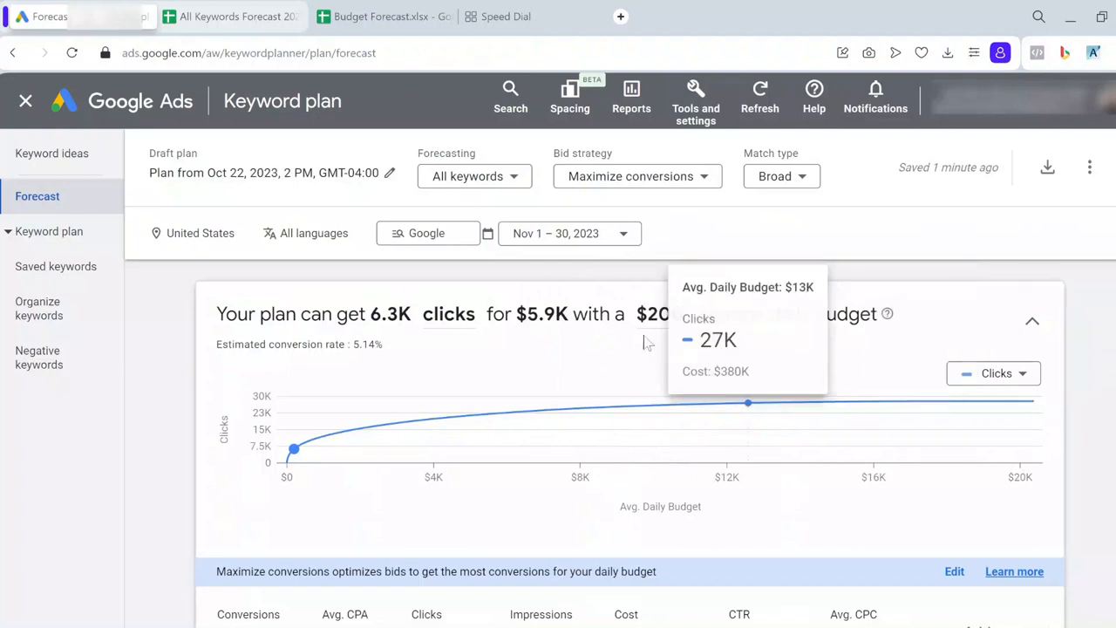
mouse_move(689, 328)
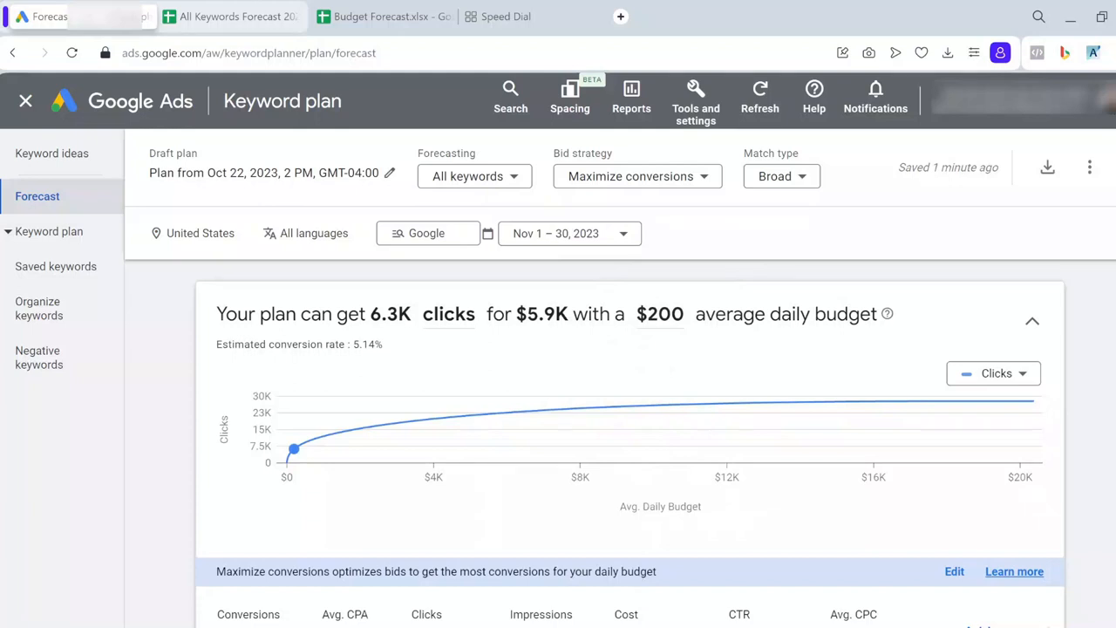
Step: Return to the Budget Forecast spreadsheet after reviewing the clicks chart
left_click(380, 16)
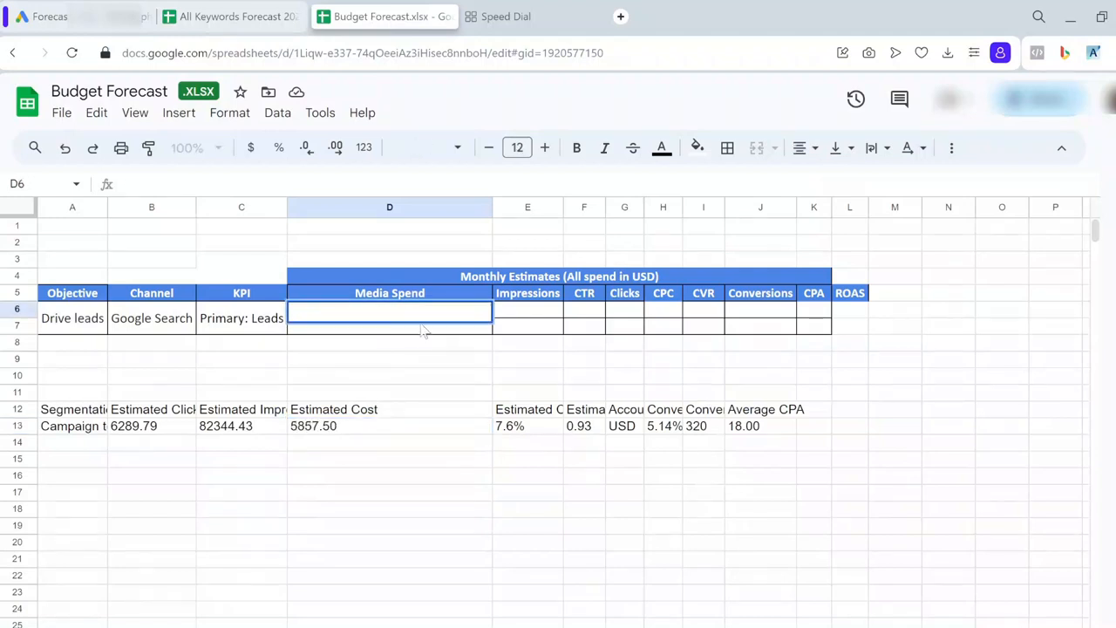
Step: Enter 5857.50 media spend and fill impressions 82344.43, clicks 6289.79 and 320 conversions into the budget row
type("5857.50")
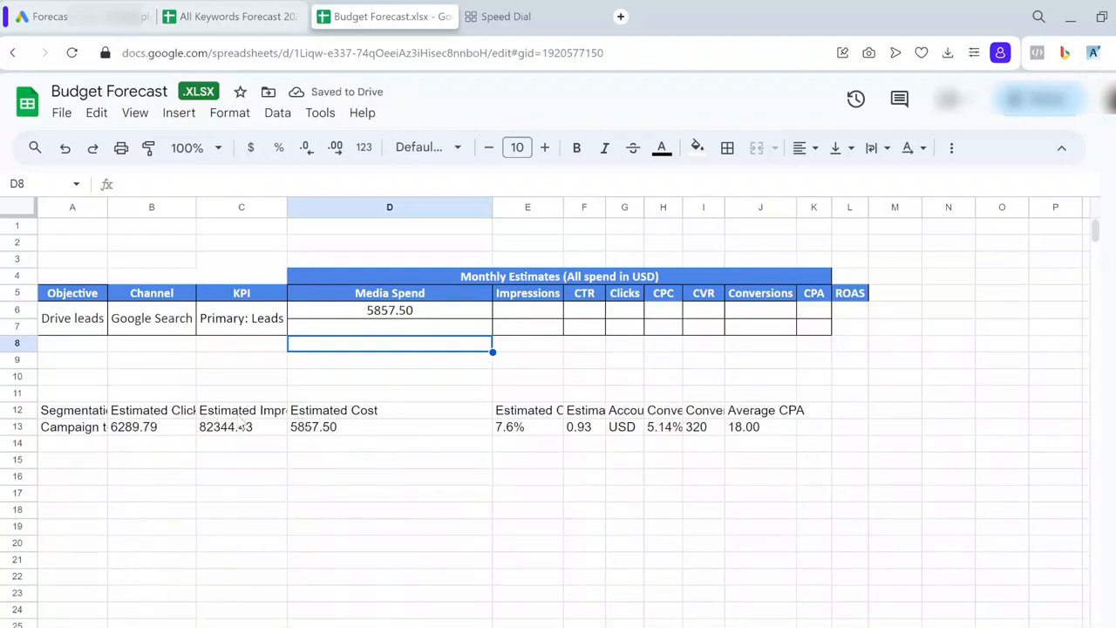
left_click(241, 426)
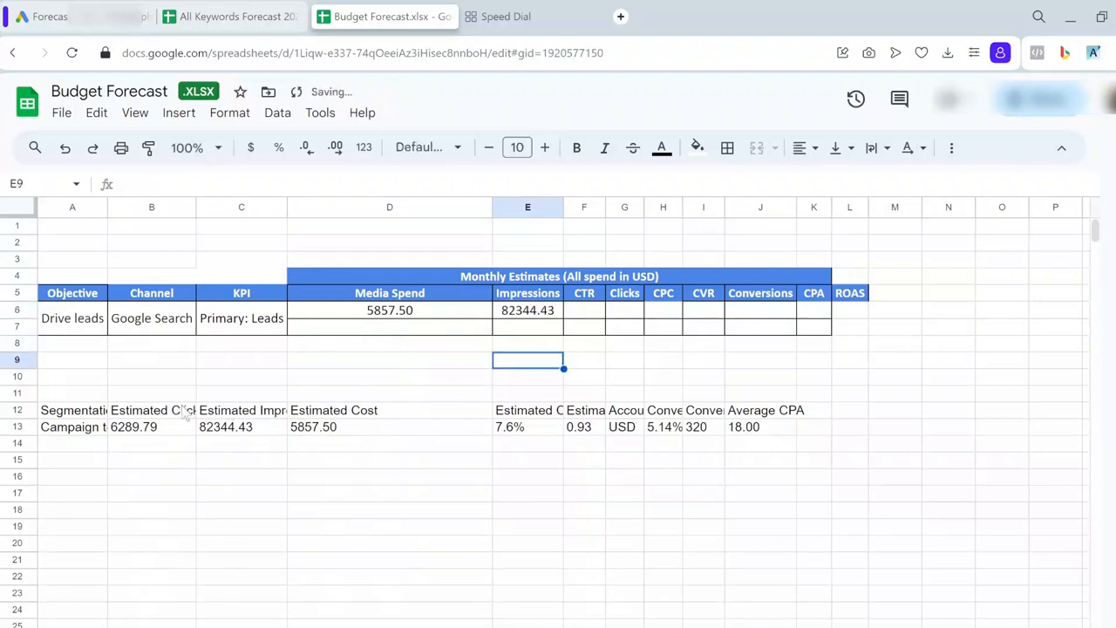
left_click(152, 426)
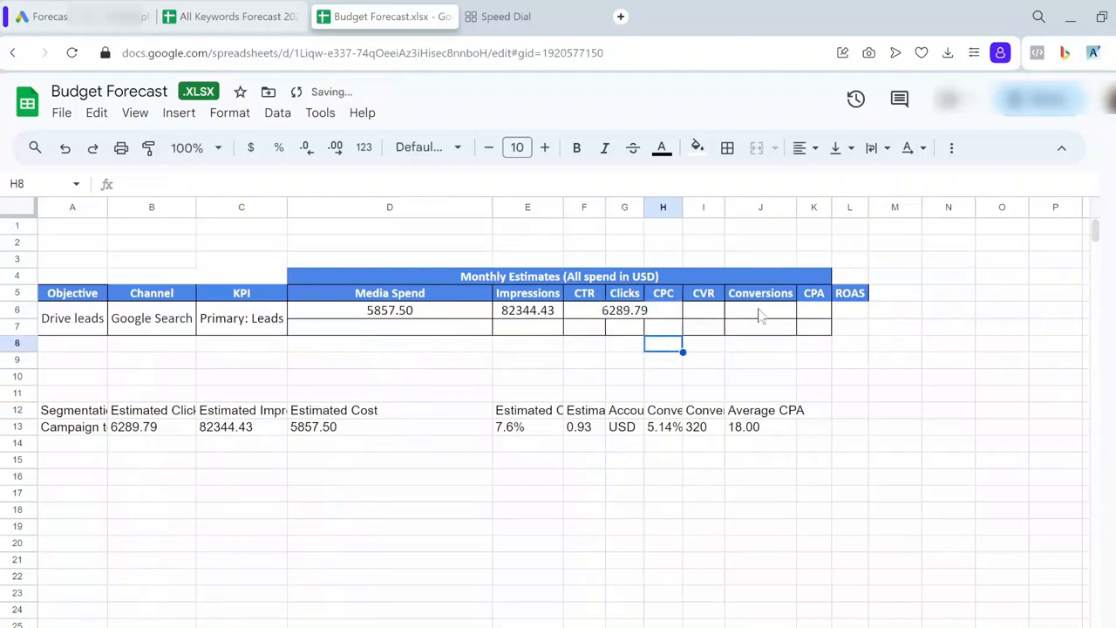
left_click(705, 410)
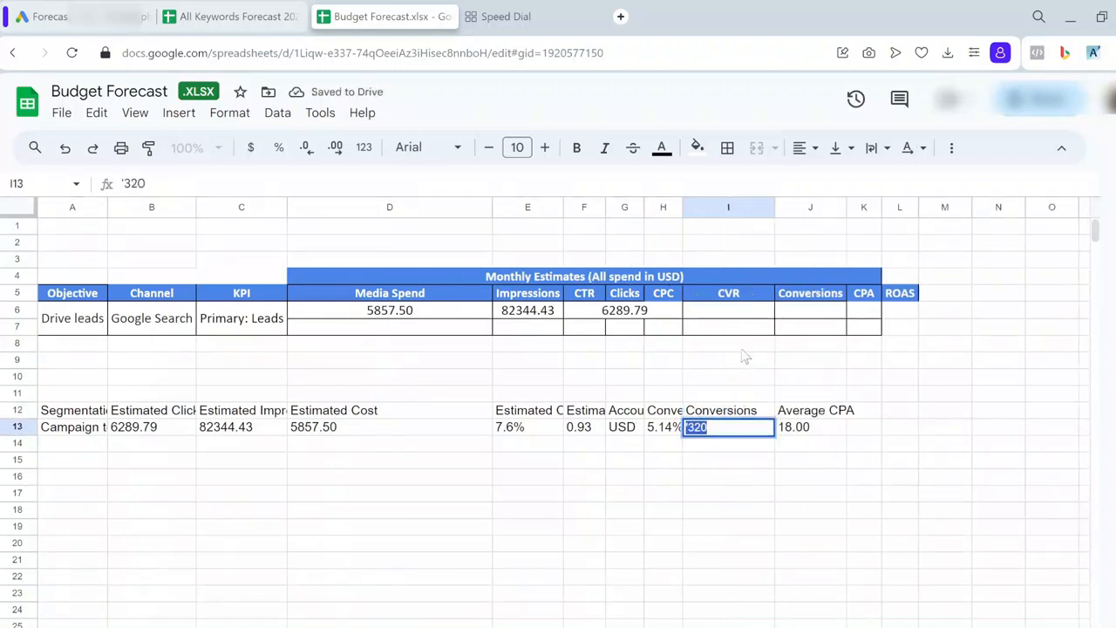
left_click(809, 311)
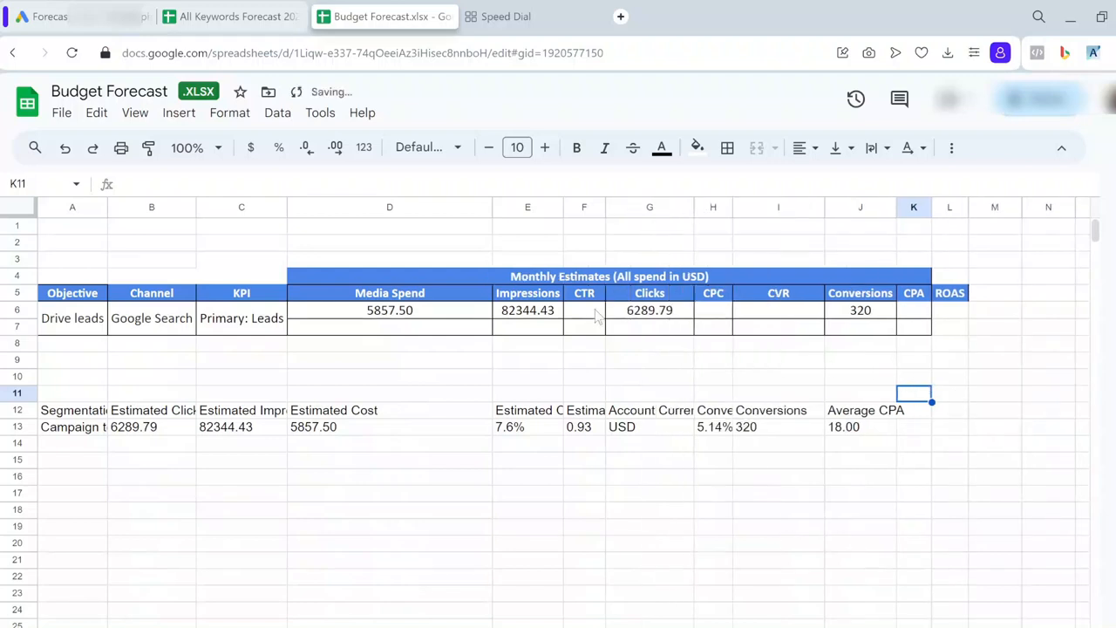
Step: Compute the budget row's CTR, CPC and CVR from impressions, clicks, spend and conversions
left_click(584, 310)
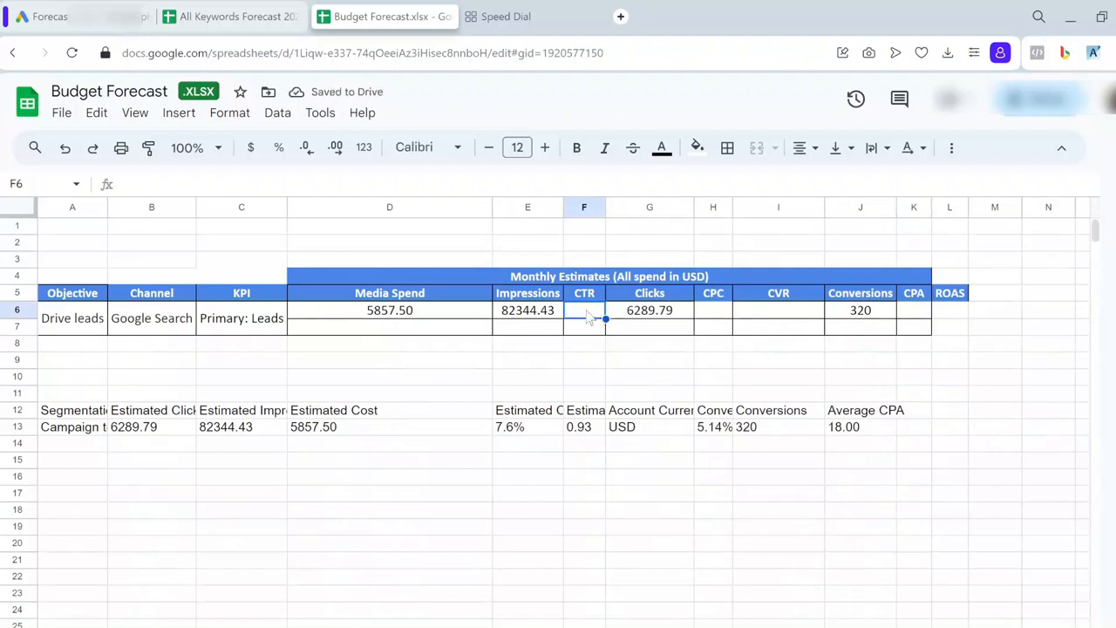
type("=E6/D6")
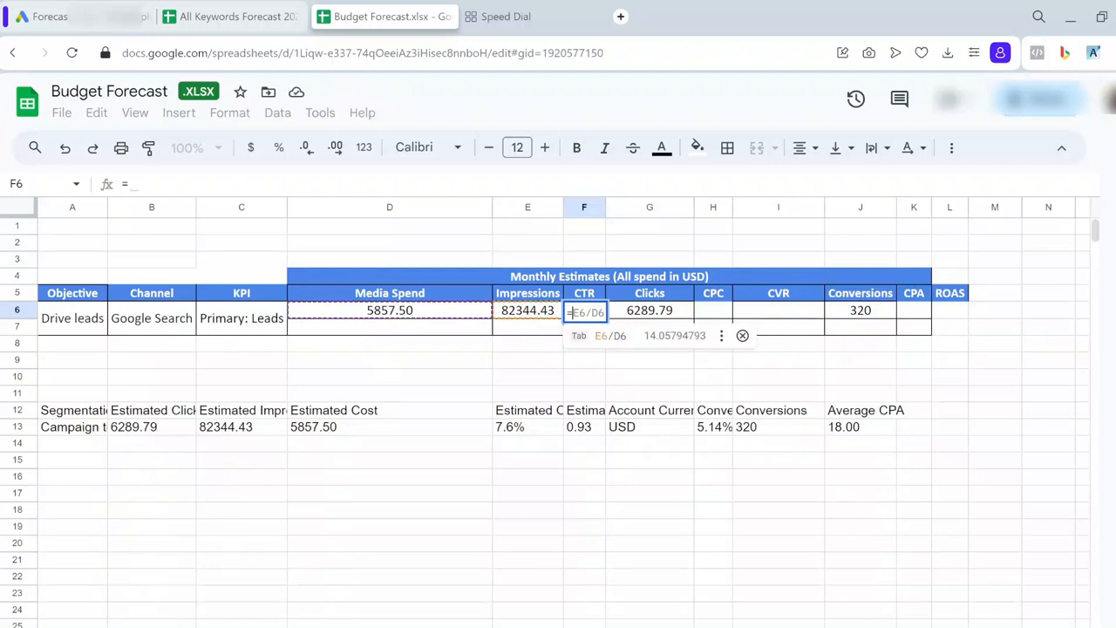
left_click(649, 310)
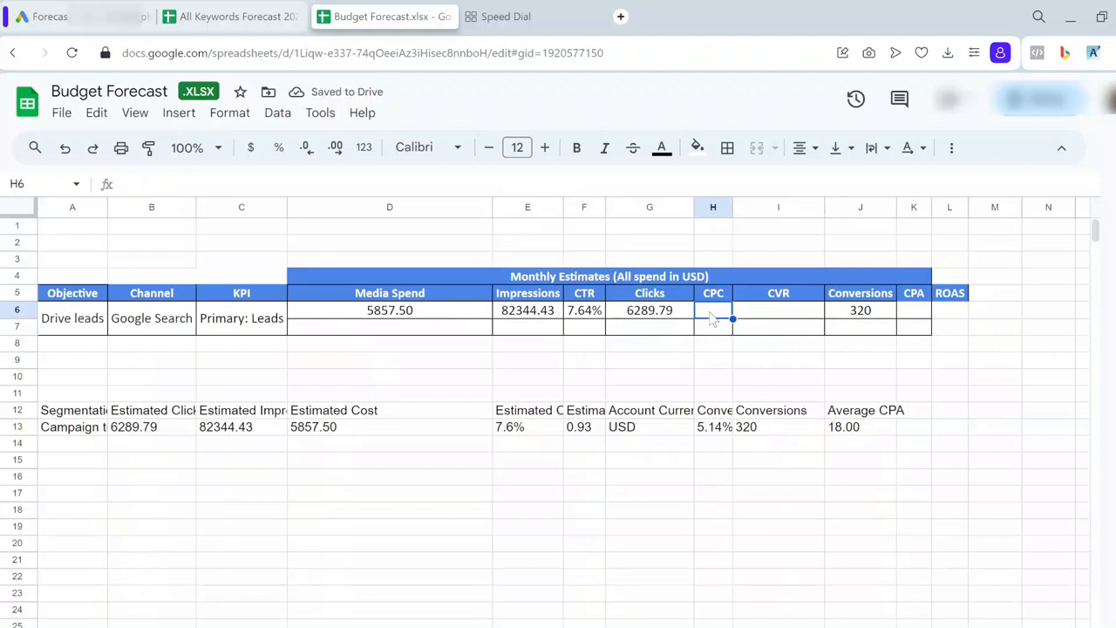
left_click(391, 310)
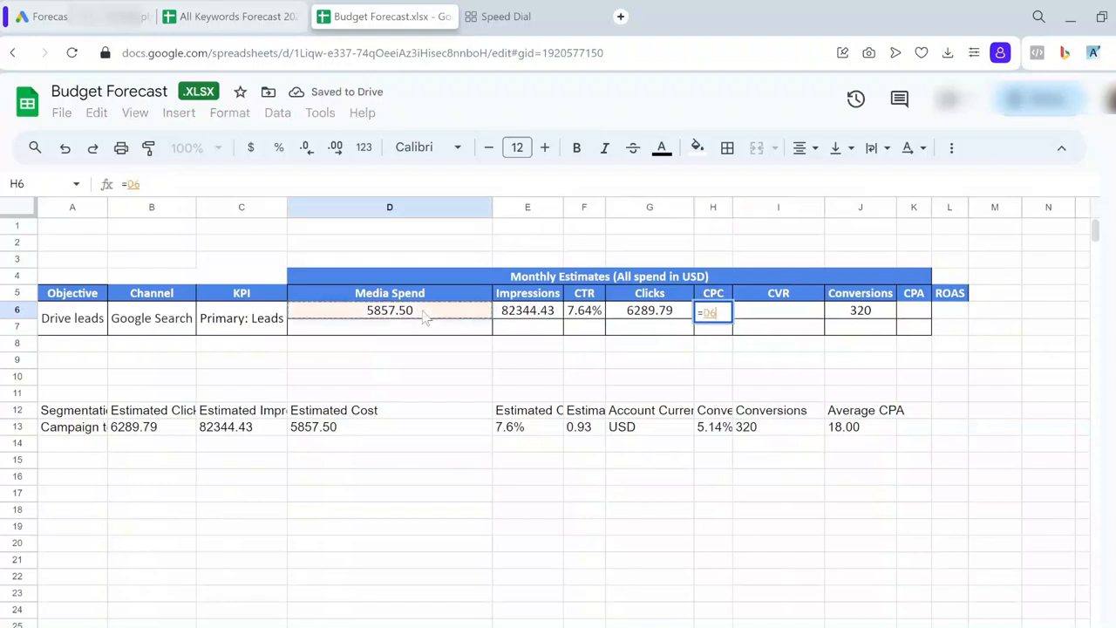
type("/")
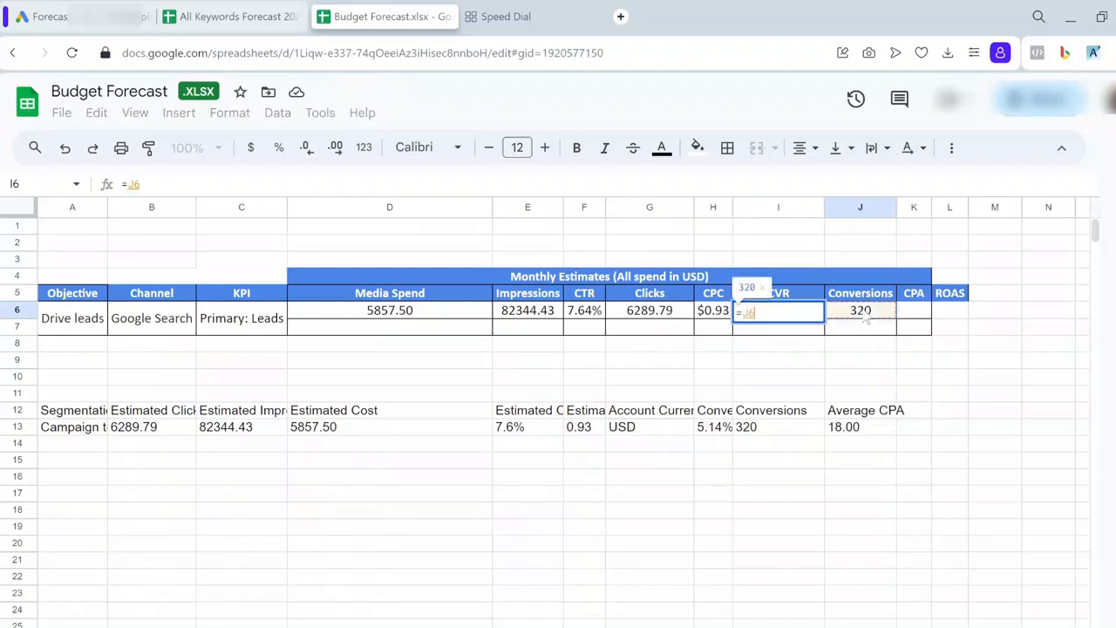
key("enter")
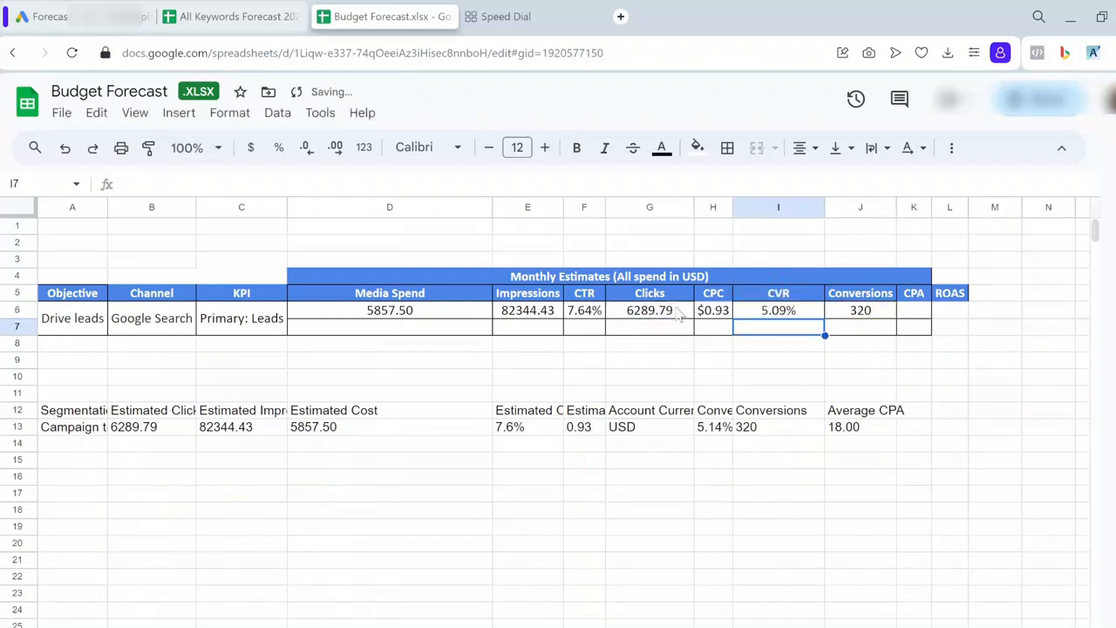
mouse_move(914, 314)
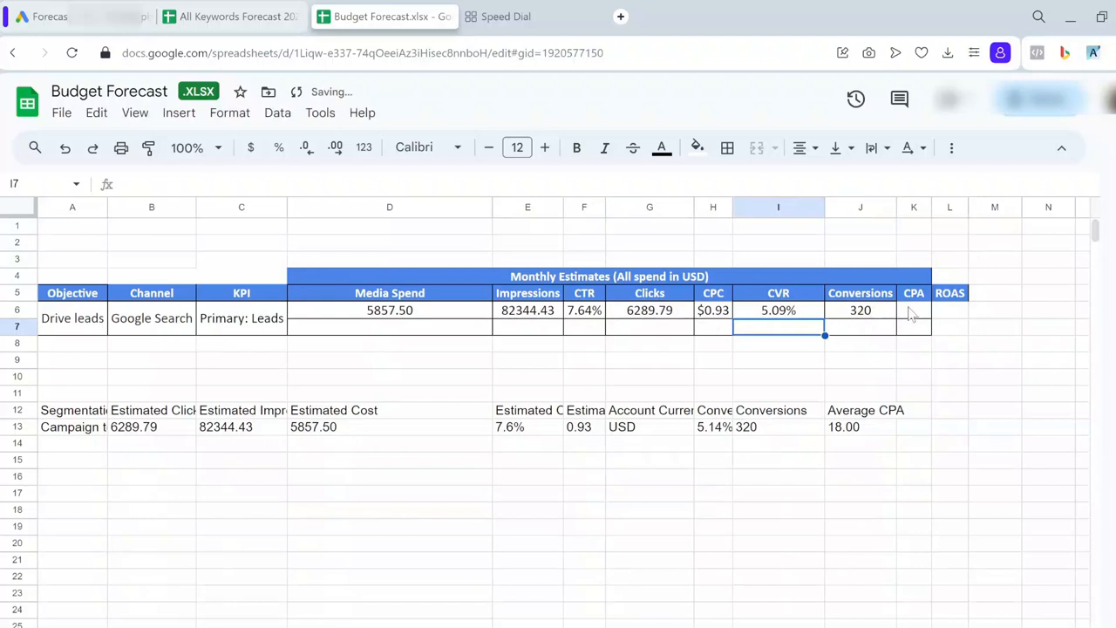
Step: Compute the budget row's CPA as media spend per conversion, giving $18
left_click(914, 311)
type("=D6")
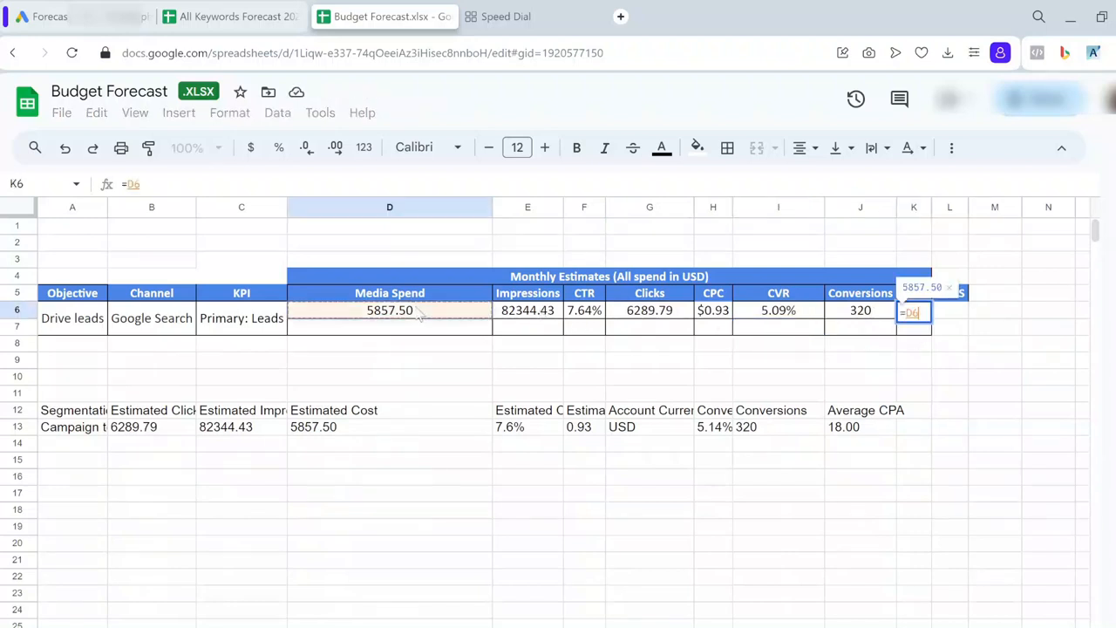
type("/")
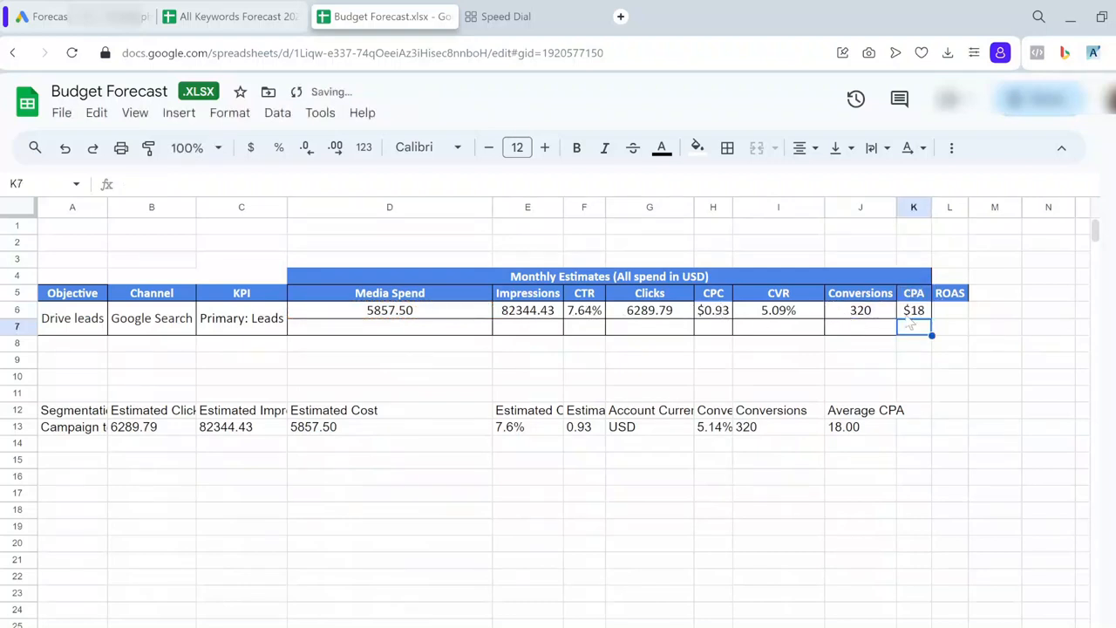
left_click(914, 310)
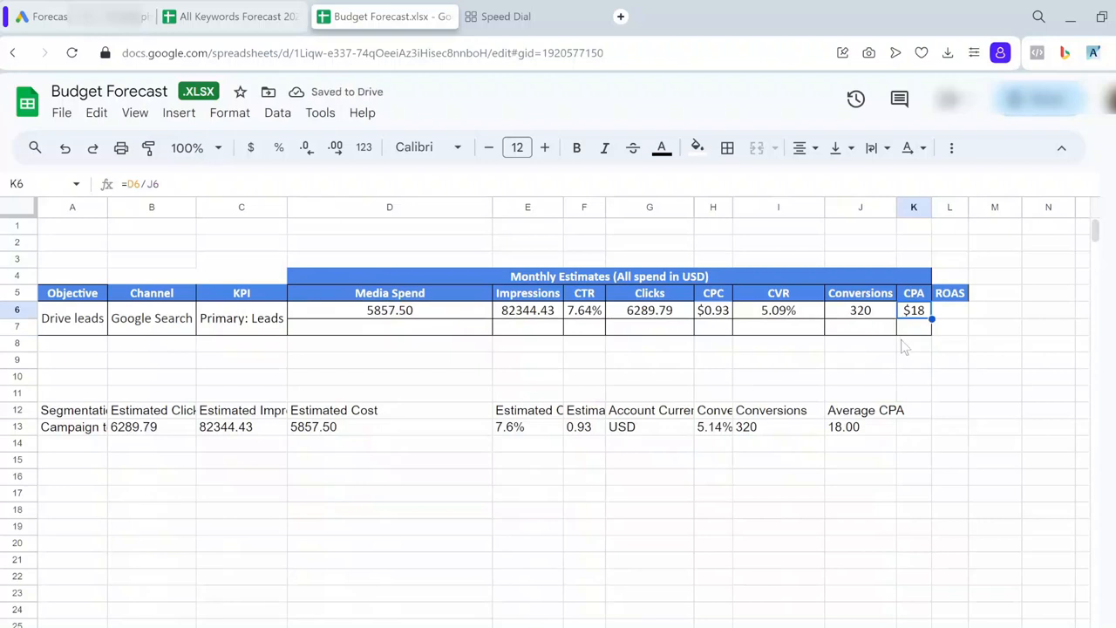
mouse_move(970, 342)
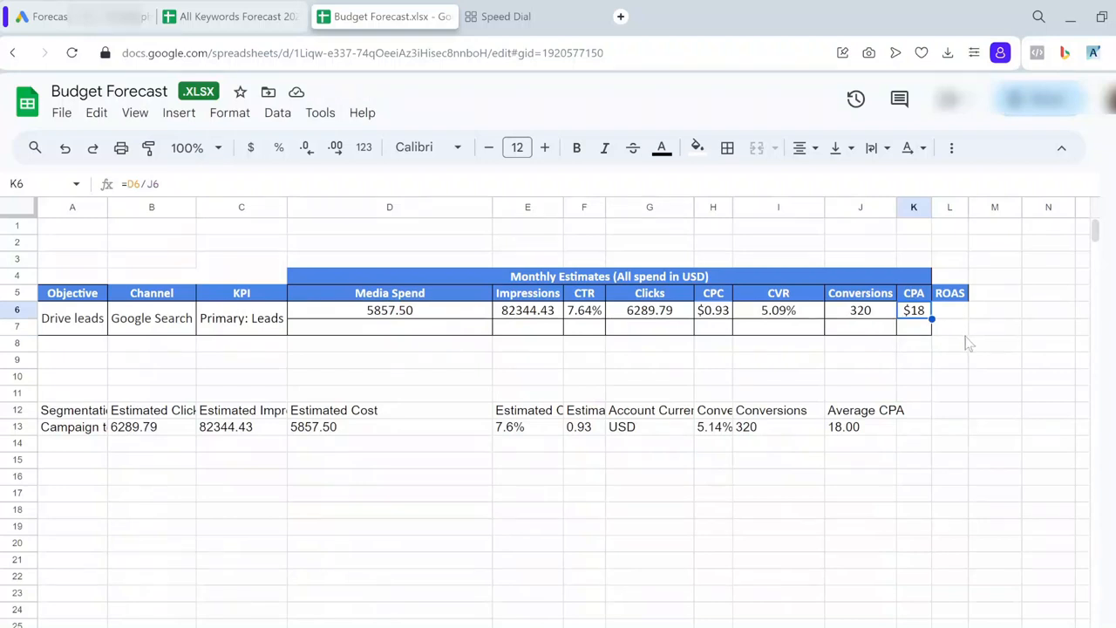
mouse_move(307, 275)
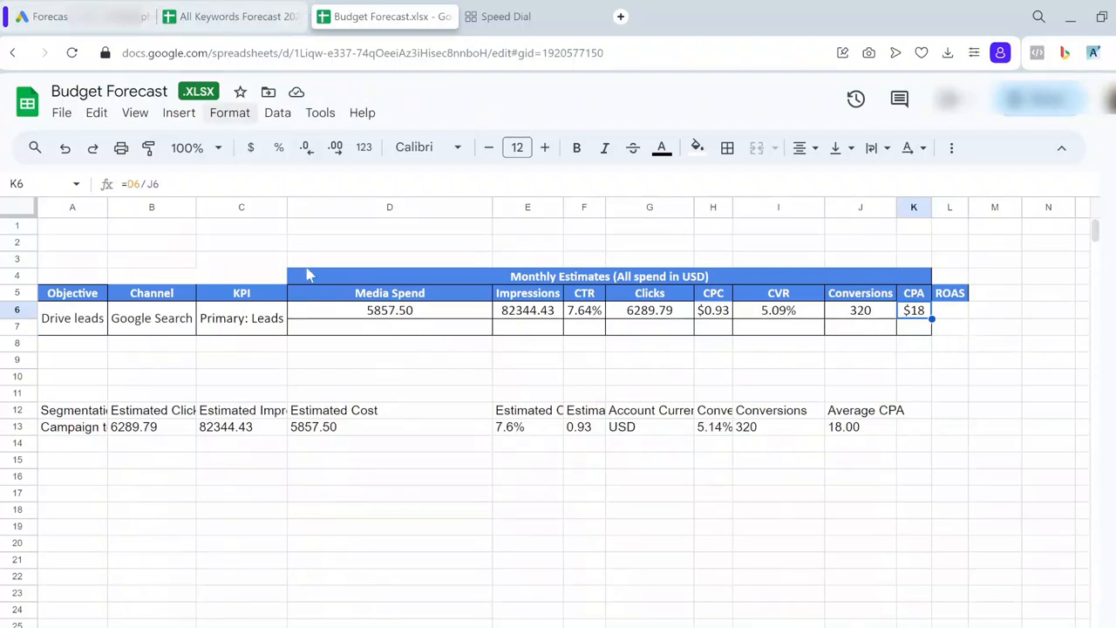
left_click(390, 310)
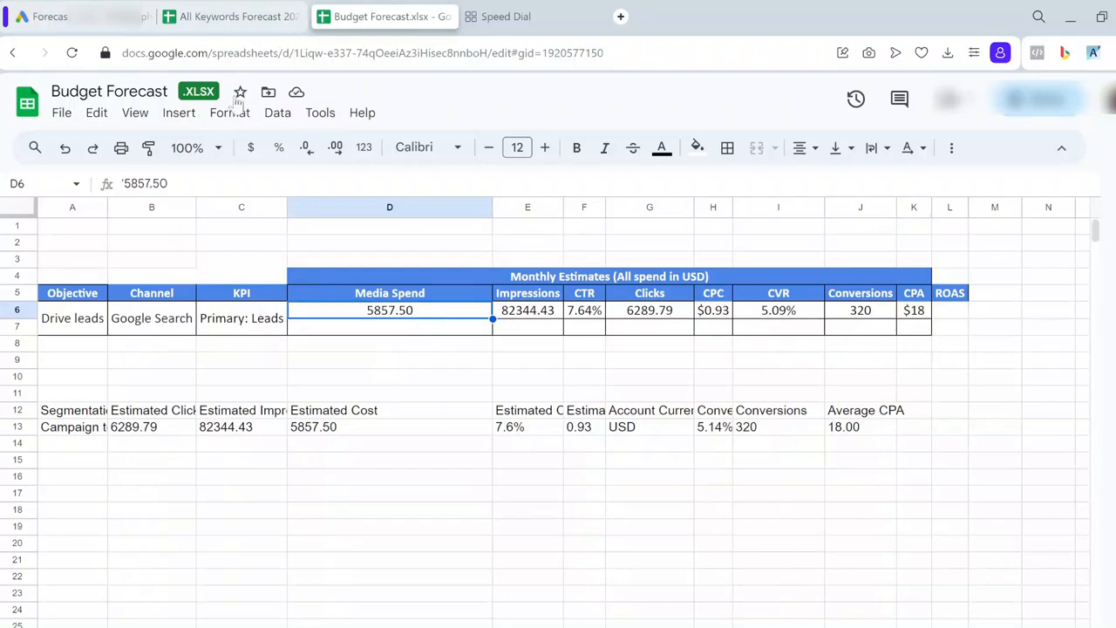
Step: Return to the Keyword Planner forecast to raise the plan's daily budget
left_click(48, 15)
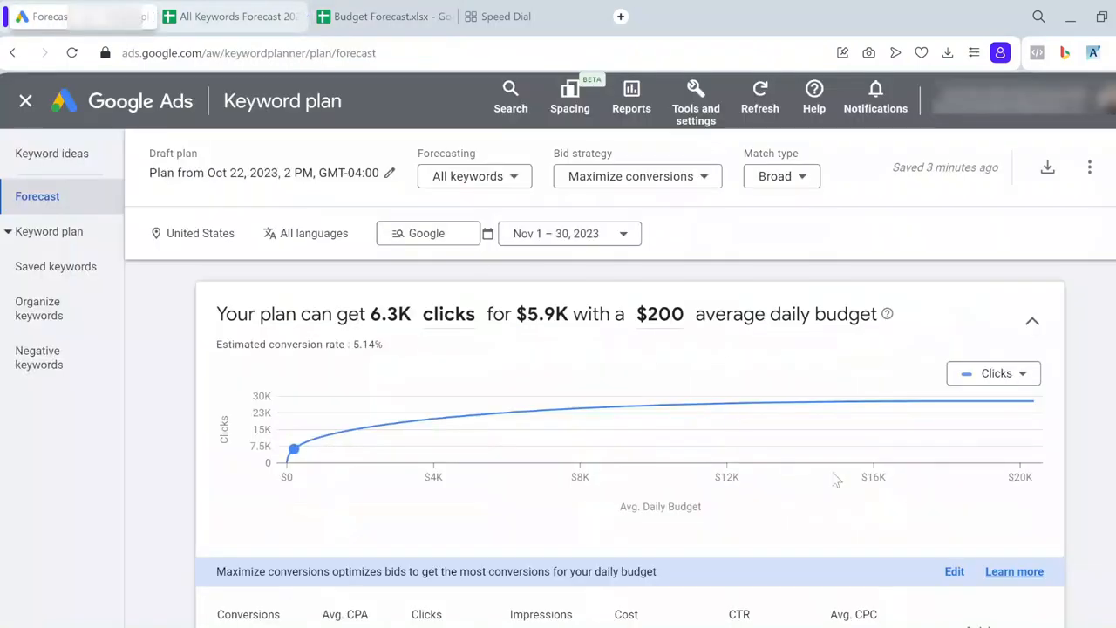
mouse_move(293, 450)
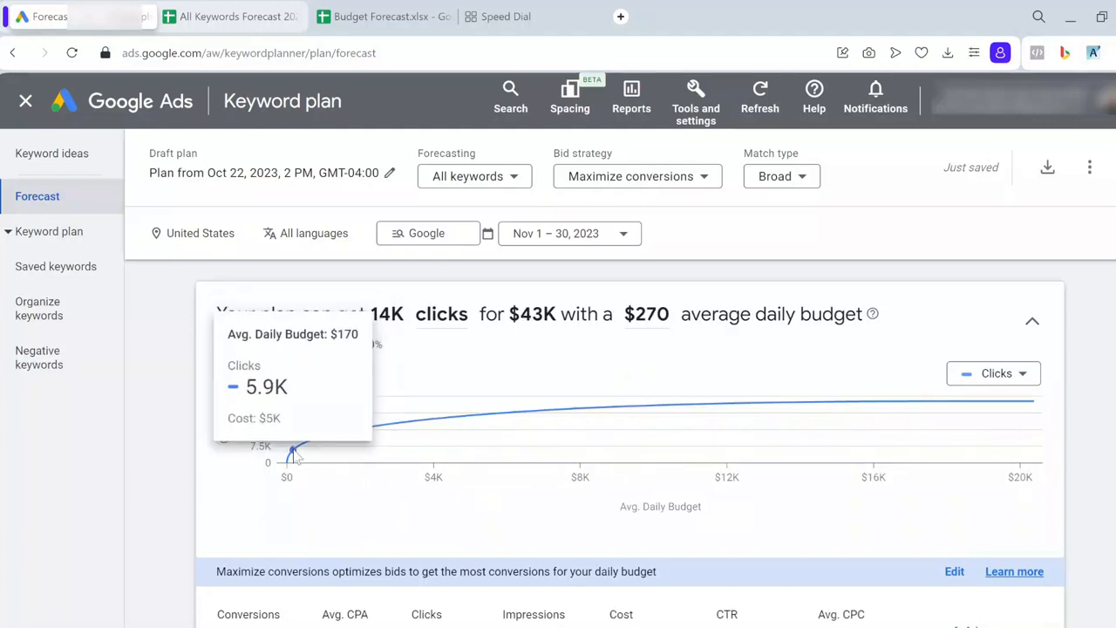
mouse_move(164, 503)
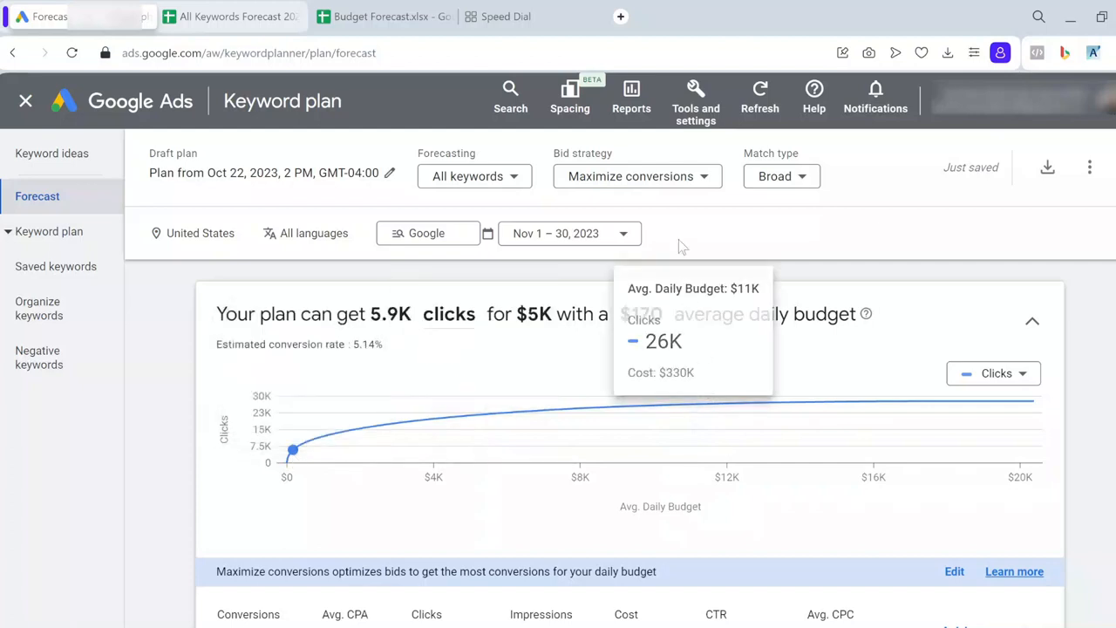
mouse_move(300, 450)
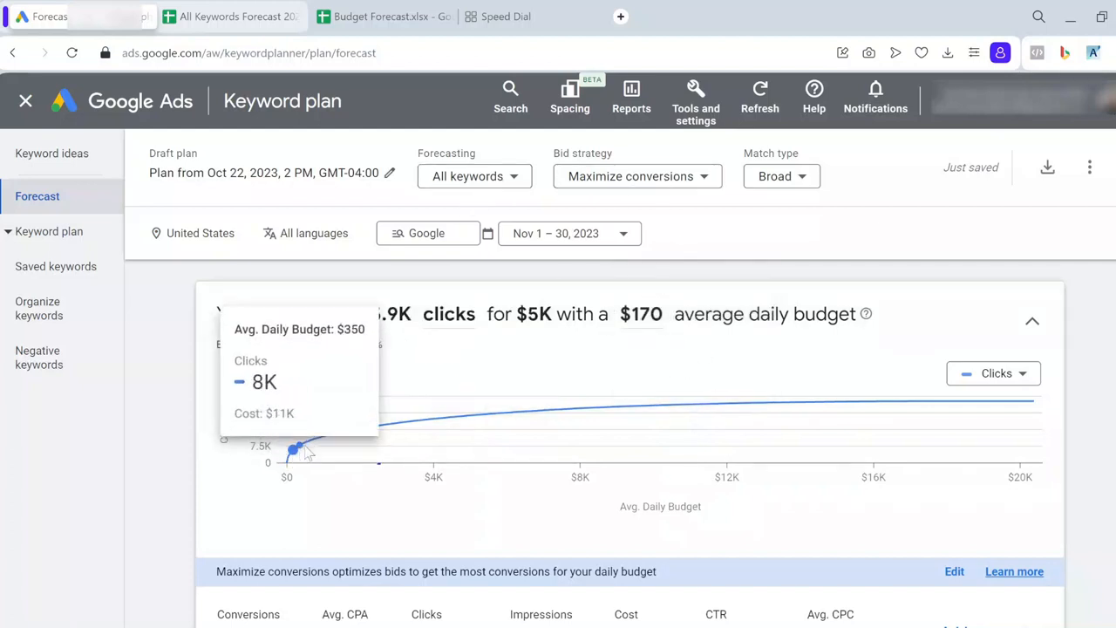
mouse_move(328, 436)
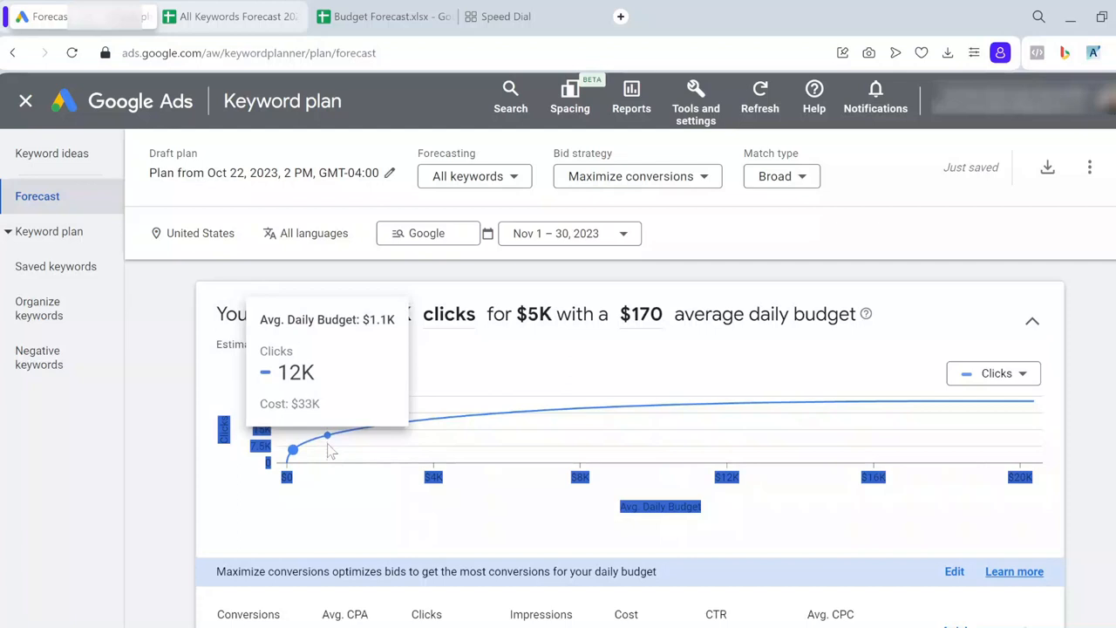
mouse_move(335, 434)
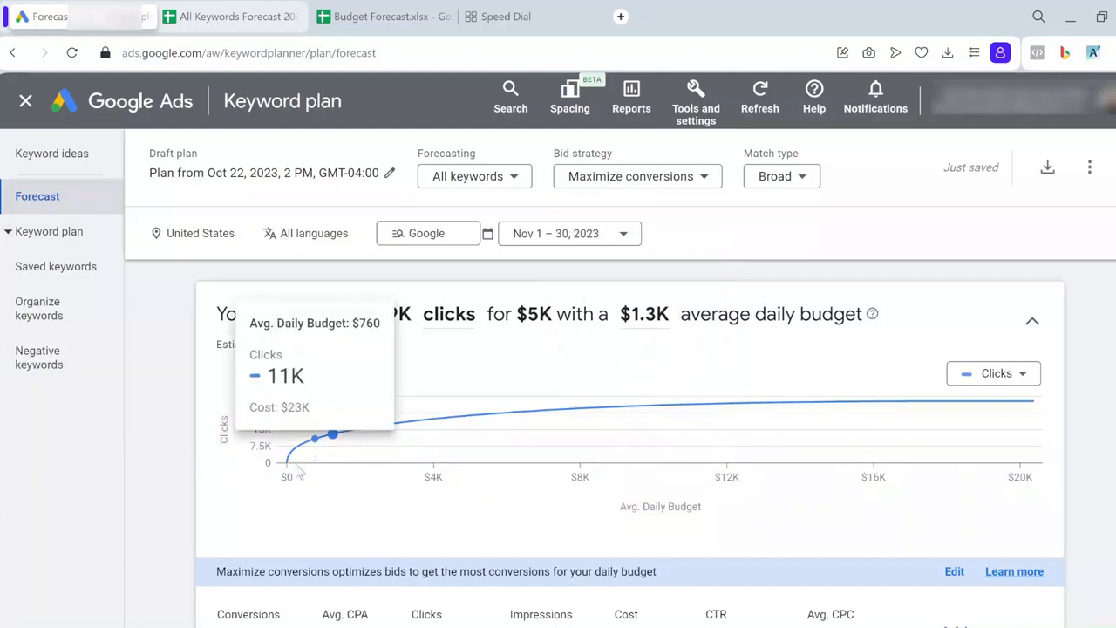
mouse_move(375, 450)
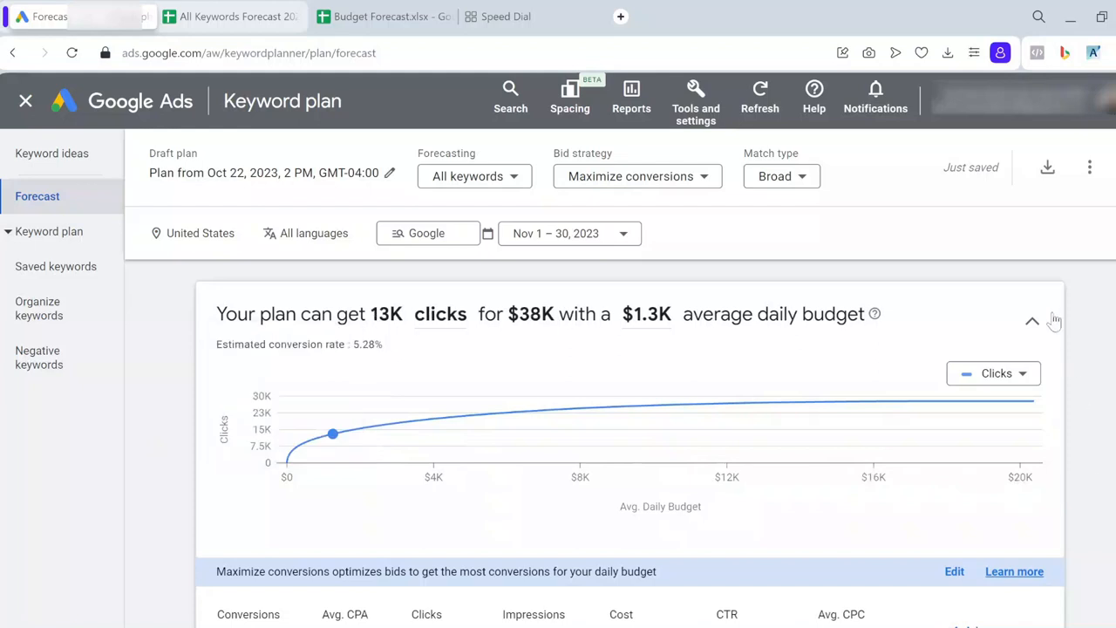
Step: Export the $1.3K-budget forecast to a new Google Sheets file and open it
left_click(1046, 167)
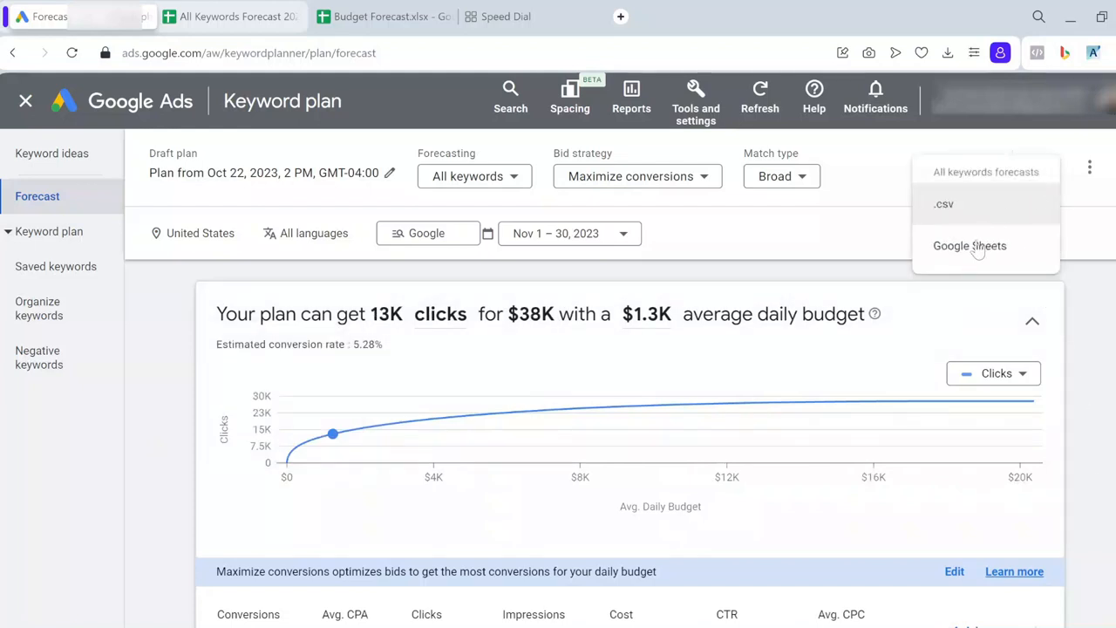
left_click(970, 244)
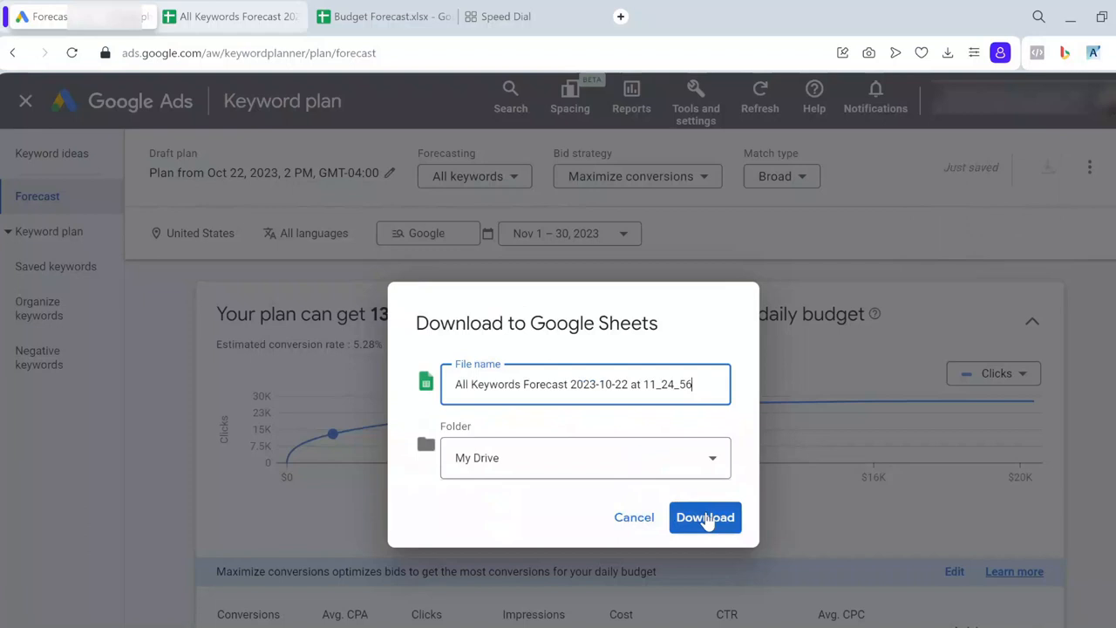
left_click(705, 516)
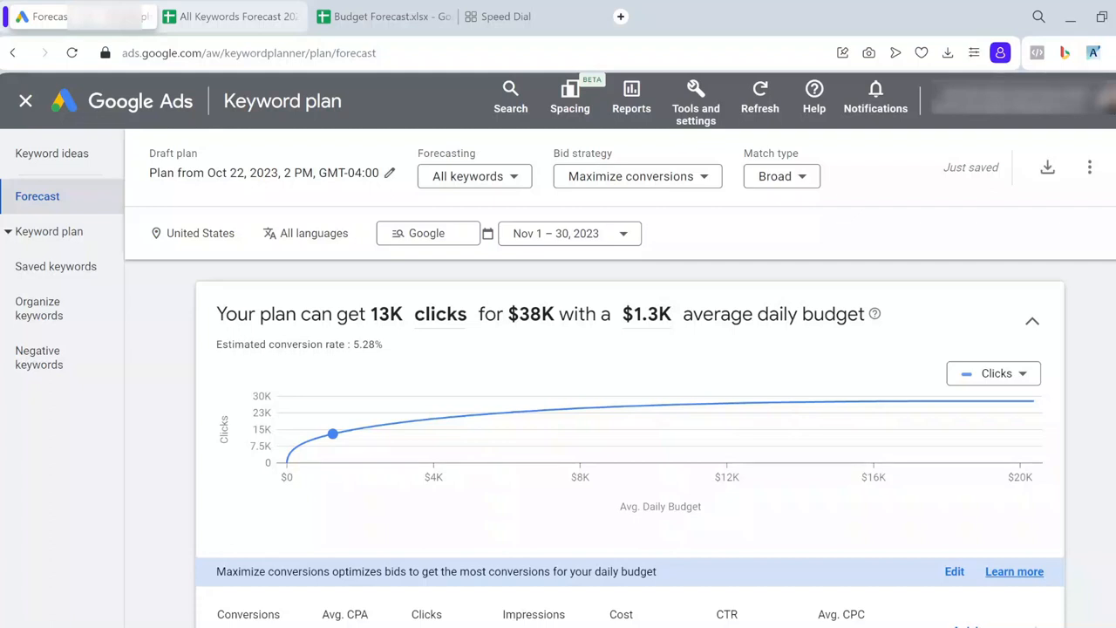
left_click(230, 16)
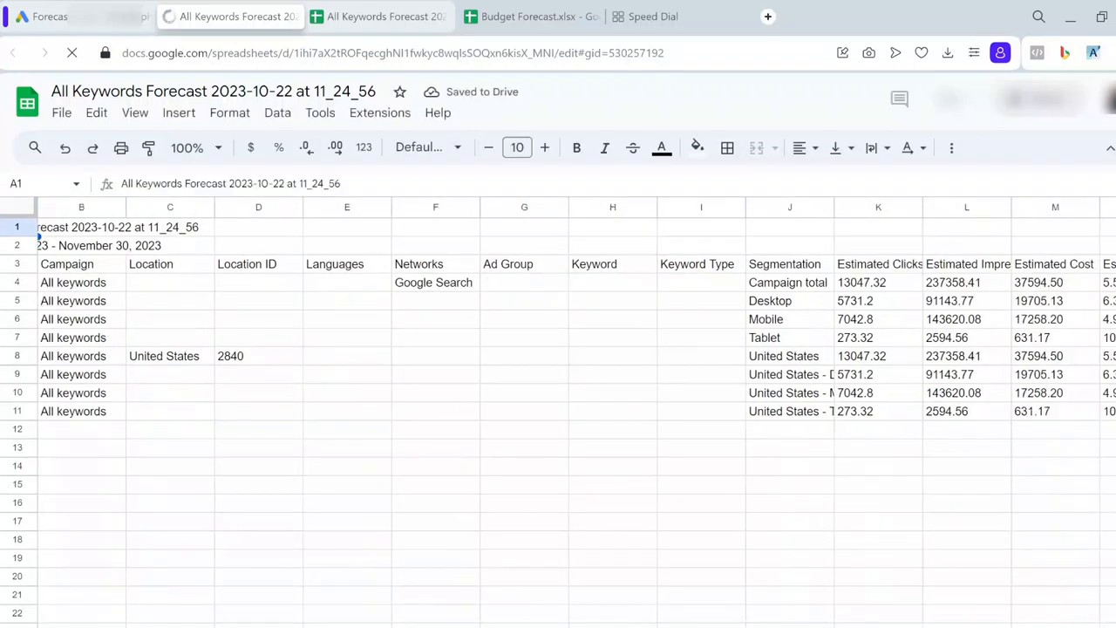
Step: Copy the Campaign total forecast rows and switch back to Budget Forecast
scroll("right", 3)
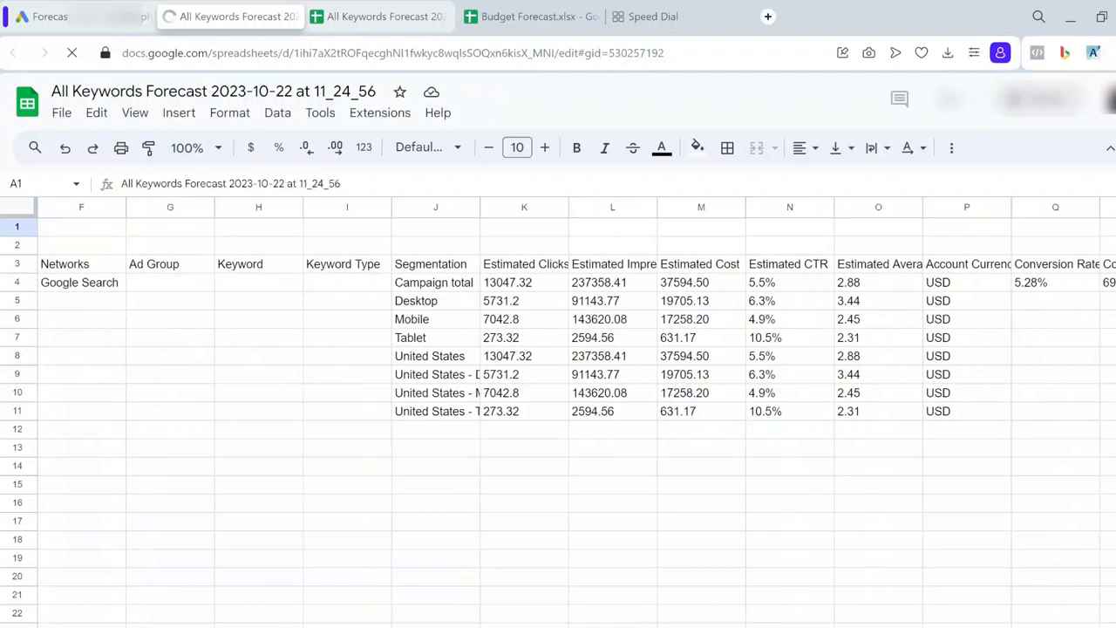
scroll("right", 3)
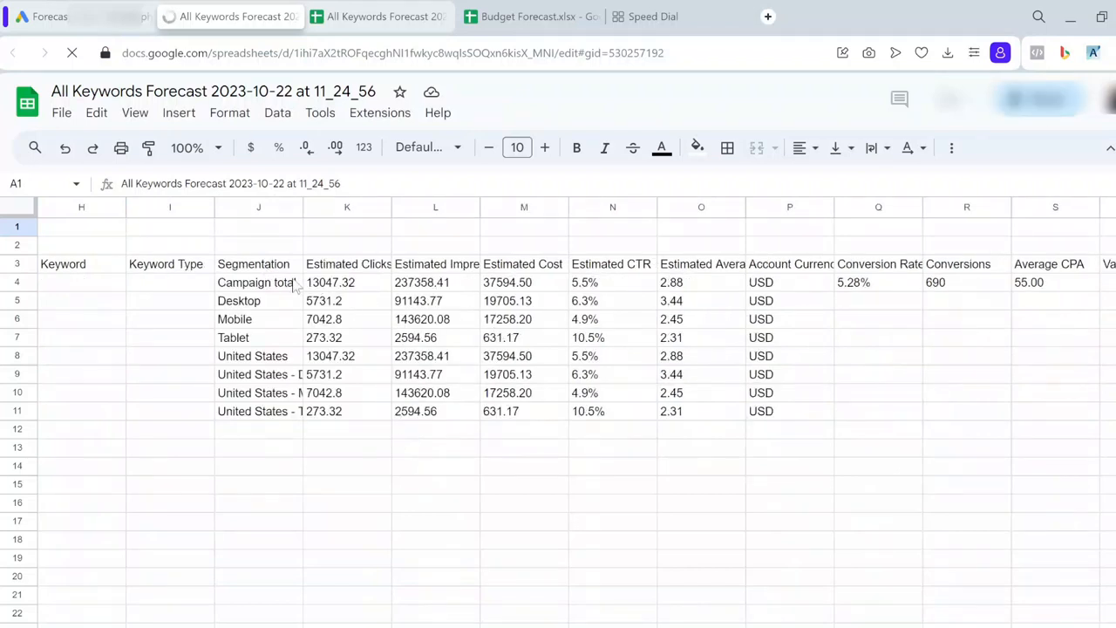
left_click(259, 263)
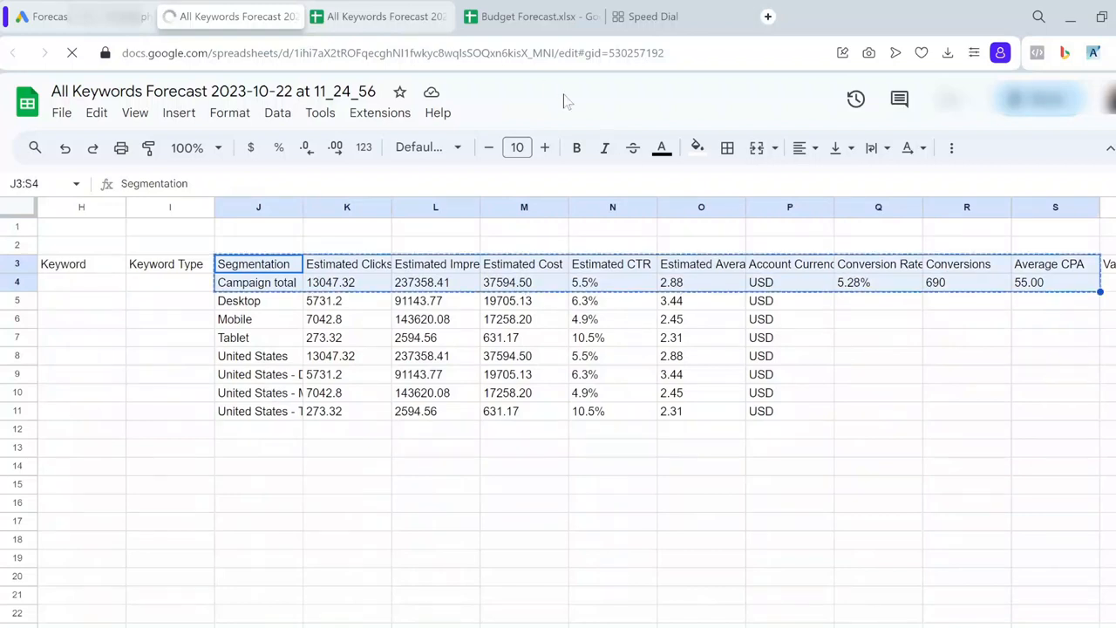
left_click(526, 16)
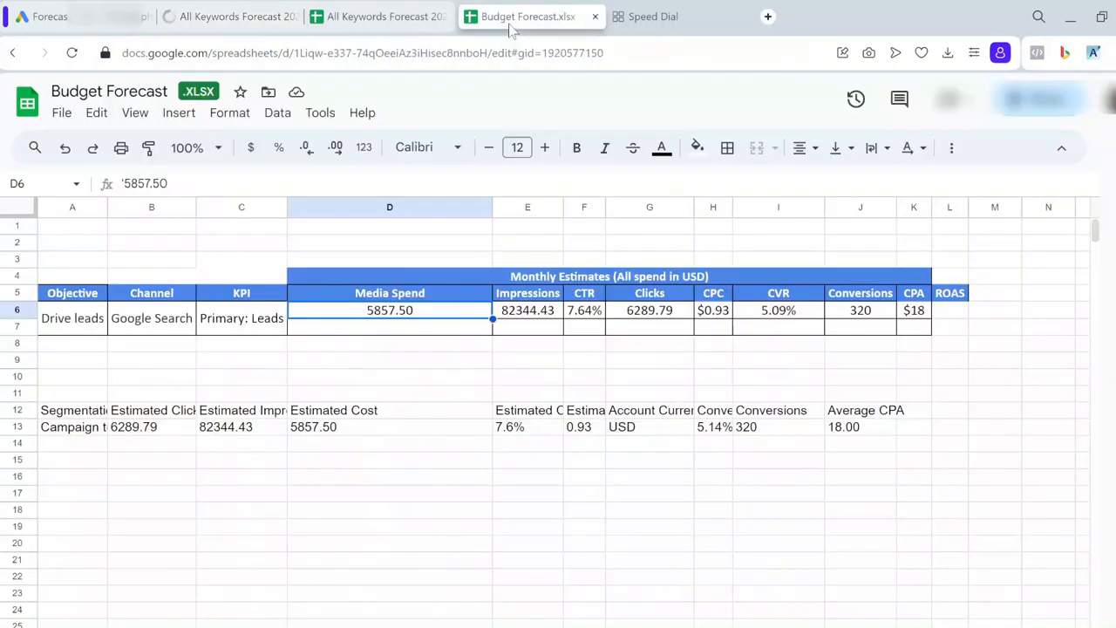
Step: Paste campaign totals at row 12 and set the second row's spend to 37594.50
left_click(74, 410)
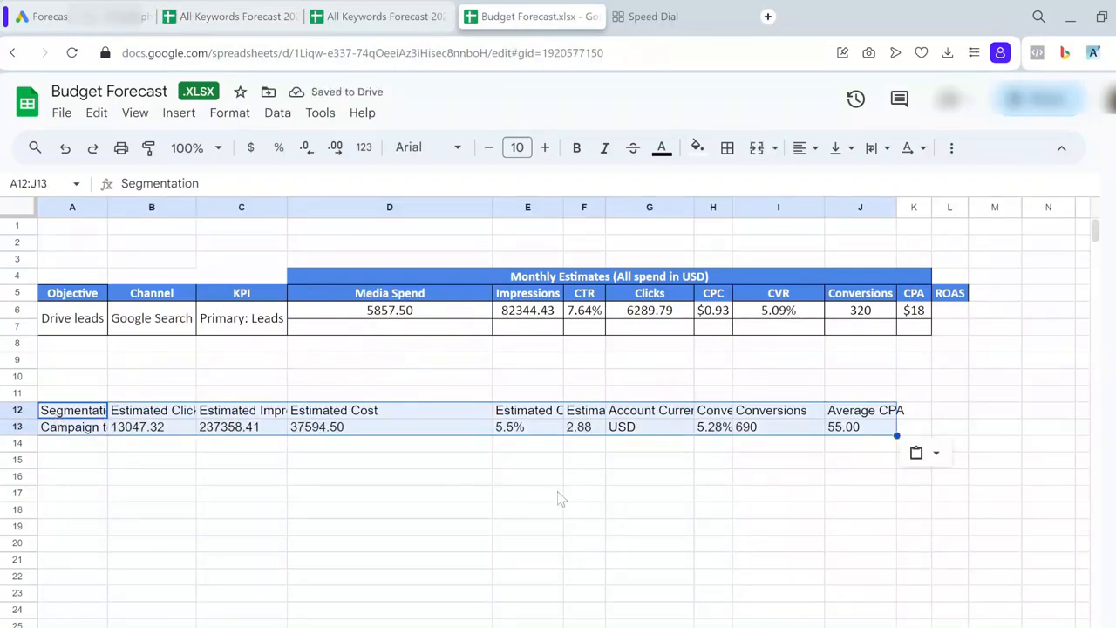
left_click(391, 443)
type("'37594.50")
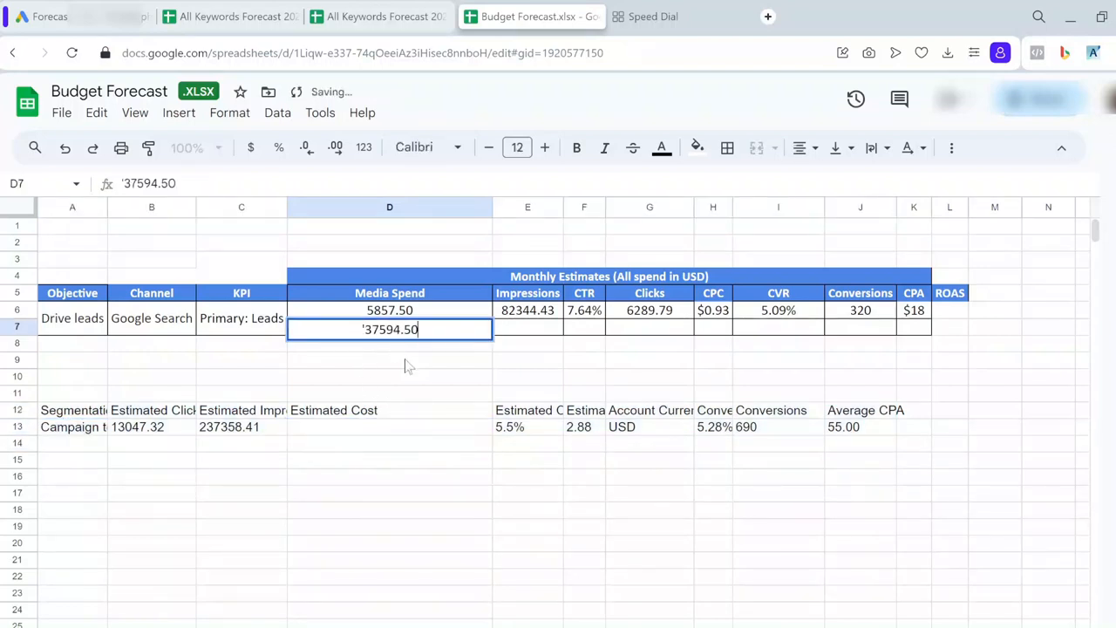
key("enter")
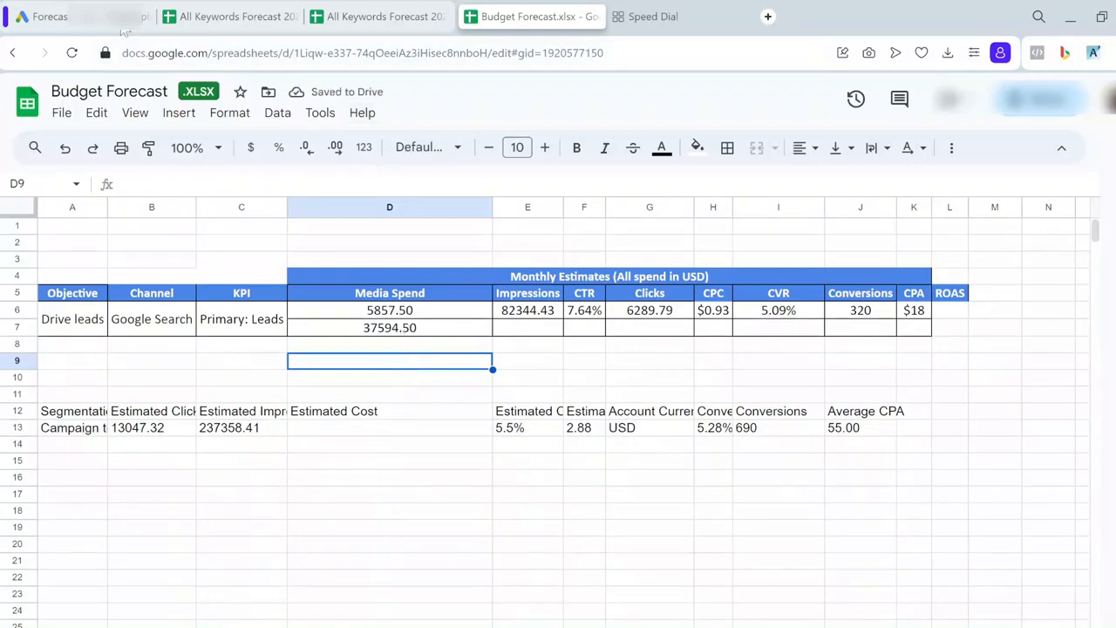
left_click(49, 15)
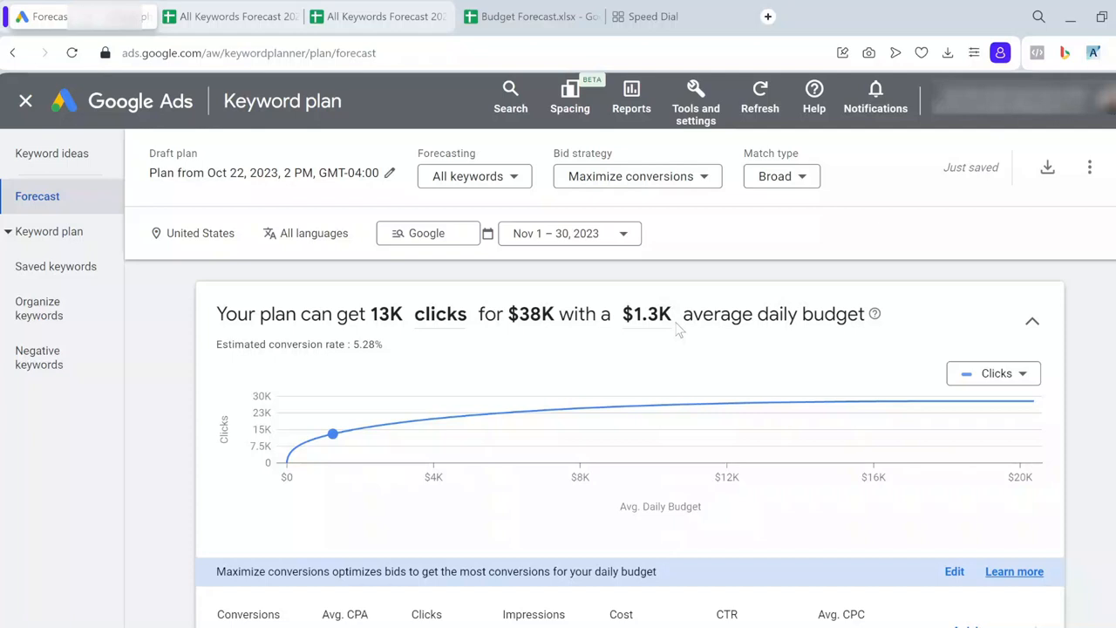
mouse_move(671, 331)
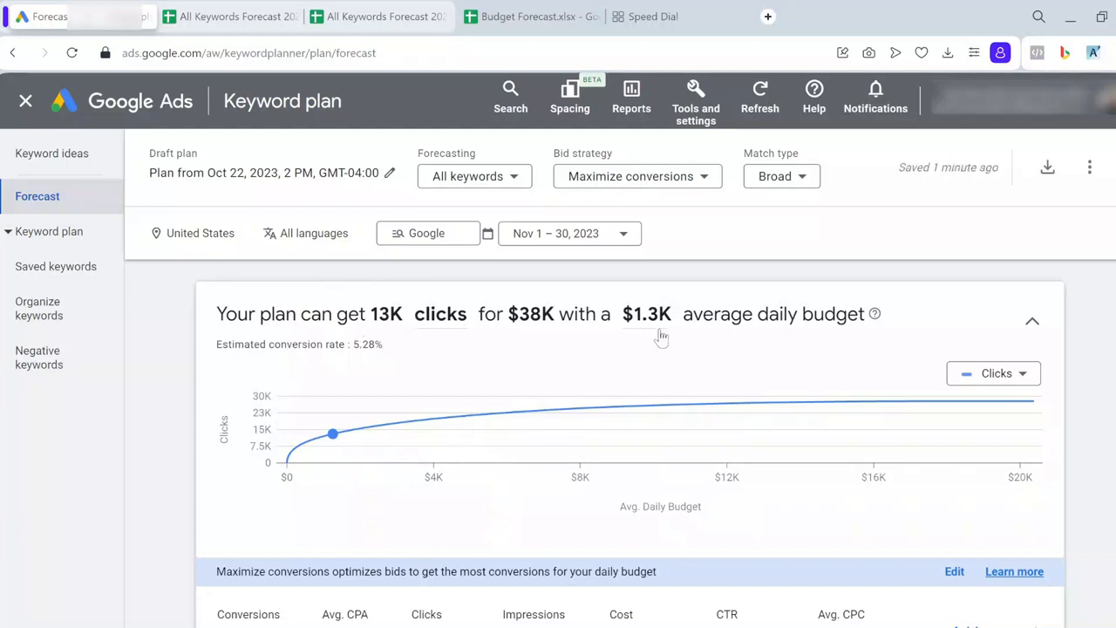
mouse_move(680, 335)
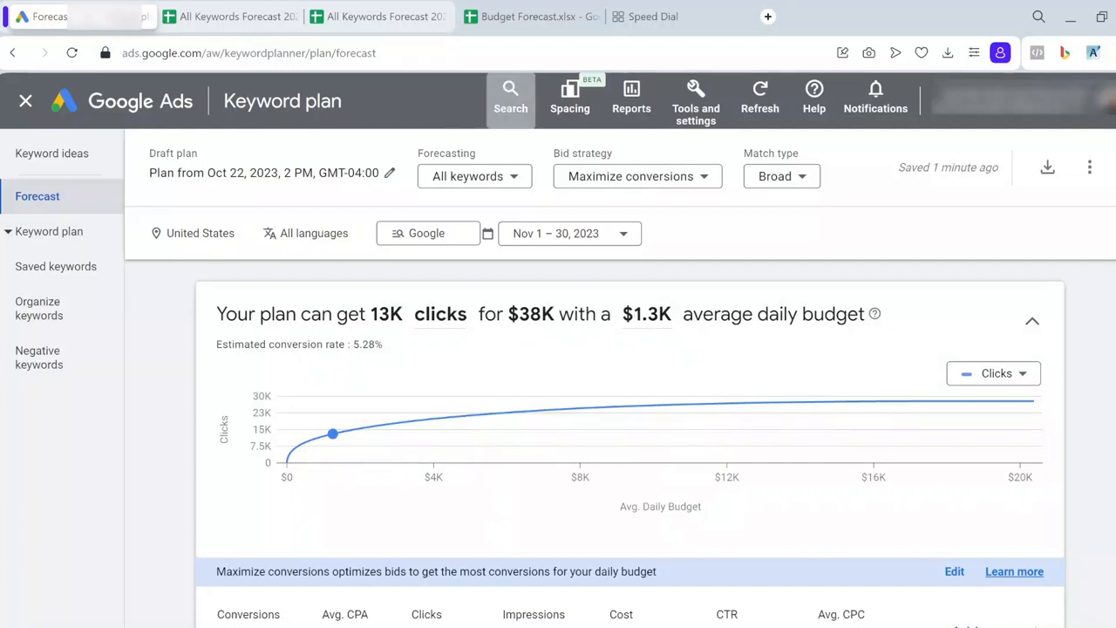
mouse_move(527, 15)
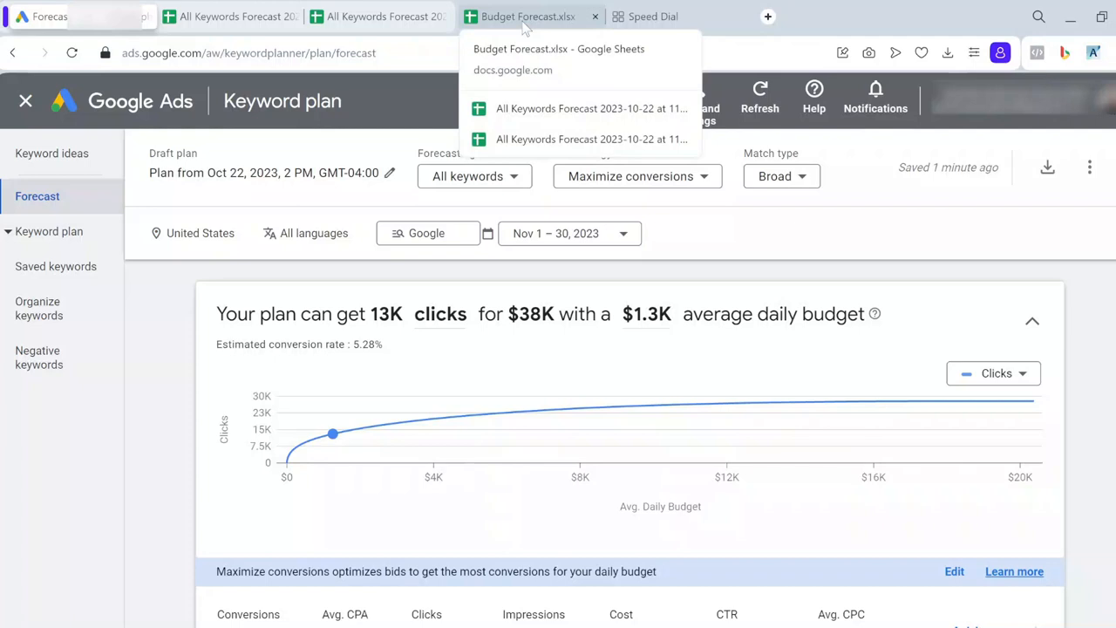
Step: Return to the Budget Forecast spreadsheet after reviewing the 13K-click forecast
left_click(527, 16)
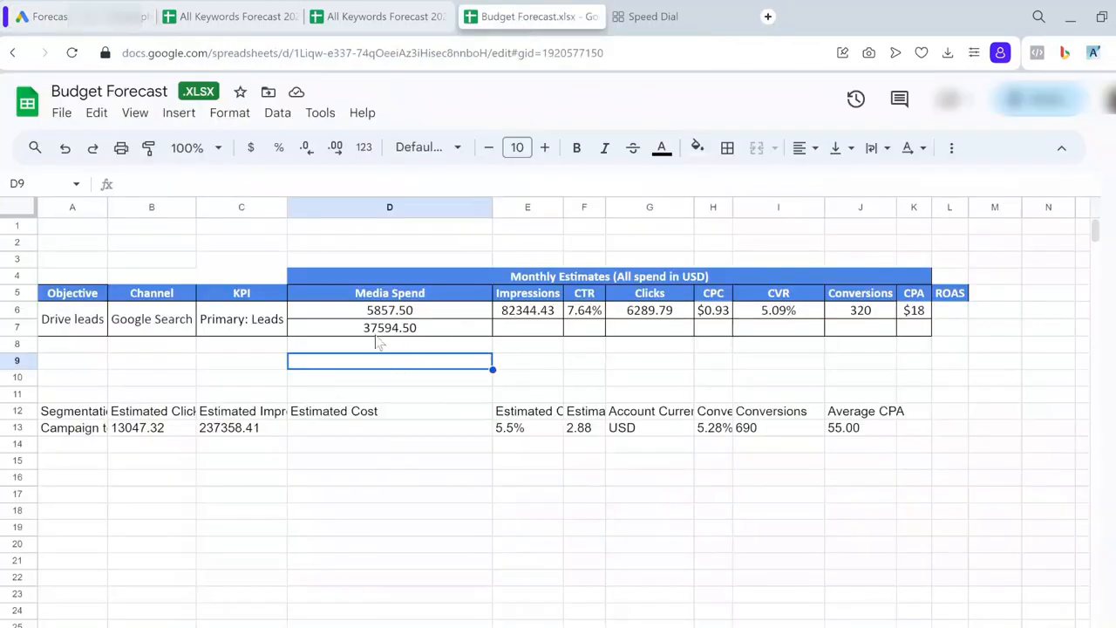
mouse_move(381, 341)
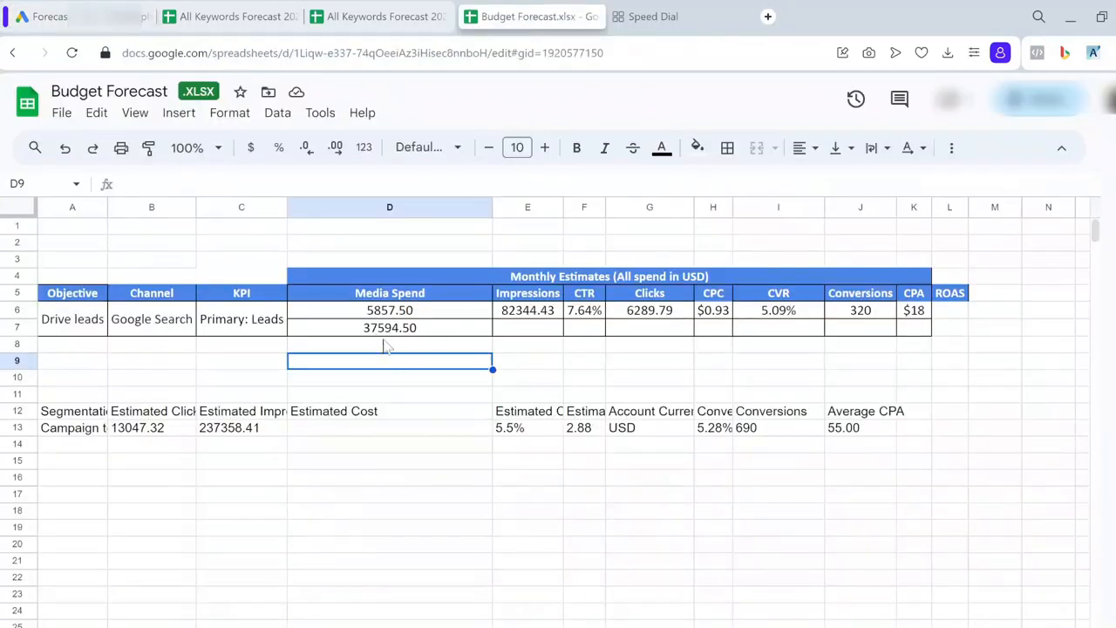
mouse_move(467, 387)
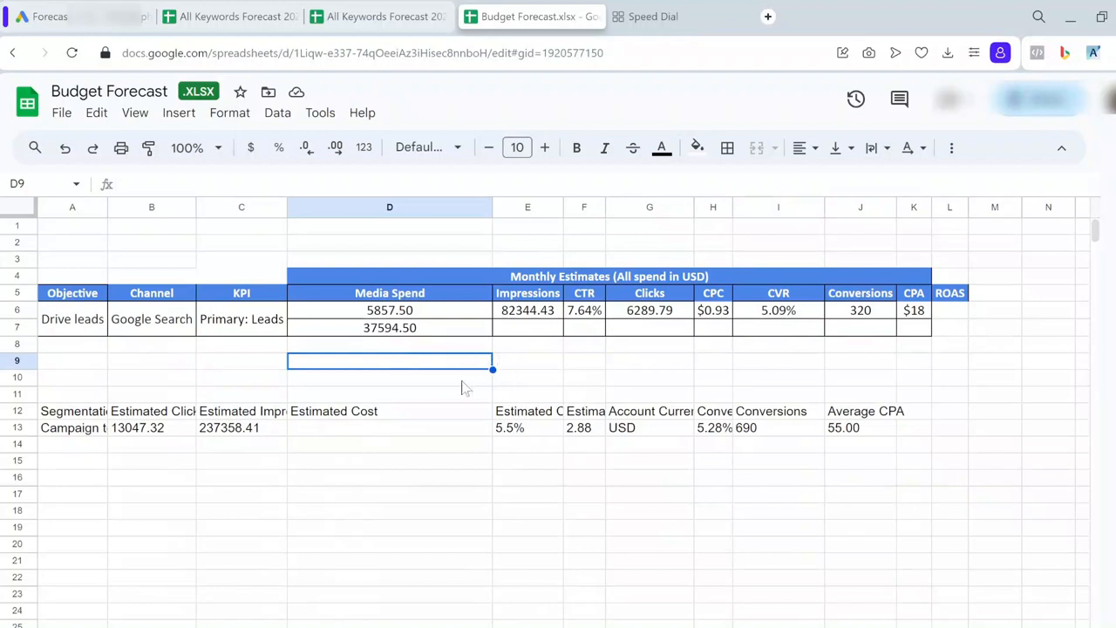
Step: Move 237358.41 impressions, 13047.32 clicks and 690 conversions into the second budget row
left_click(241, 427)
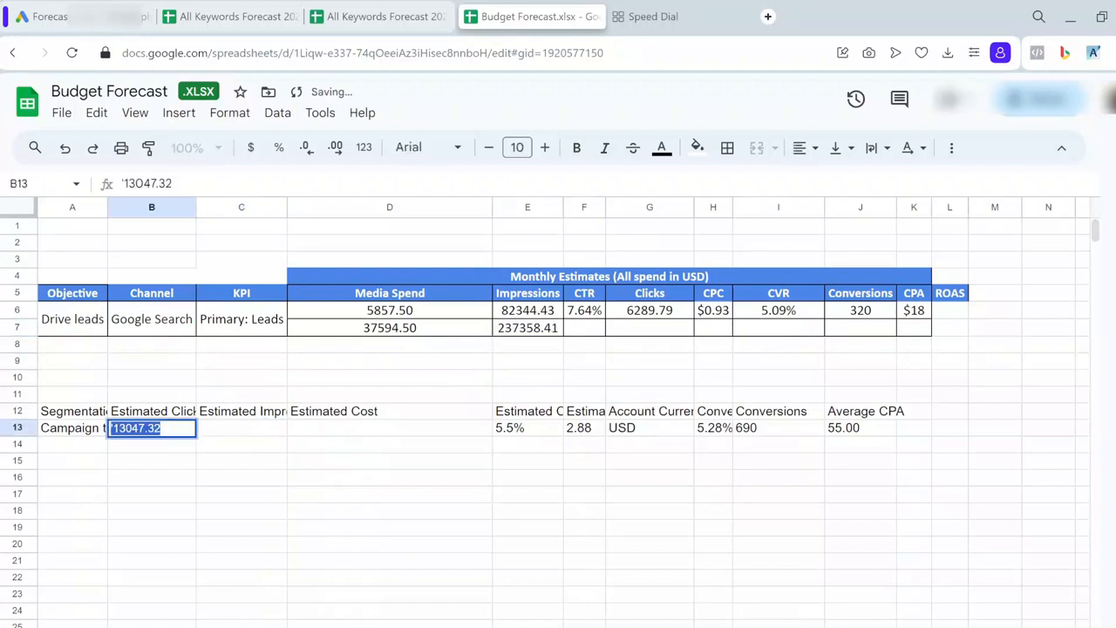
left_click(649, 328)
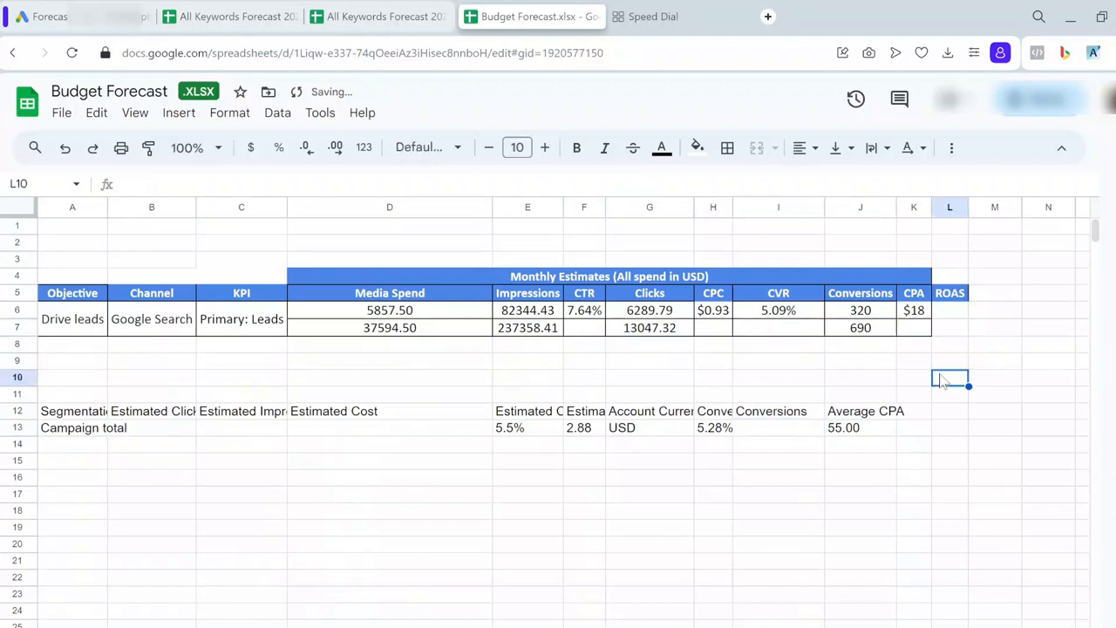
left_click(584, 328)
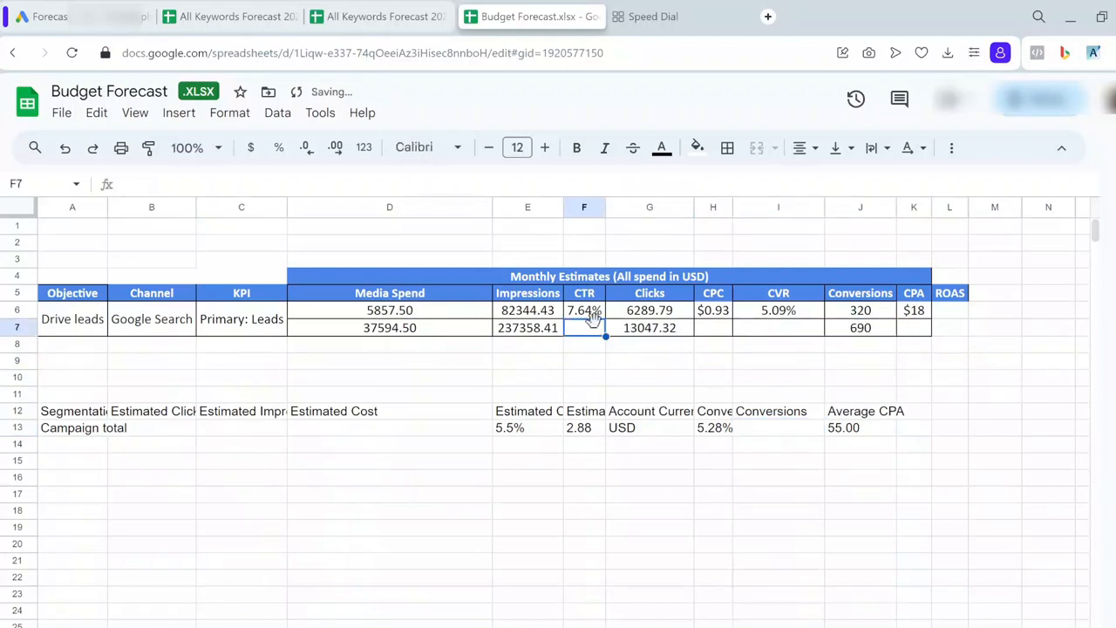
Step: Fill the second row's CTR (5.50%), CPC ($2.88) and CVR (5.29%) formulas
left_click(585, 328)
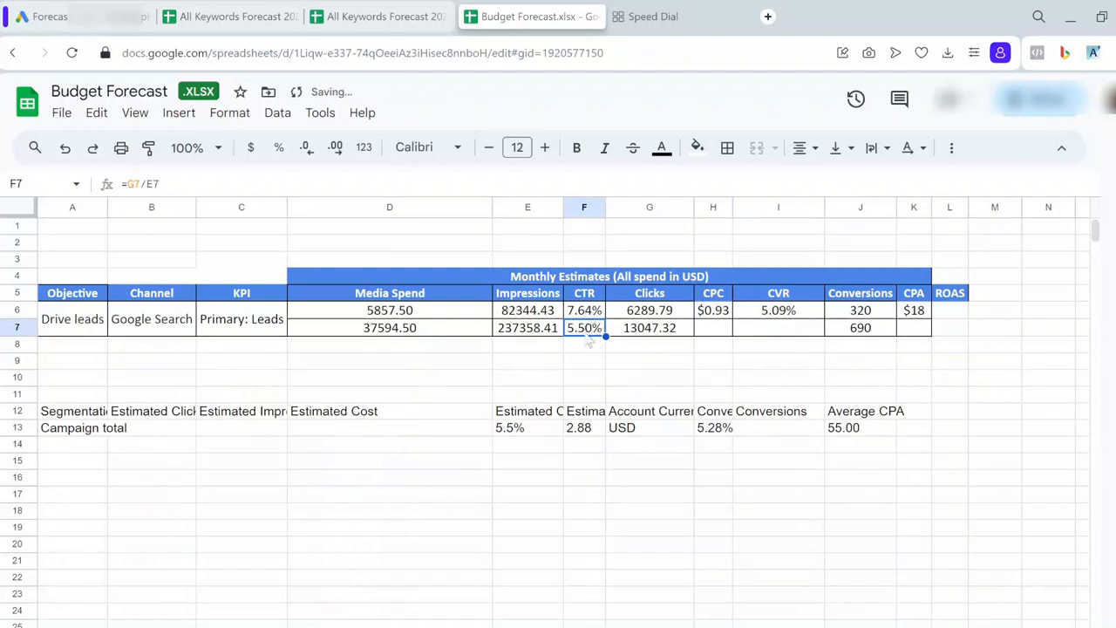
mouse_move(402, 342)
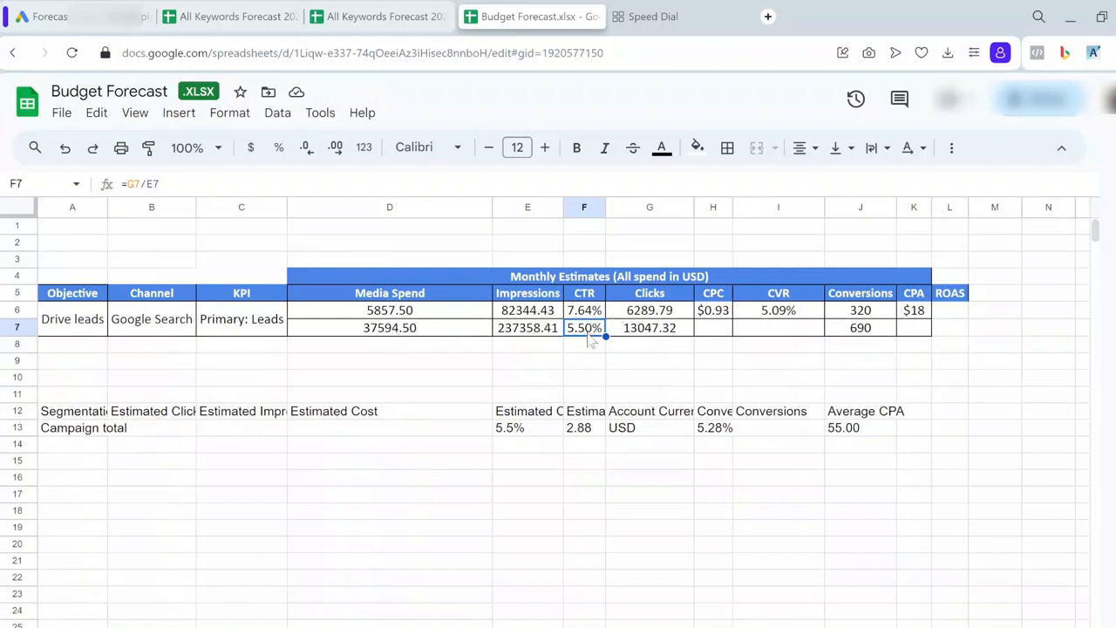
mouse_move(593, 353)
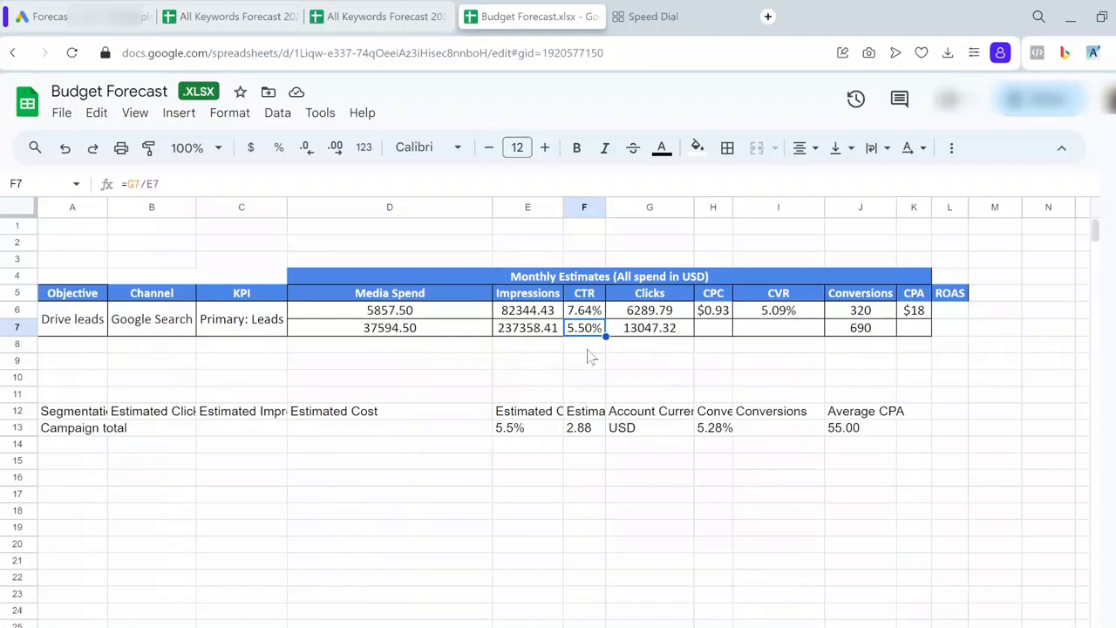
mouse_move(593, 345)
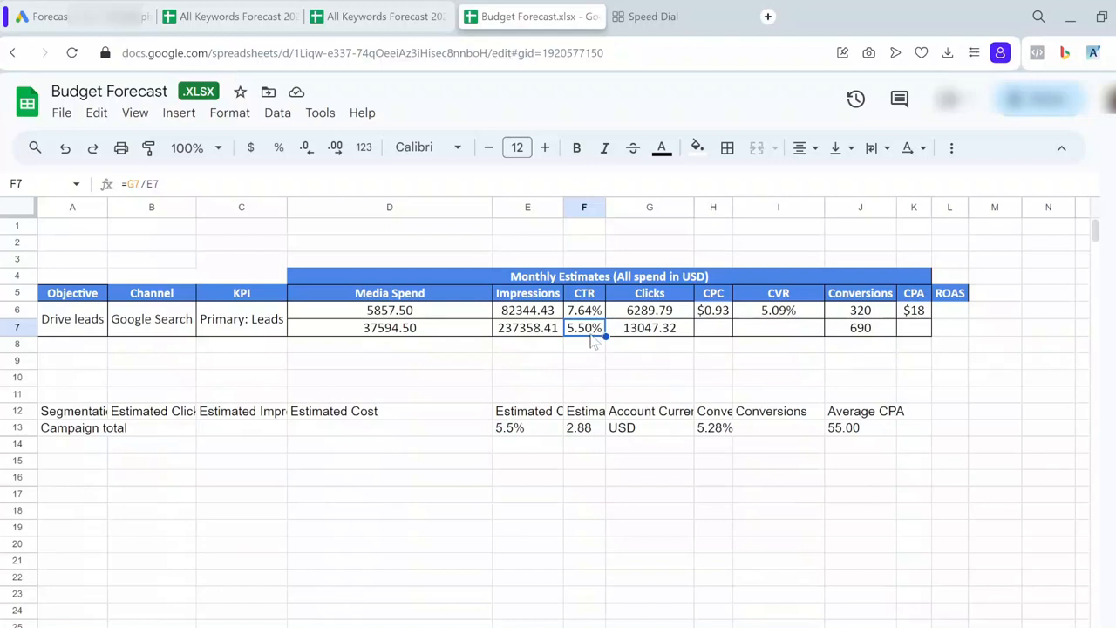
mouse_move(614, 353)
type("=D7/G7")
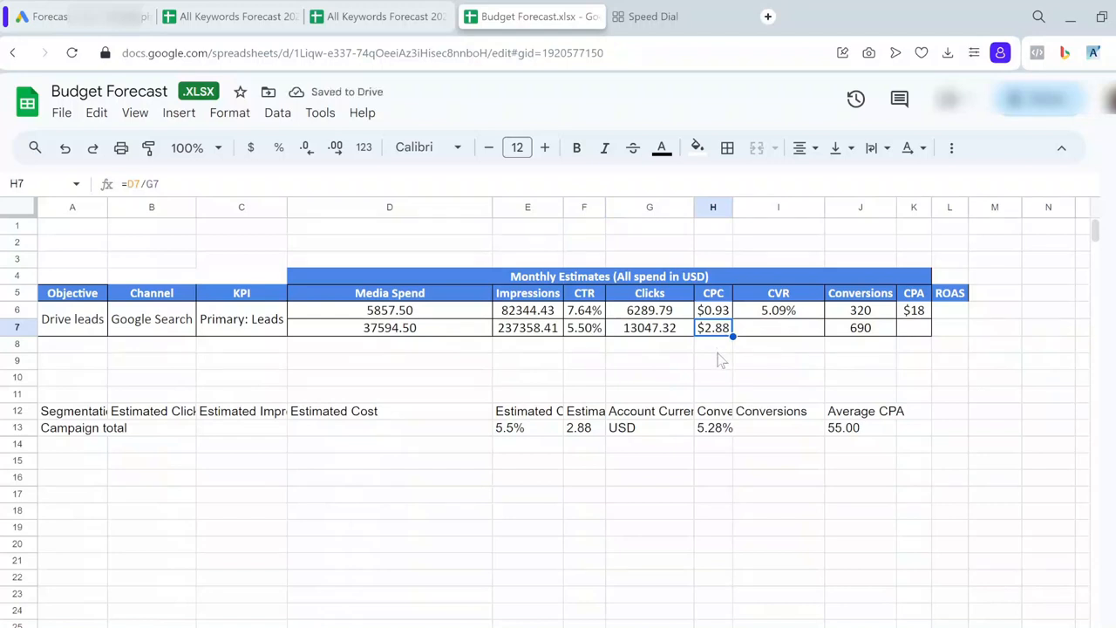
mouse_move(793, 401)
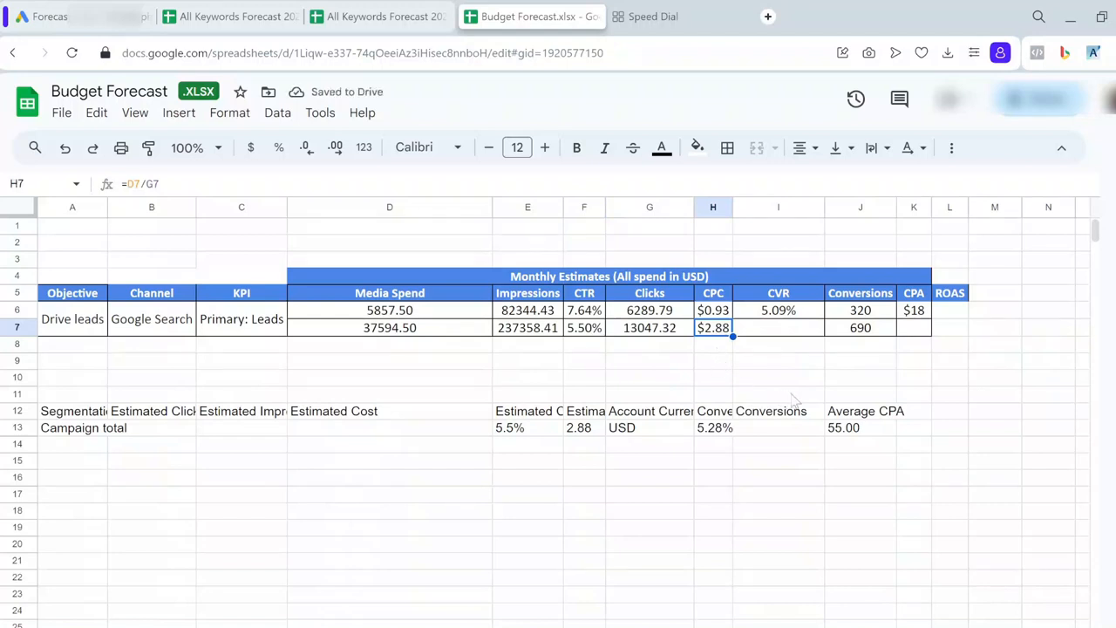
mouse_move(803, 388)
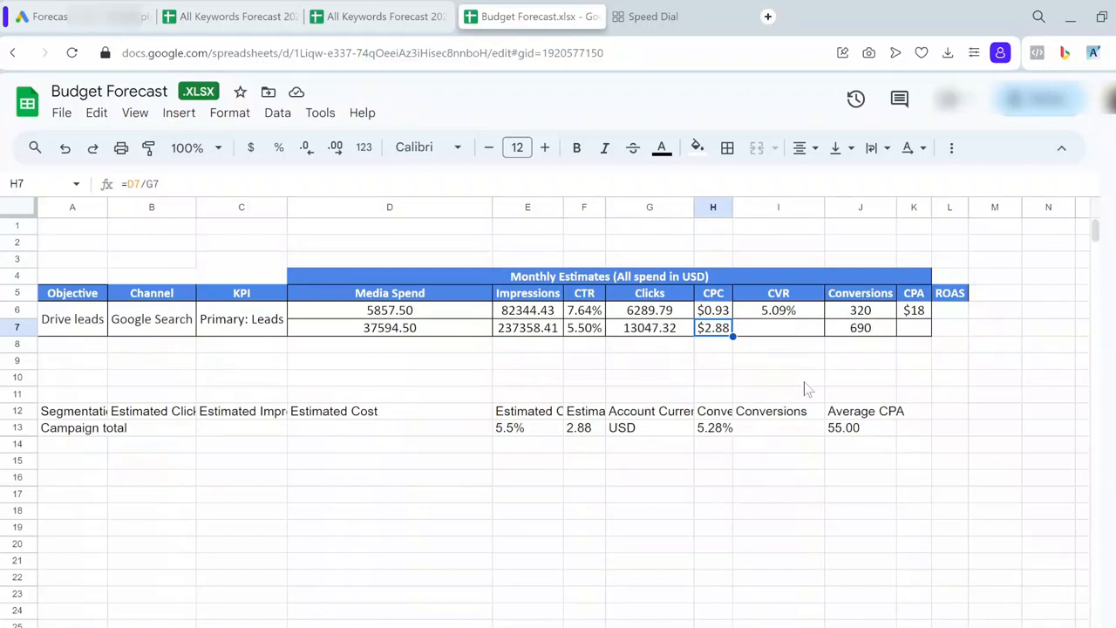
mouse_move(718, 340)
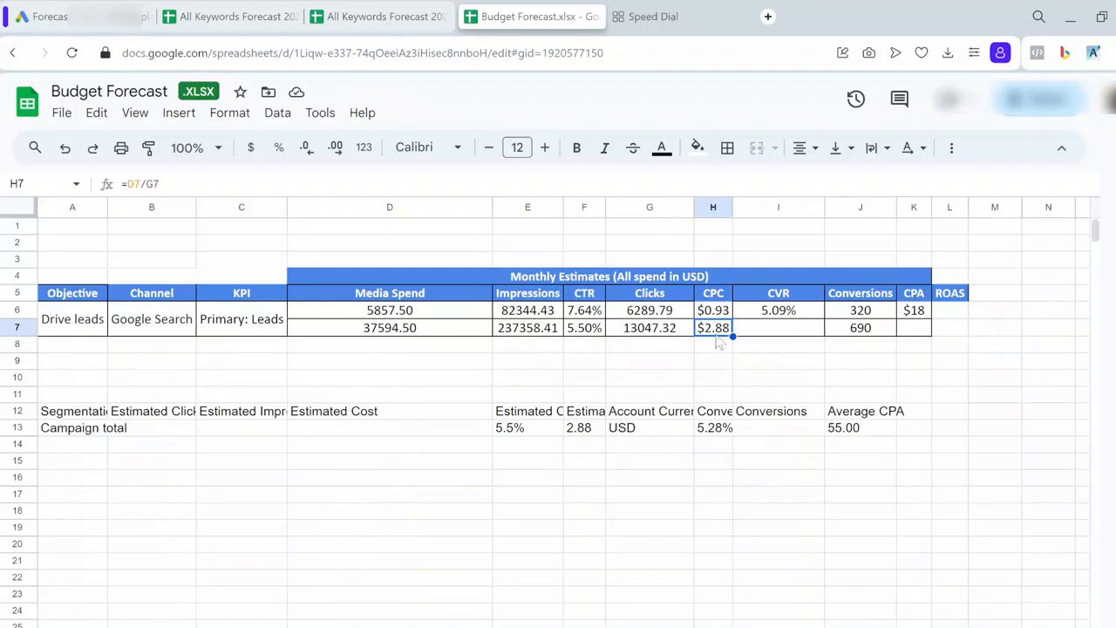
left_click(778, 328)
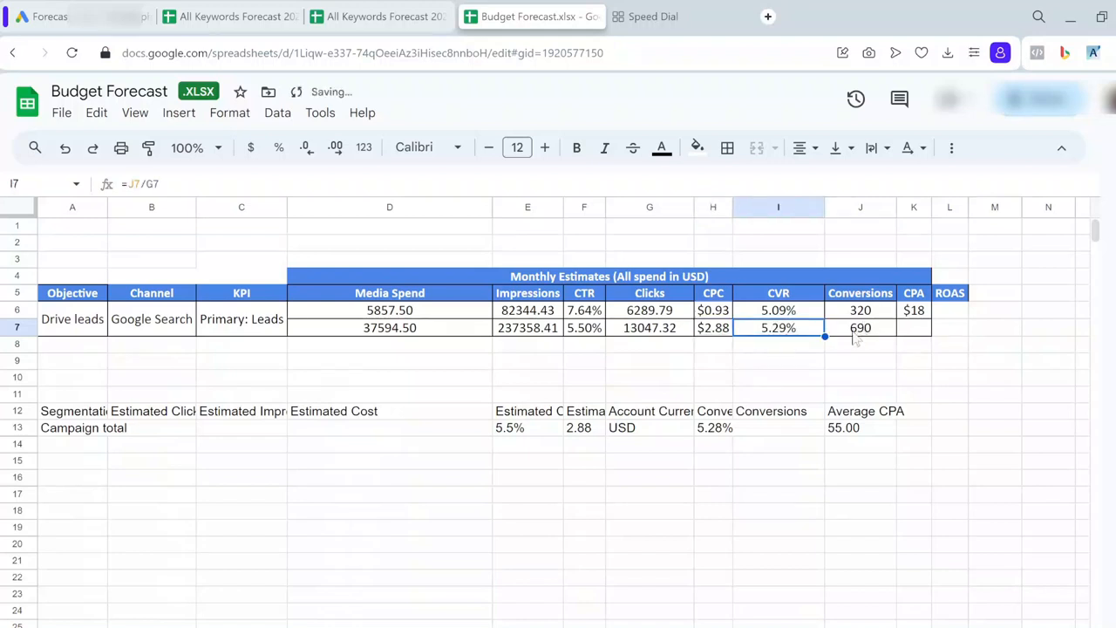
left_click(914, 327)
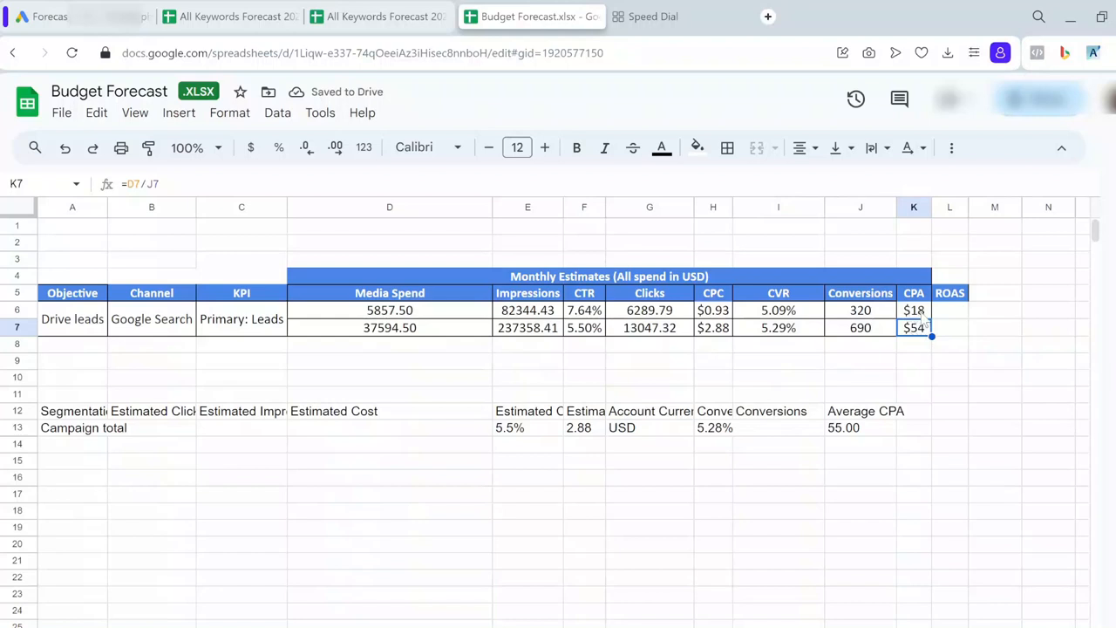
Step: Enter the second row's CPA formula =D7/J7, giving $54, and move to ROAS
left_click(914, 360)
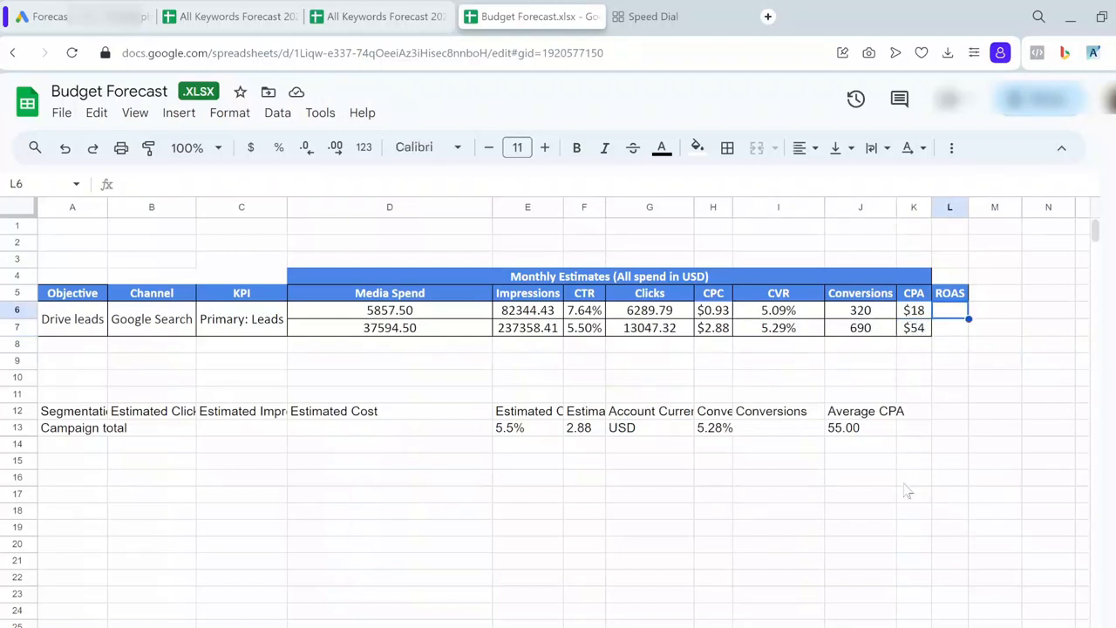
mouse_move(666, 469)
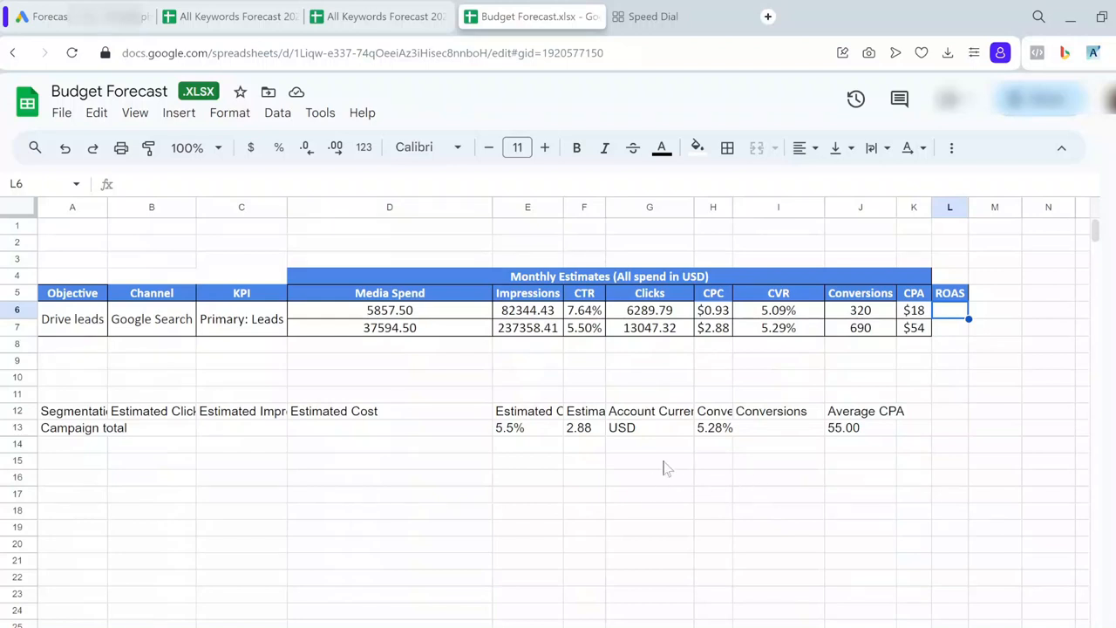
mouse_move(921, 530)
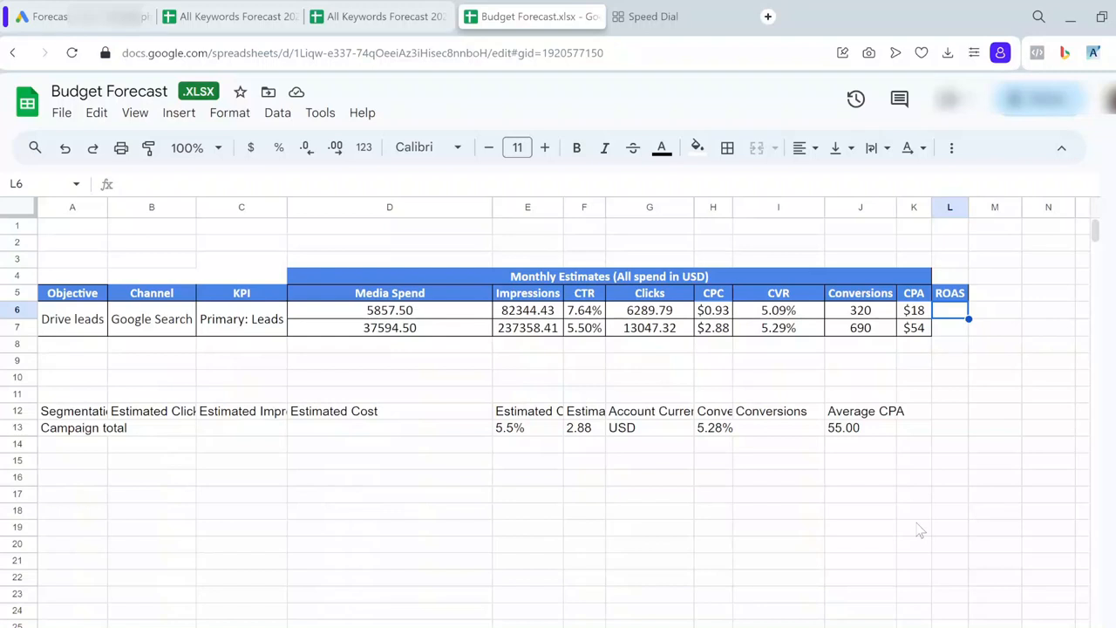
mouse_move(743, 367)
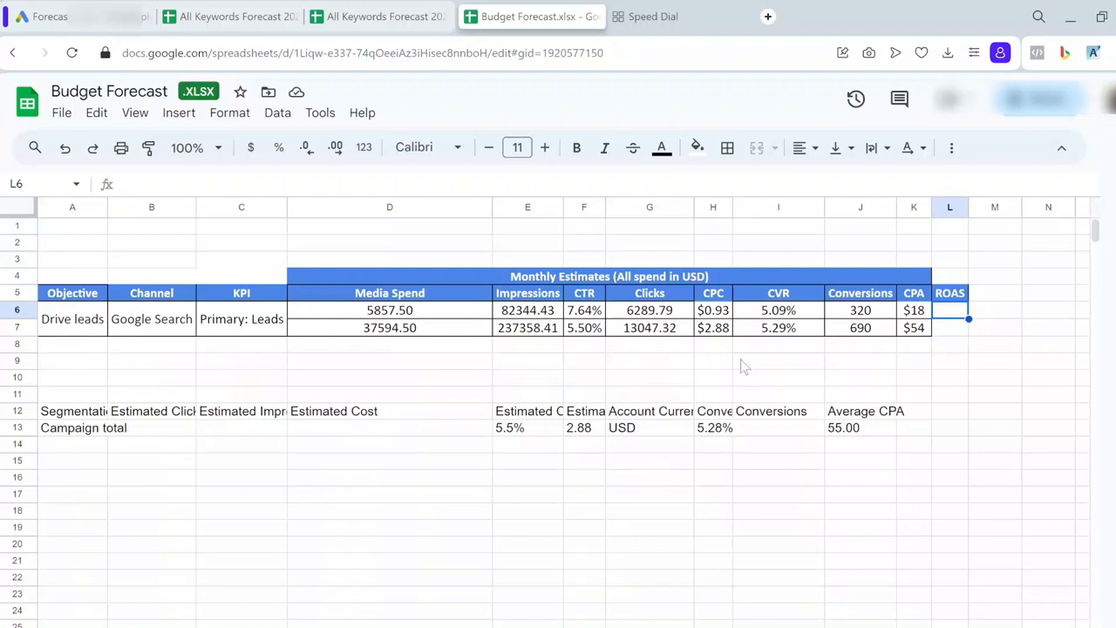
mouse_move(886, 391)
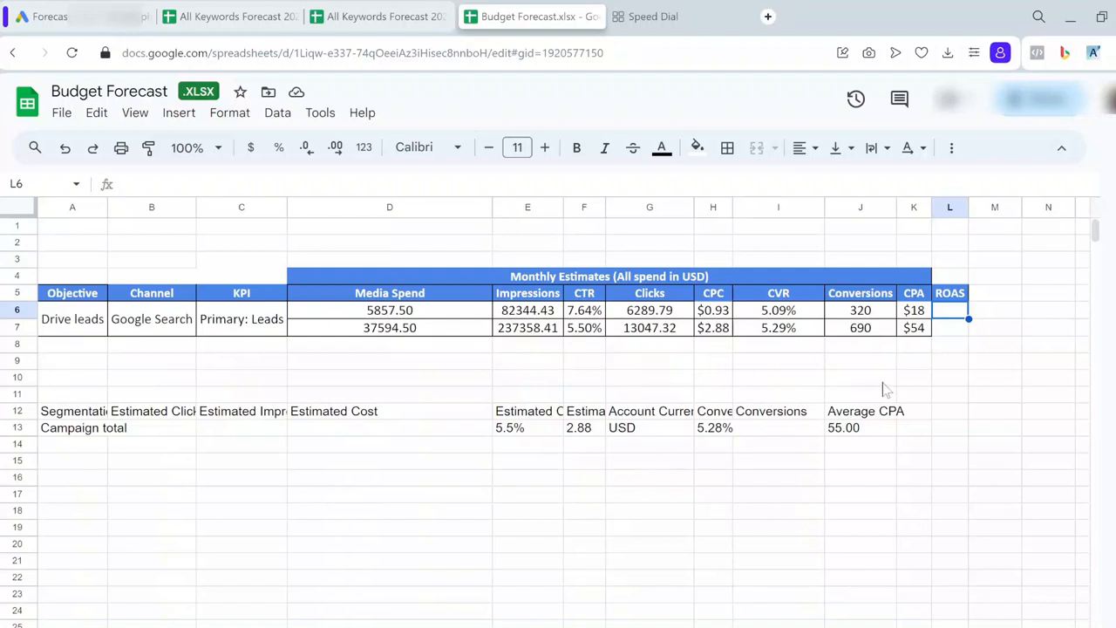
mouse_move(300, 321)
type("(")
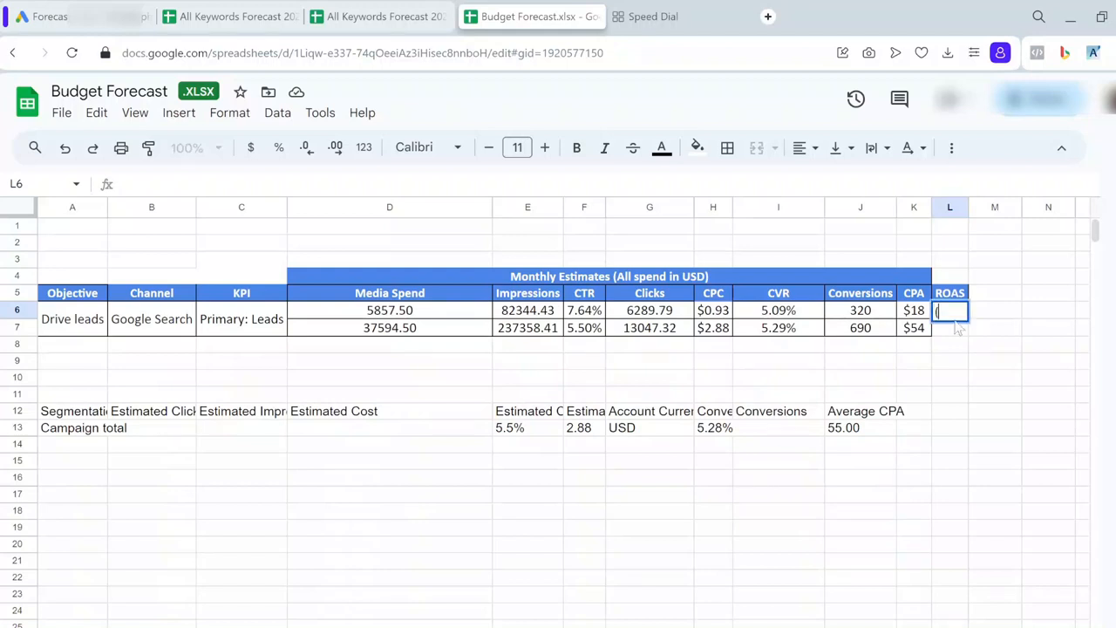
Step: Compute ROAS as =(500*J6)/D6 and autofill row 7, giving 27.32 and 9.18
type("500")
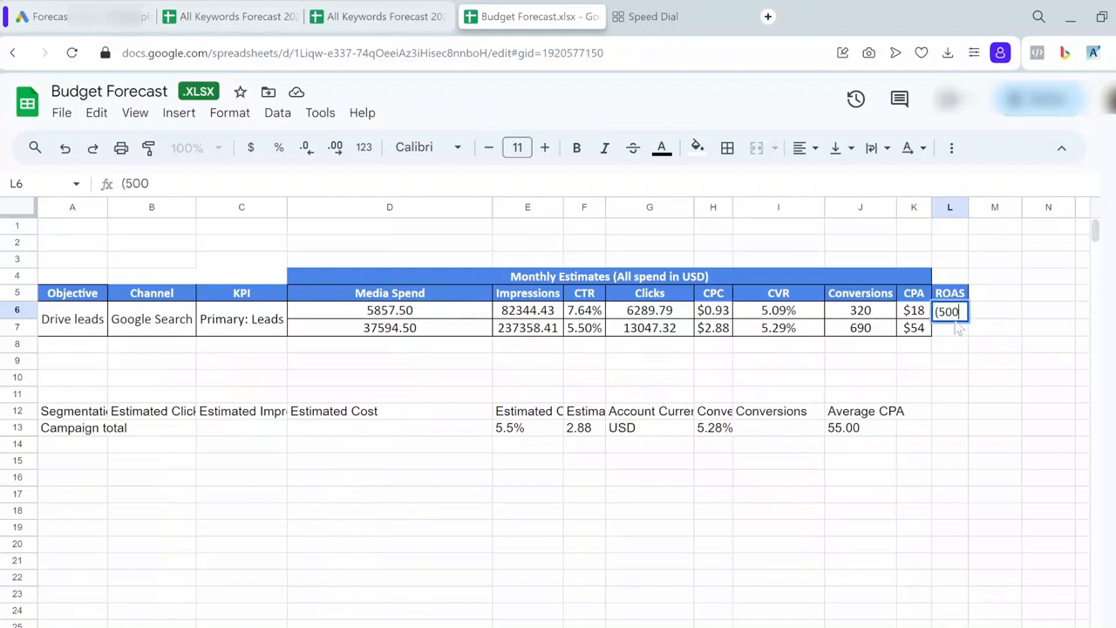
type("*")
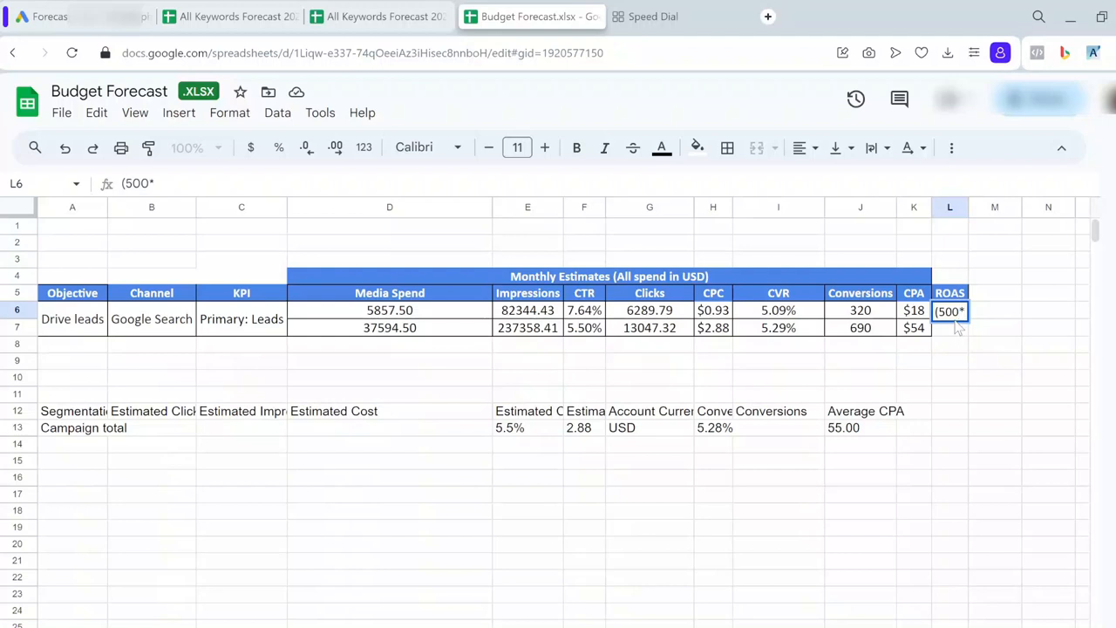
mouse_move(851, 318)
type("=")
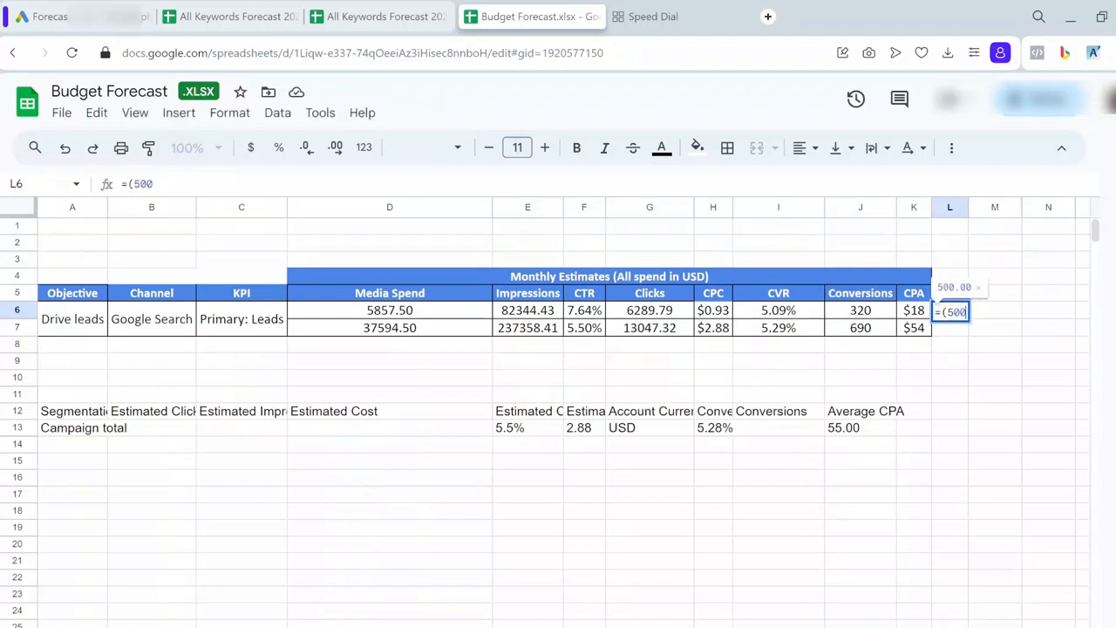
type("*")
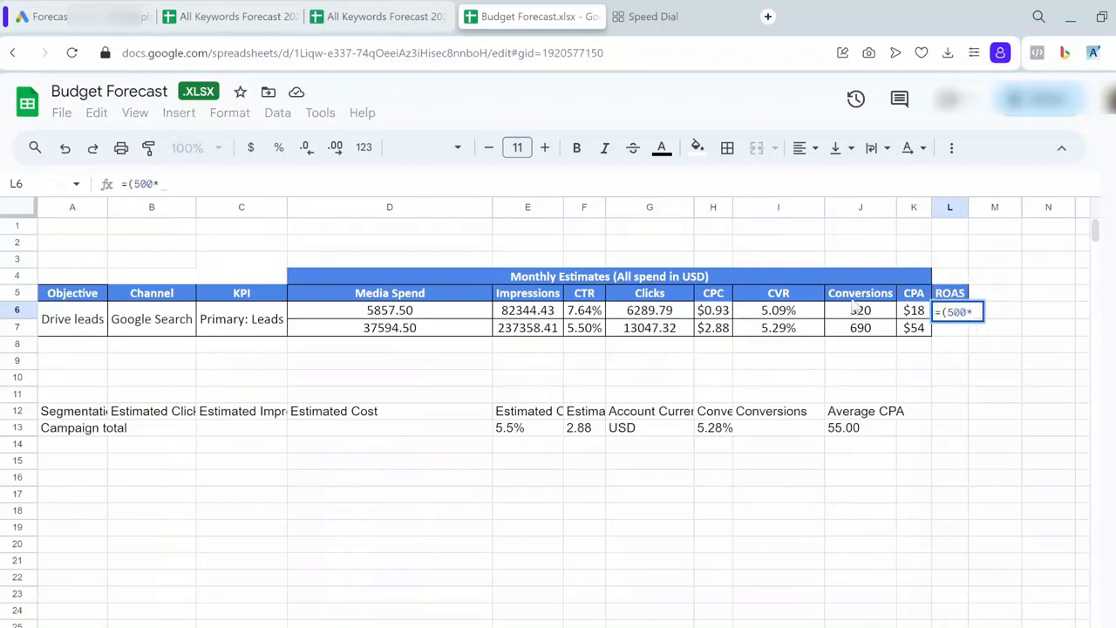
left_click(860, 310)
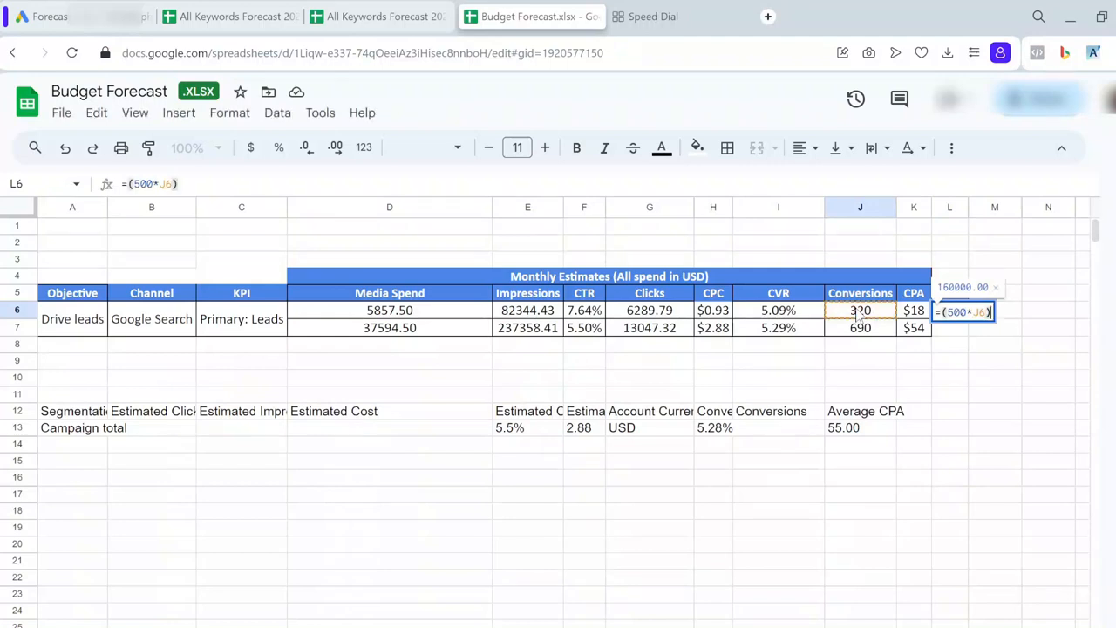
type("/")
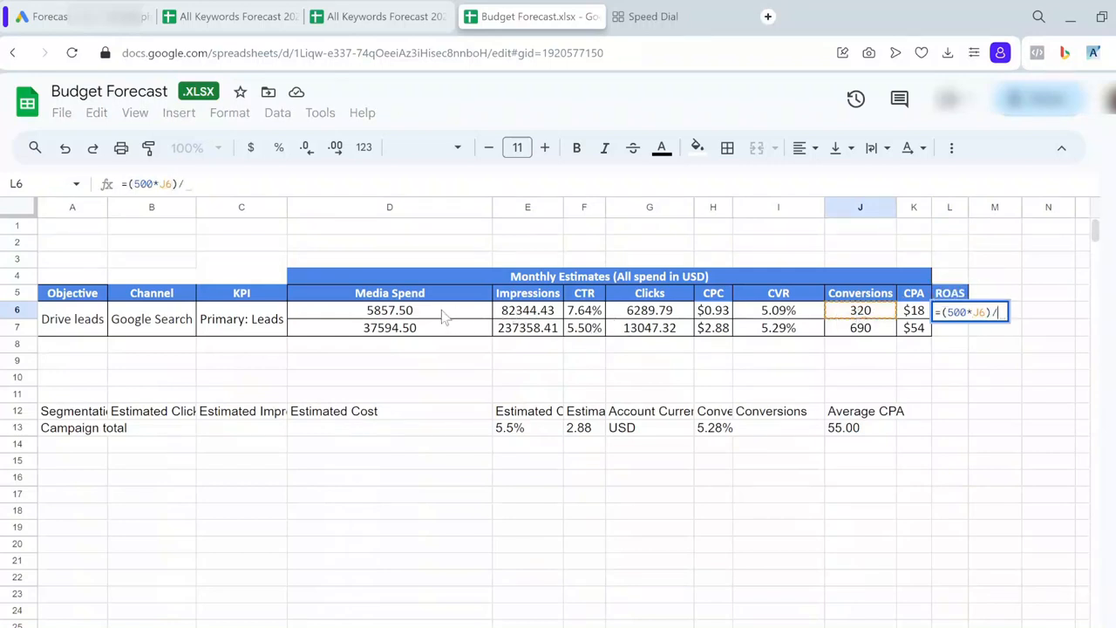
key("enter")
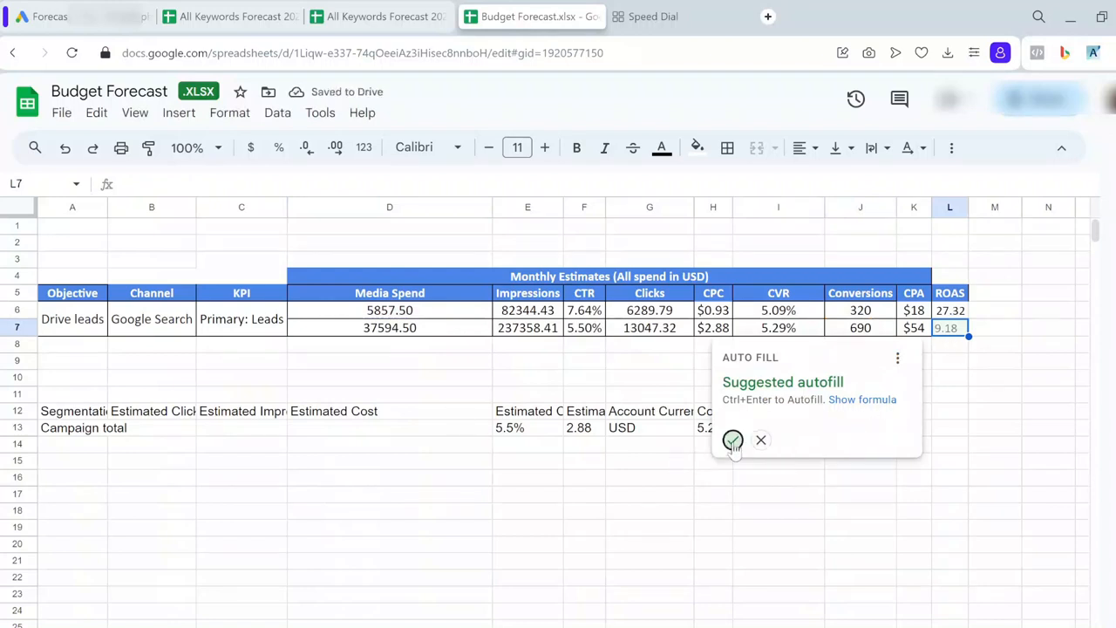
left_click(732, 440)
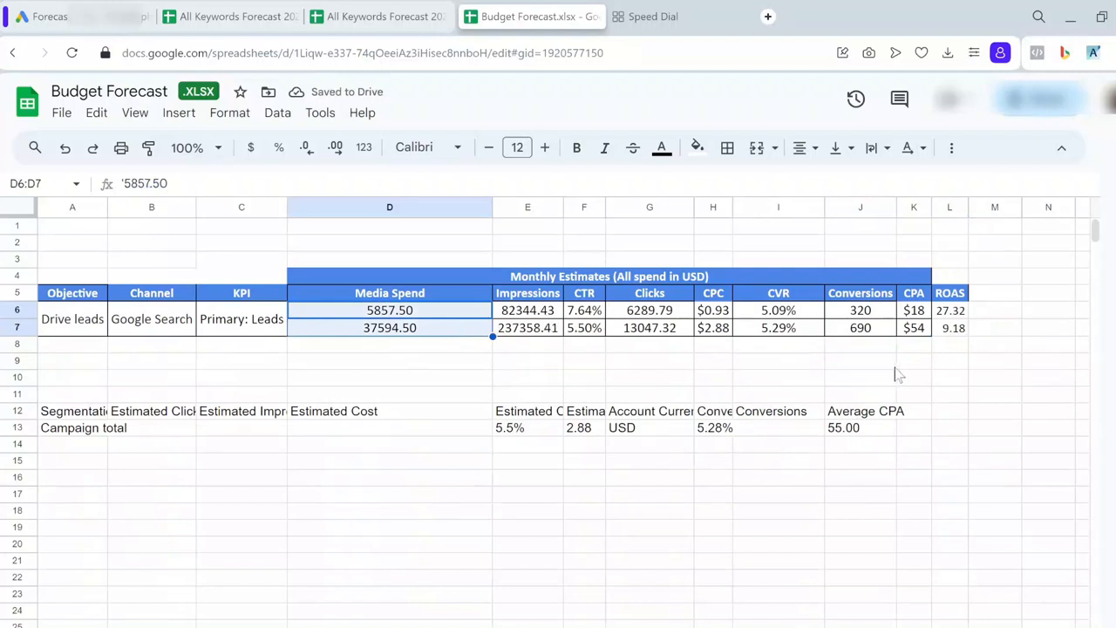
Step: Select an empty cell to review the completed ROAS figures of 27.32 and 9.18
left_click(914, 359)
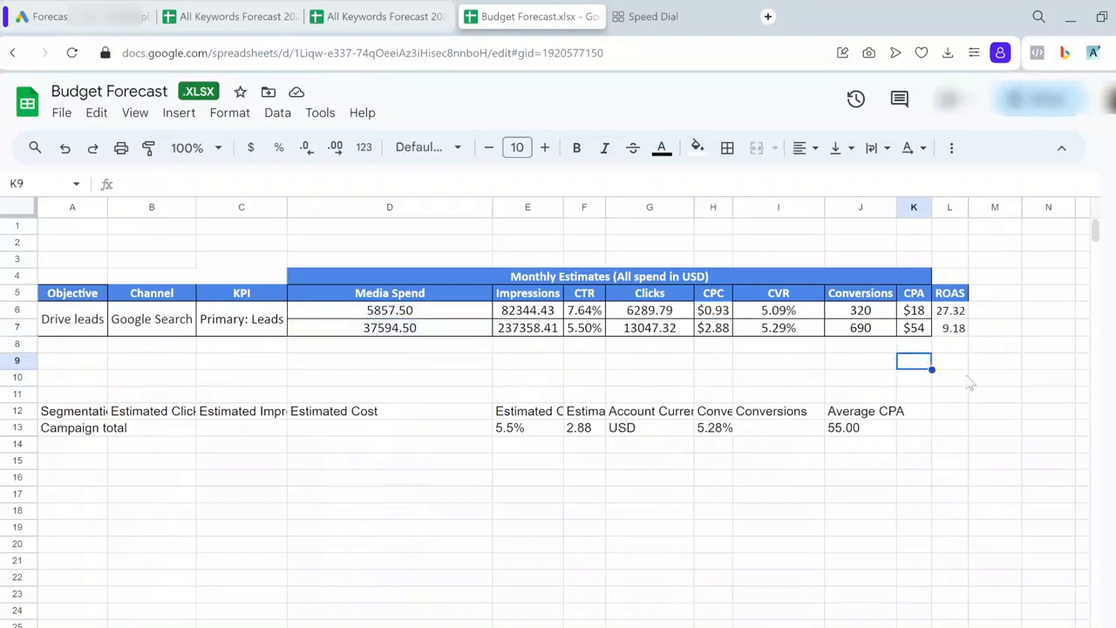
mouse_move(966, 380)
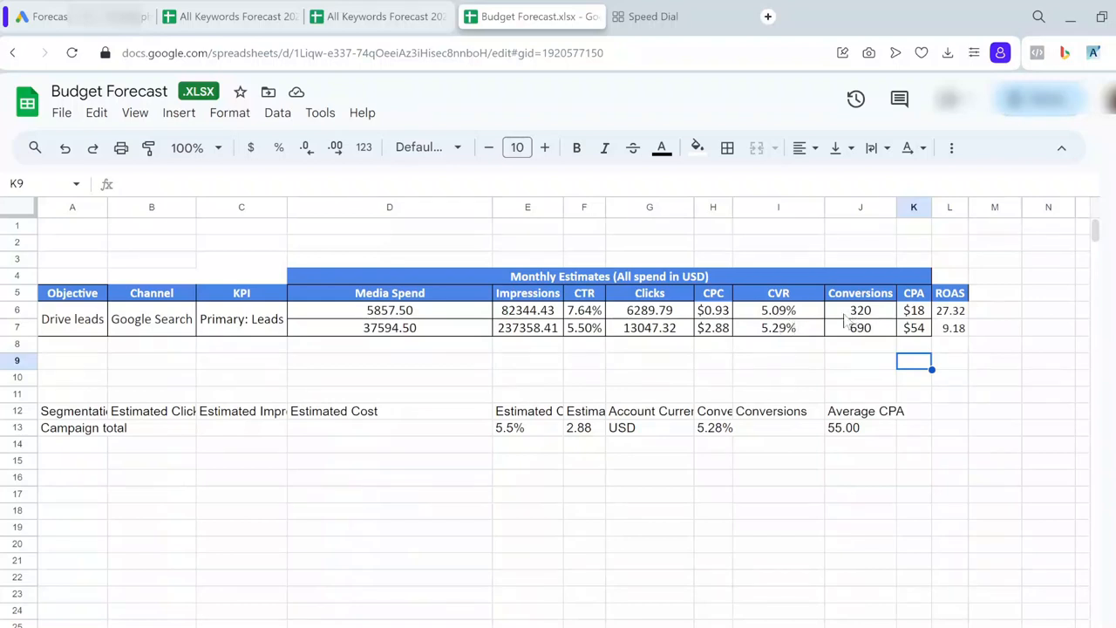
mouse_move(984, 368)
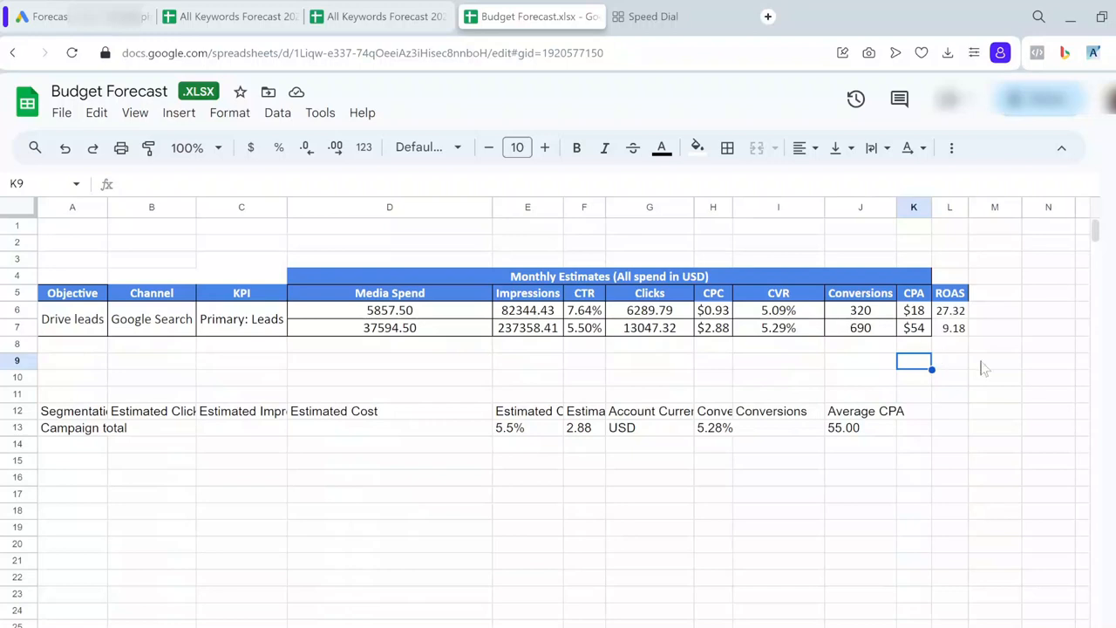
mouse_move(1022, 373)
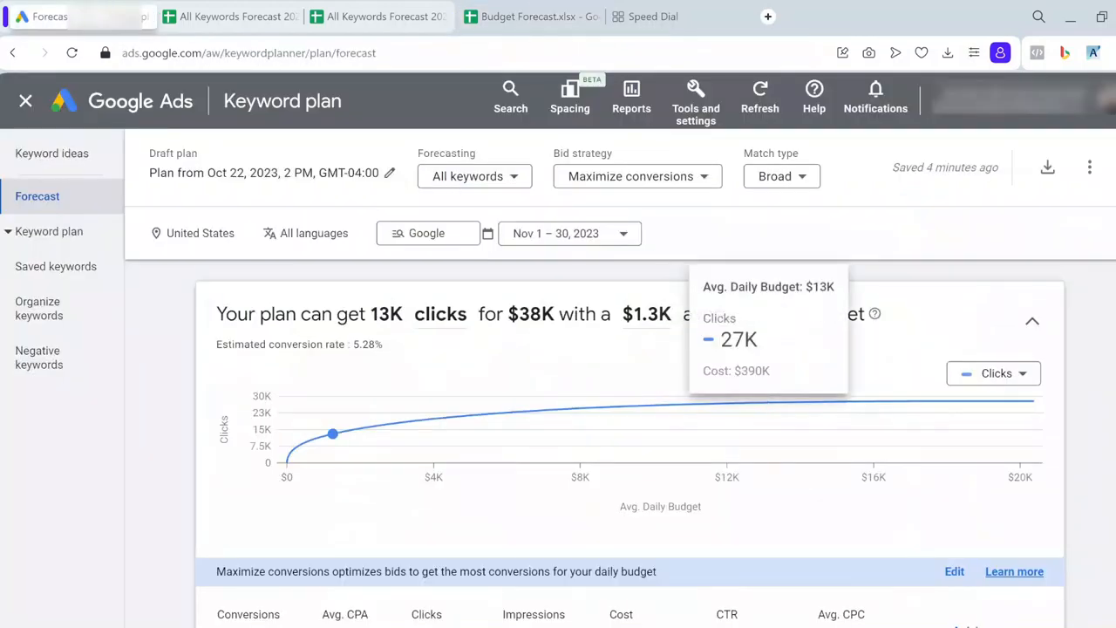
Step: Return from the Google Ads forecast to the Budget Forecast spreadsheet
left_click(532, 15)
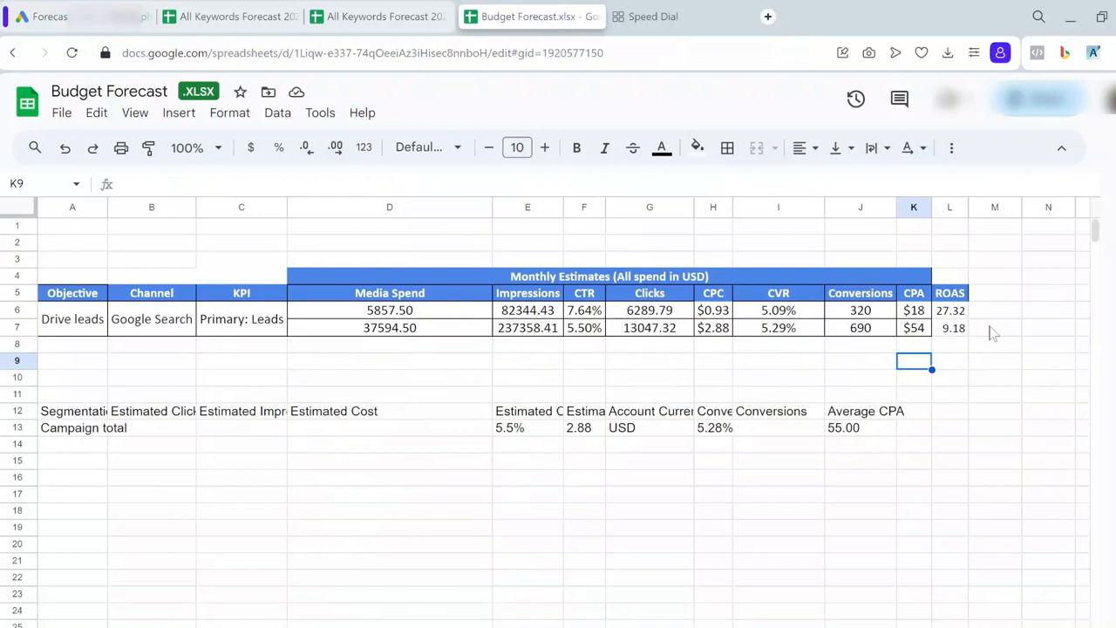
mouse_move(1015, 352)
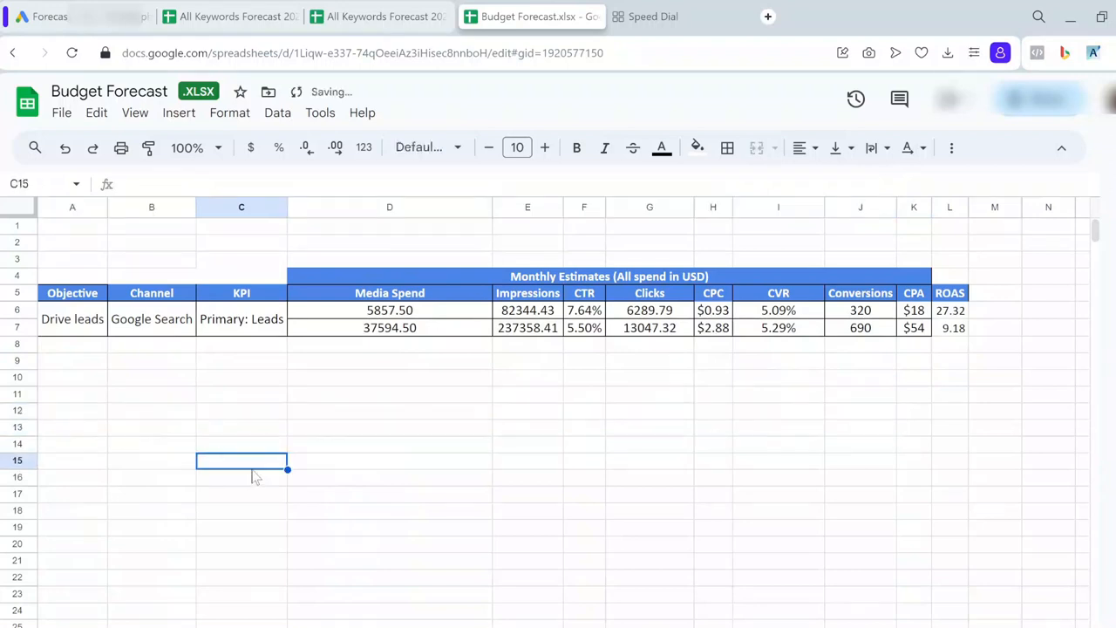
left_click(711, 310)
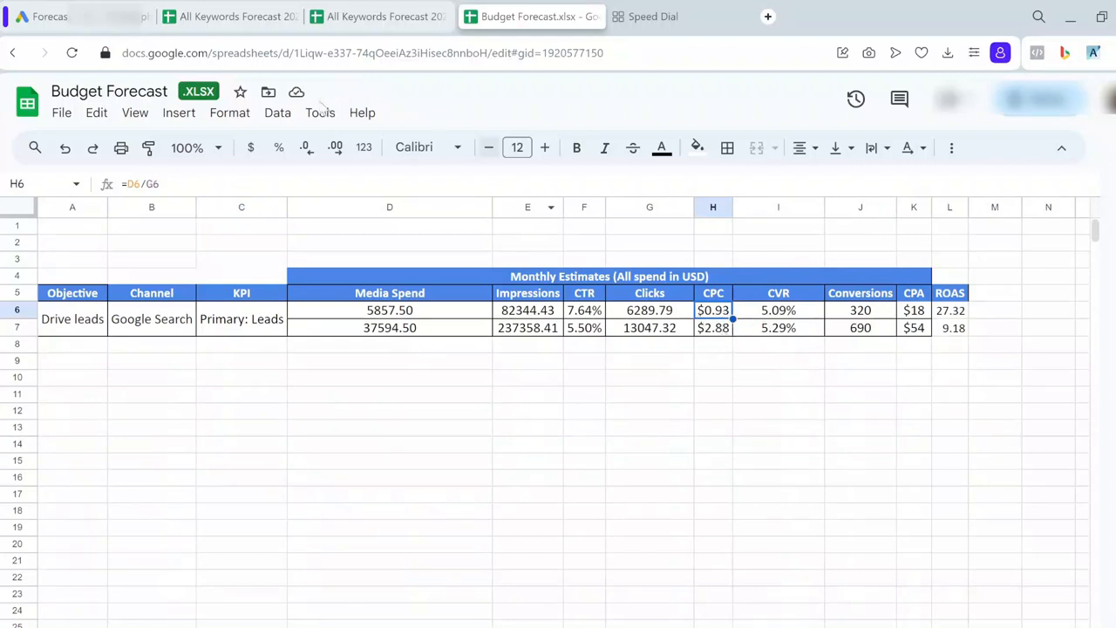
mouse_move(49, 16)
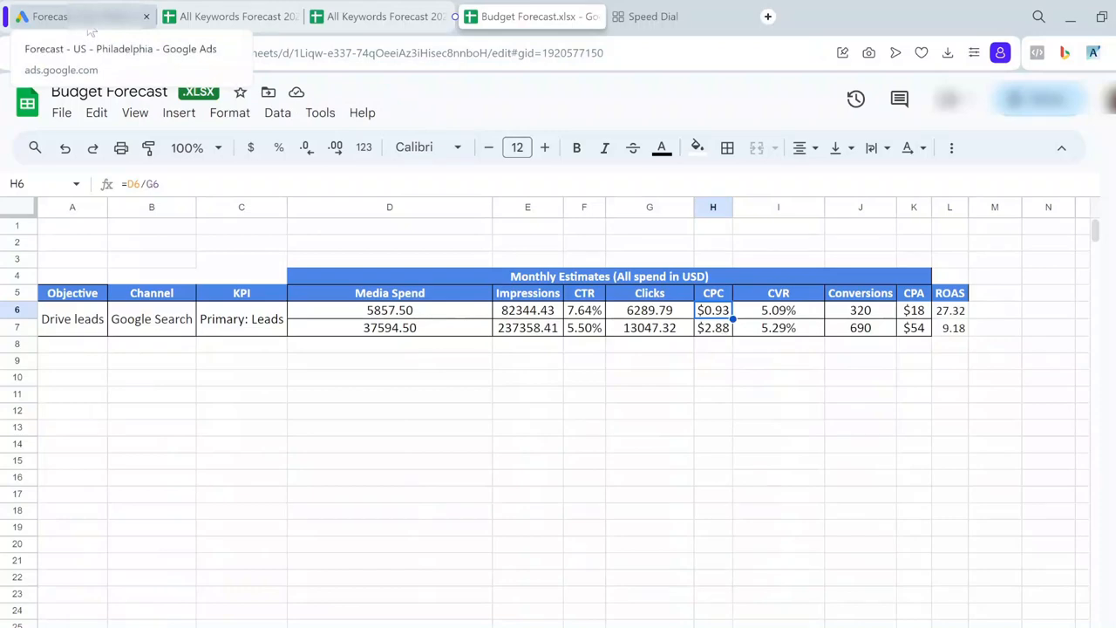
left_click(84, 16)
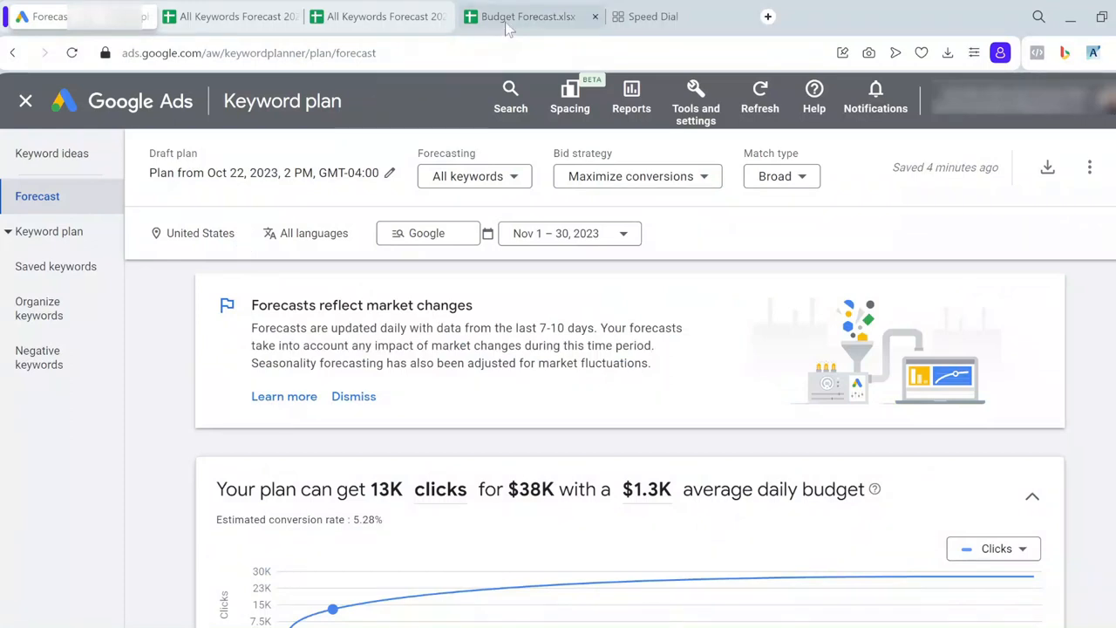
left_click(527, 15)
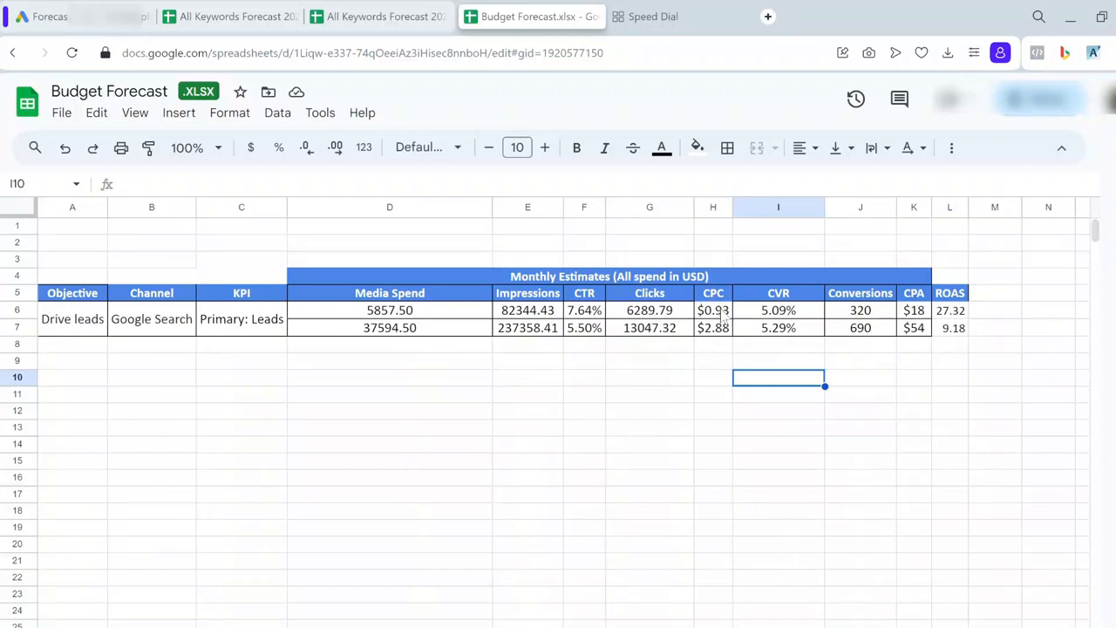
left_click(712, 310)
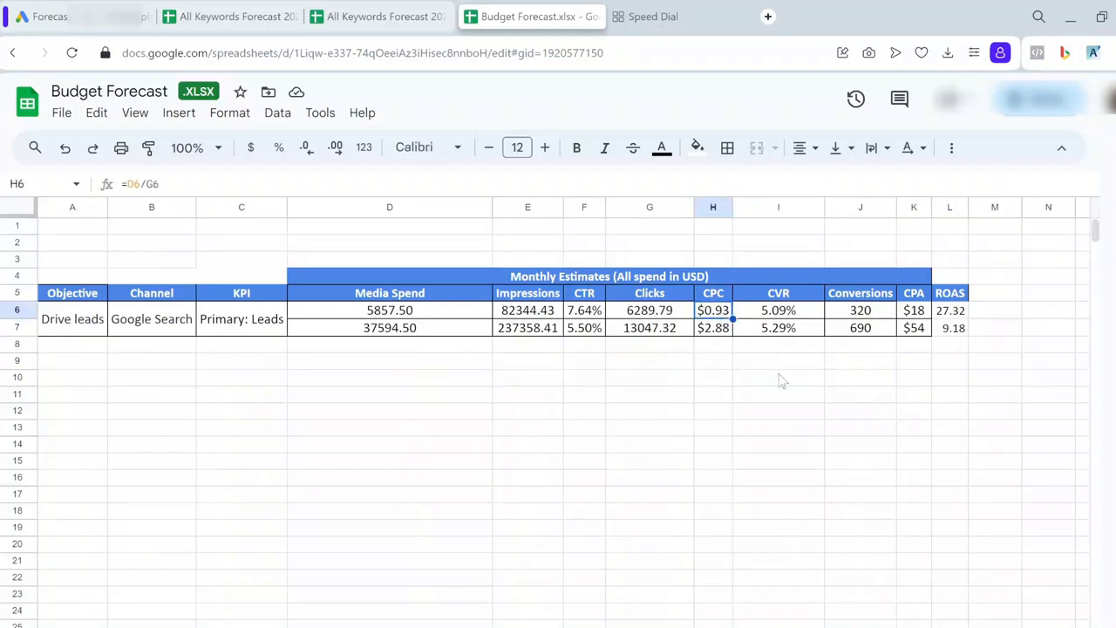
mouse_move(803, 327)
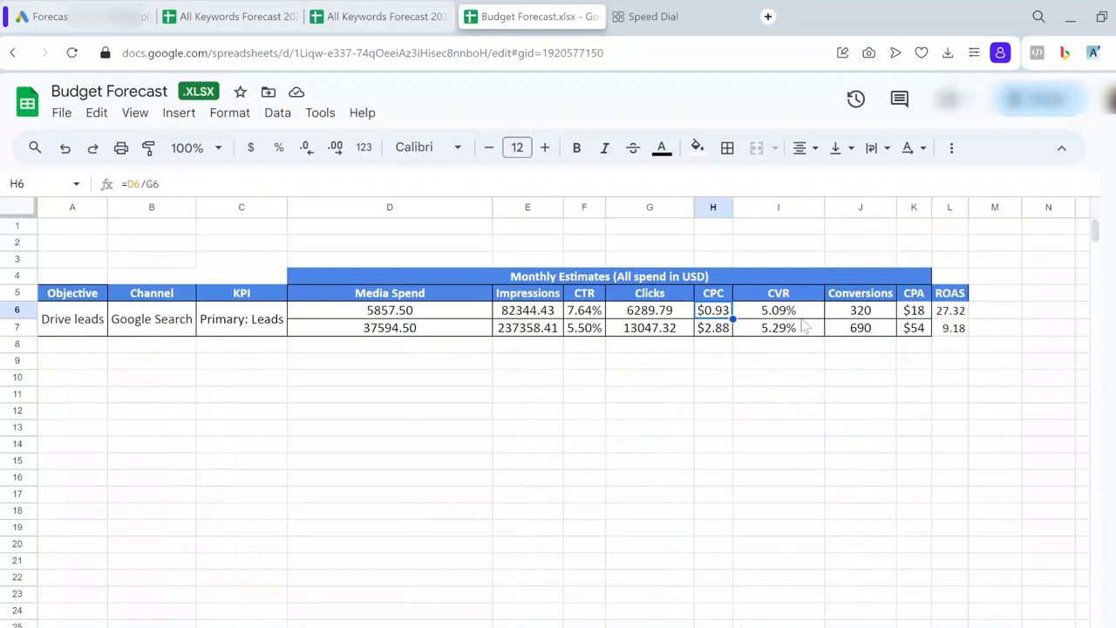
mouse_move(811, 415)
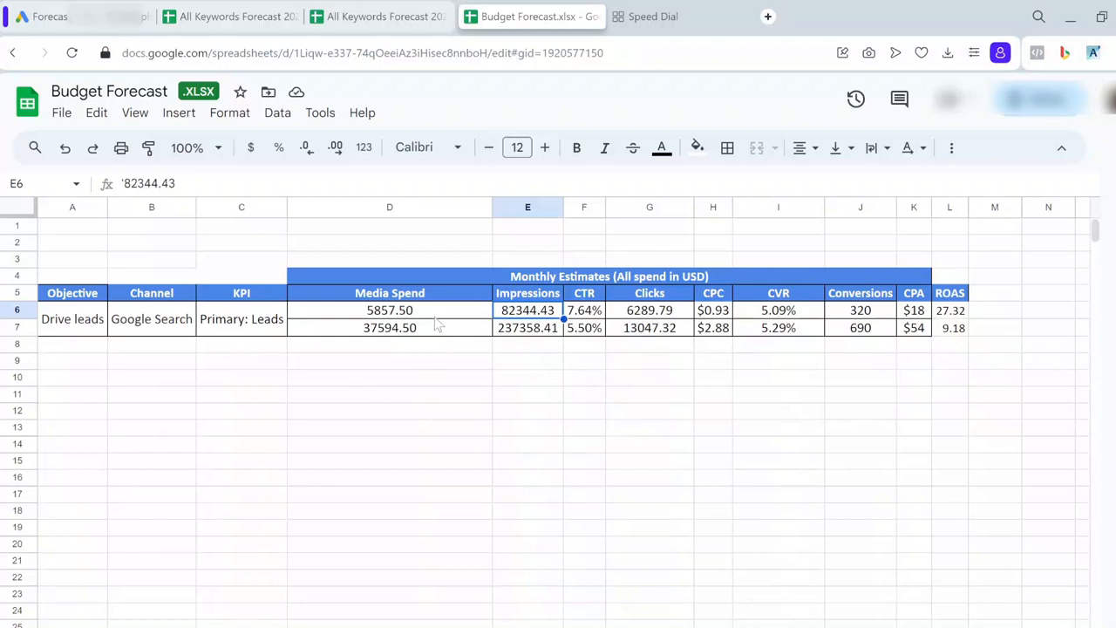
mouse_move(477, 434)
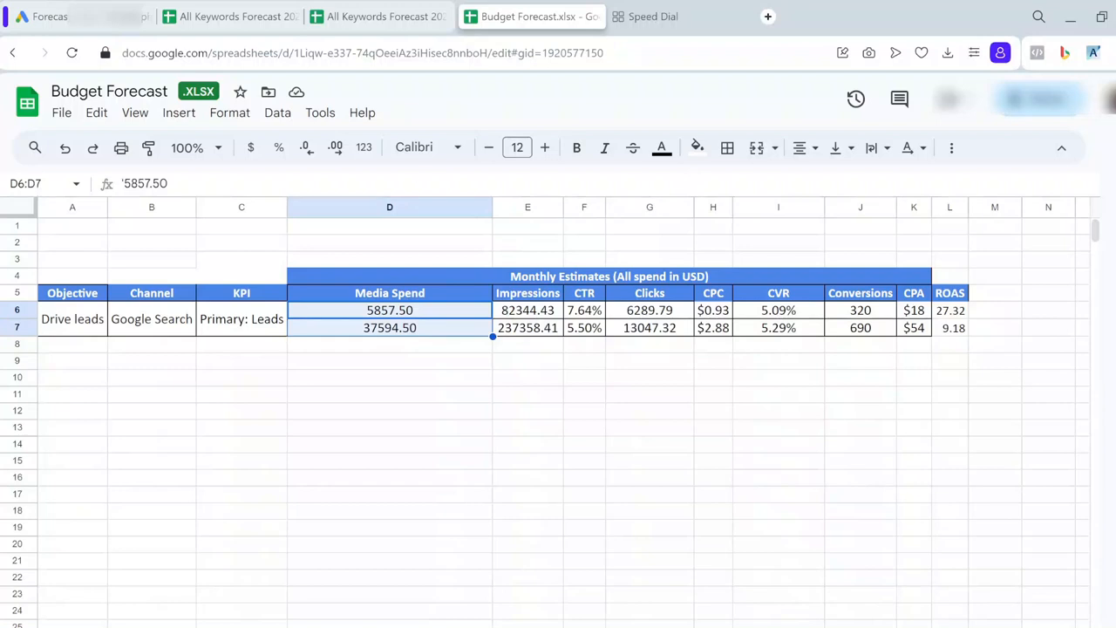
left_click(389, 394)
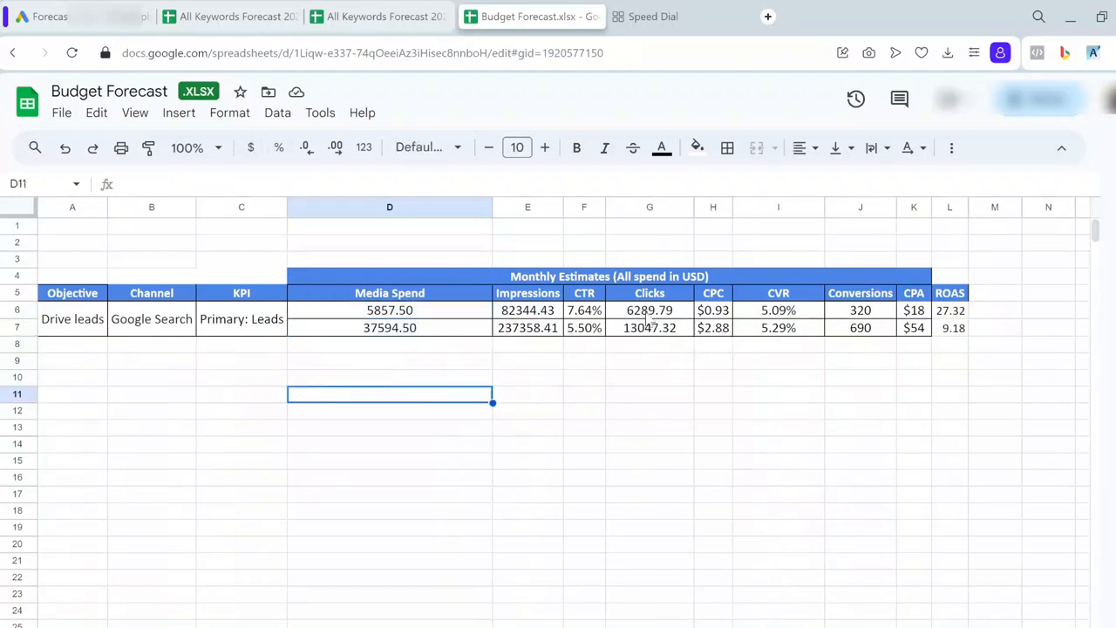
left_click(649, 311)
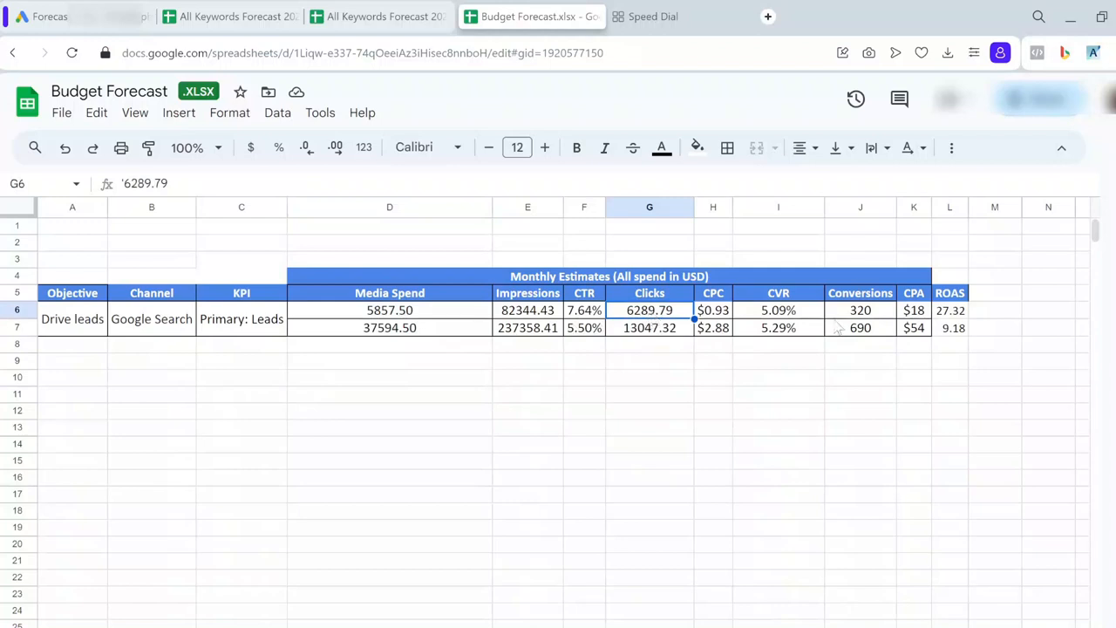
left_click(391, 311)
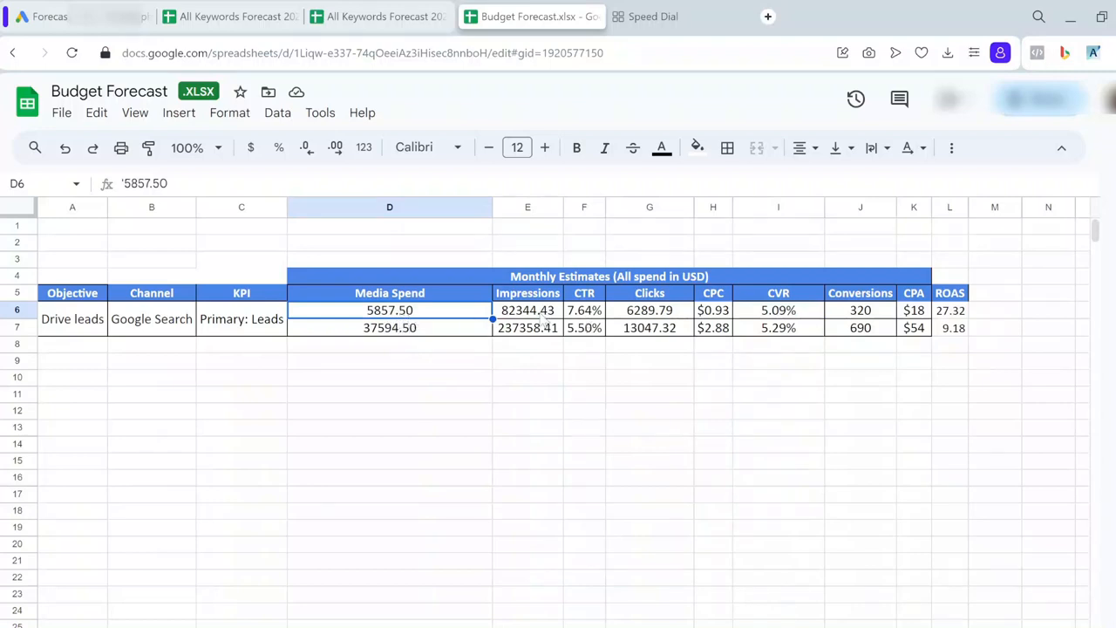
left_click(527, 311)
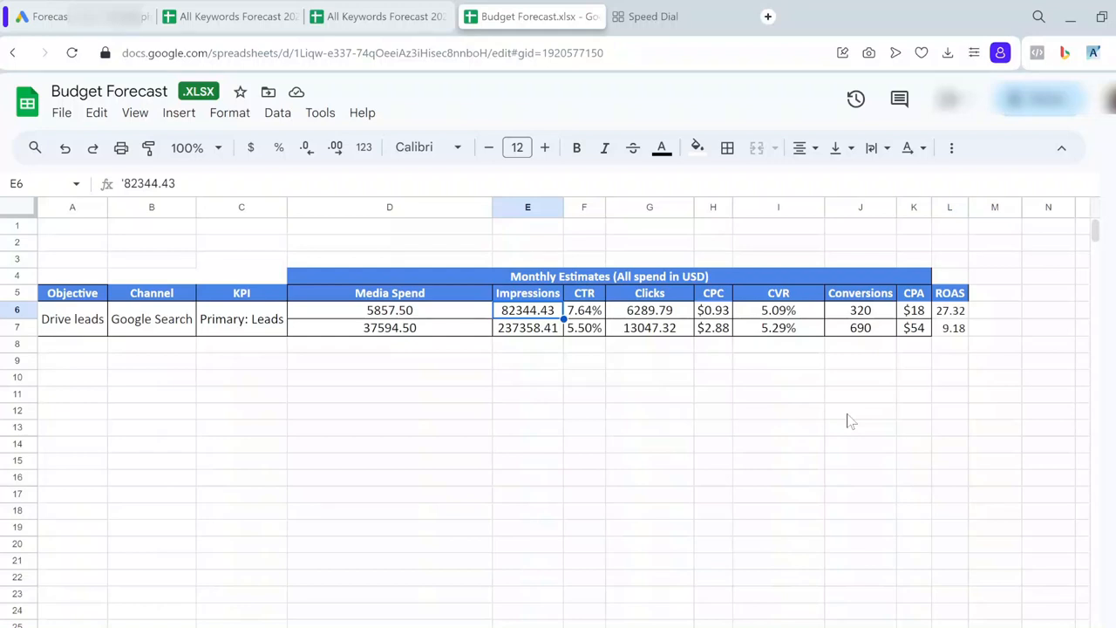
mouse_move(947, 424)
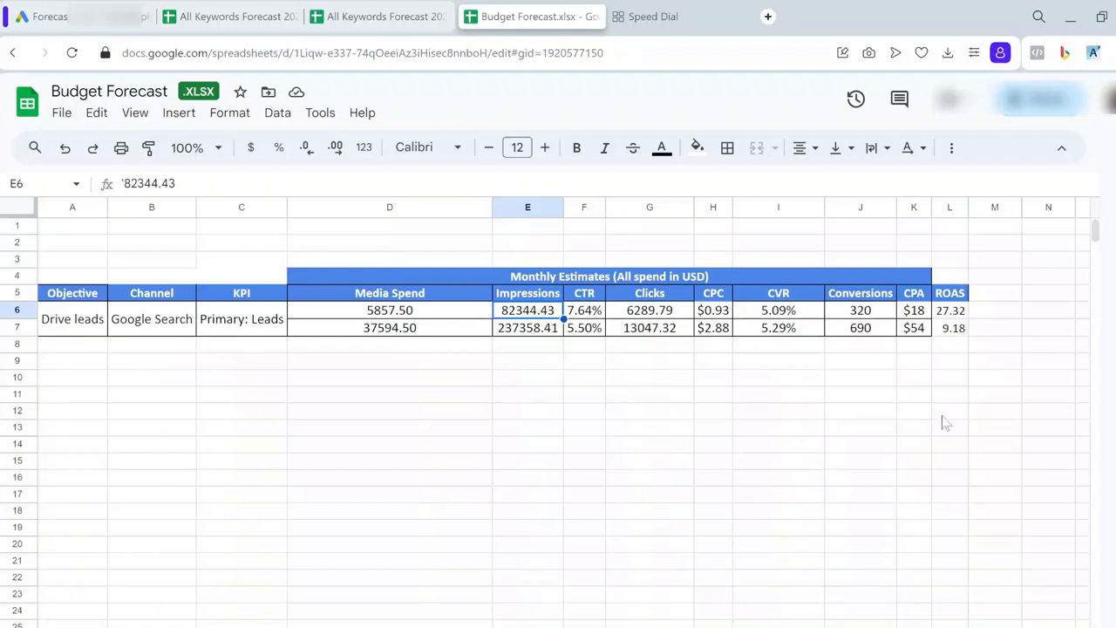
mouse_move(942, 425)
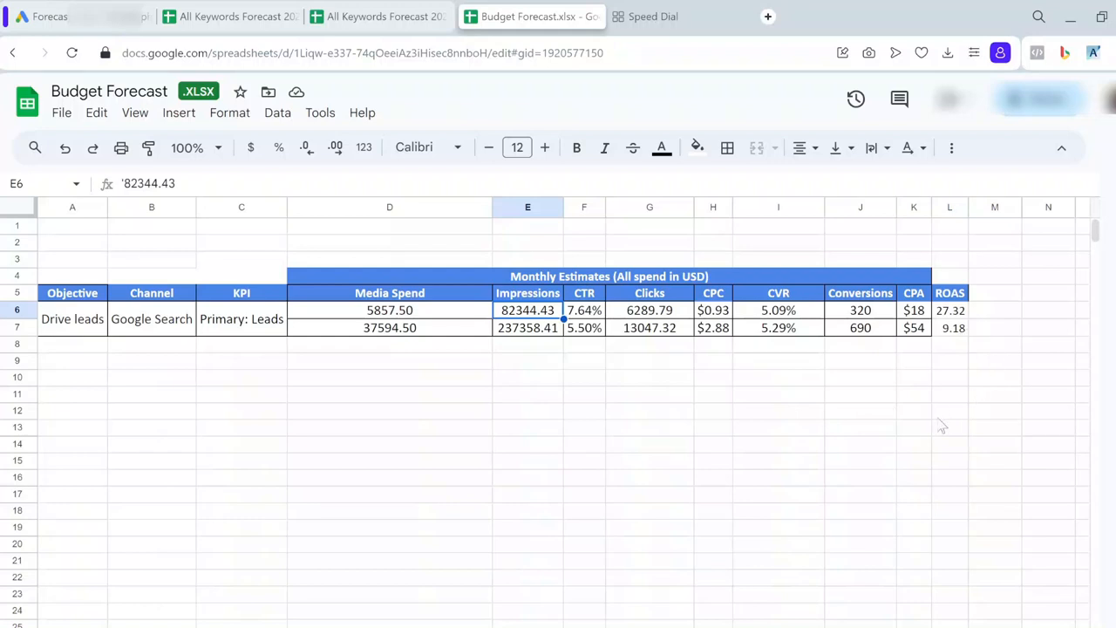